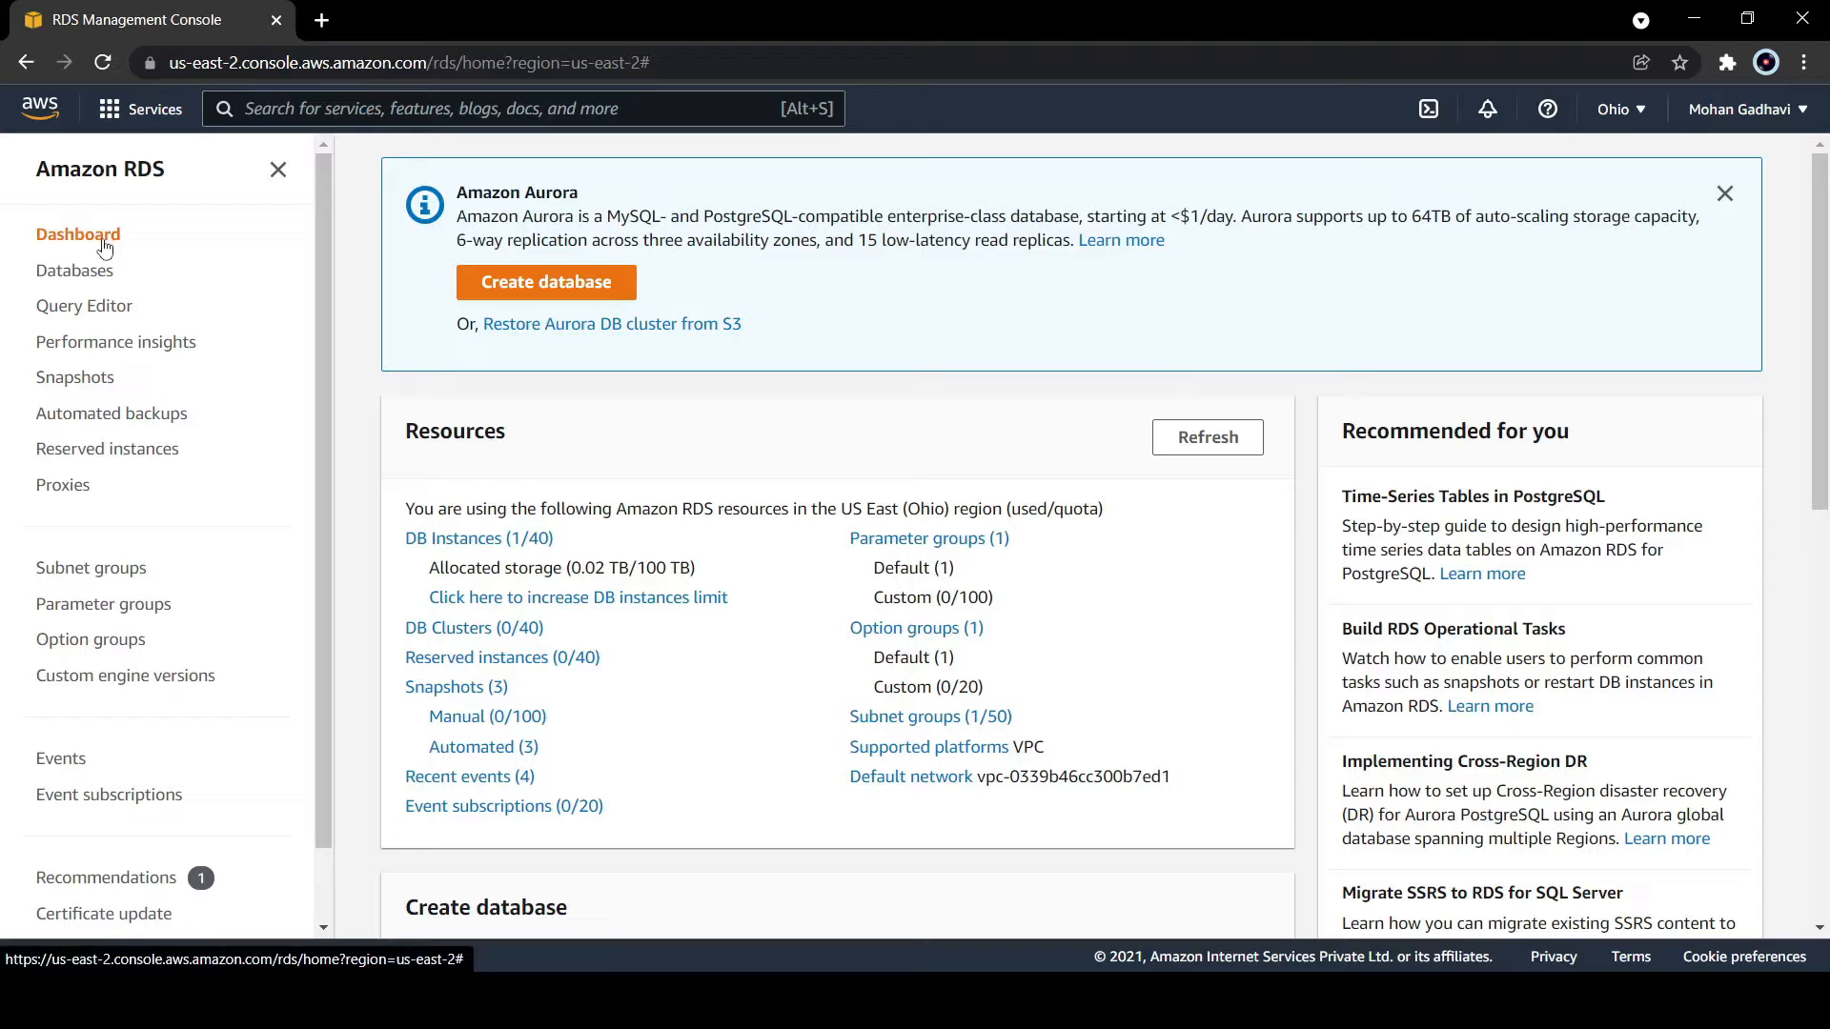
Step: In the Databases list, select the myrds instance and show its Actions menu
left_click(75, 270)
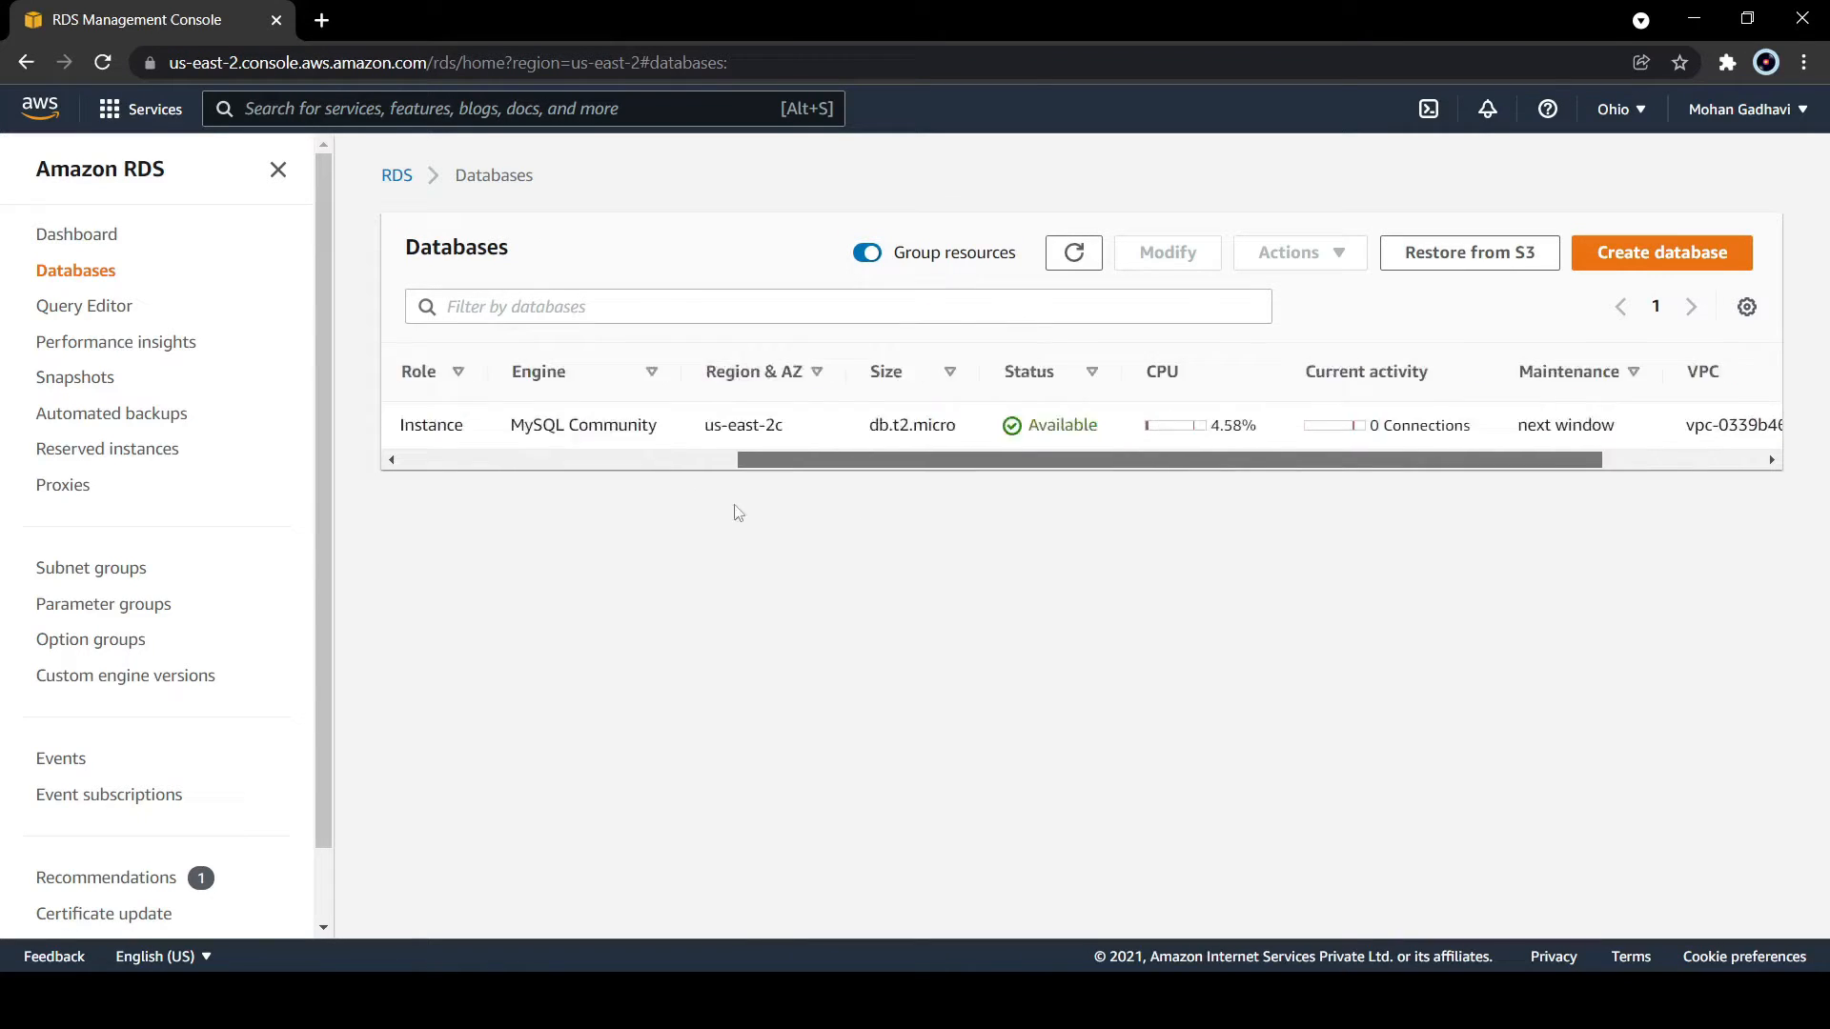
left_click(413, 423)
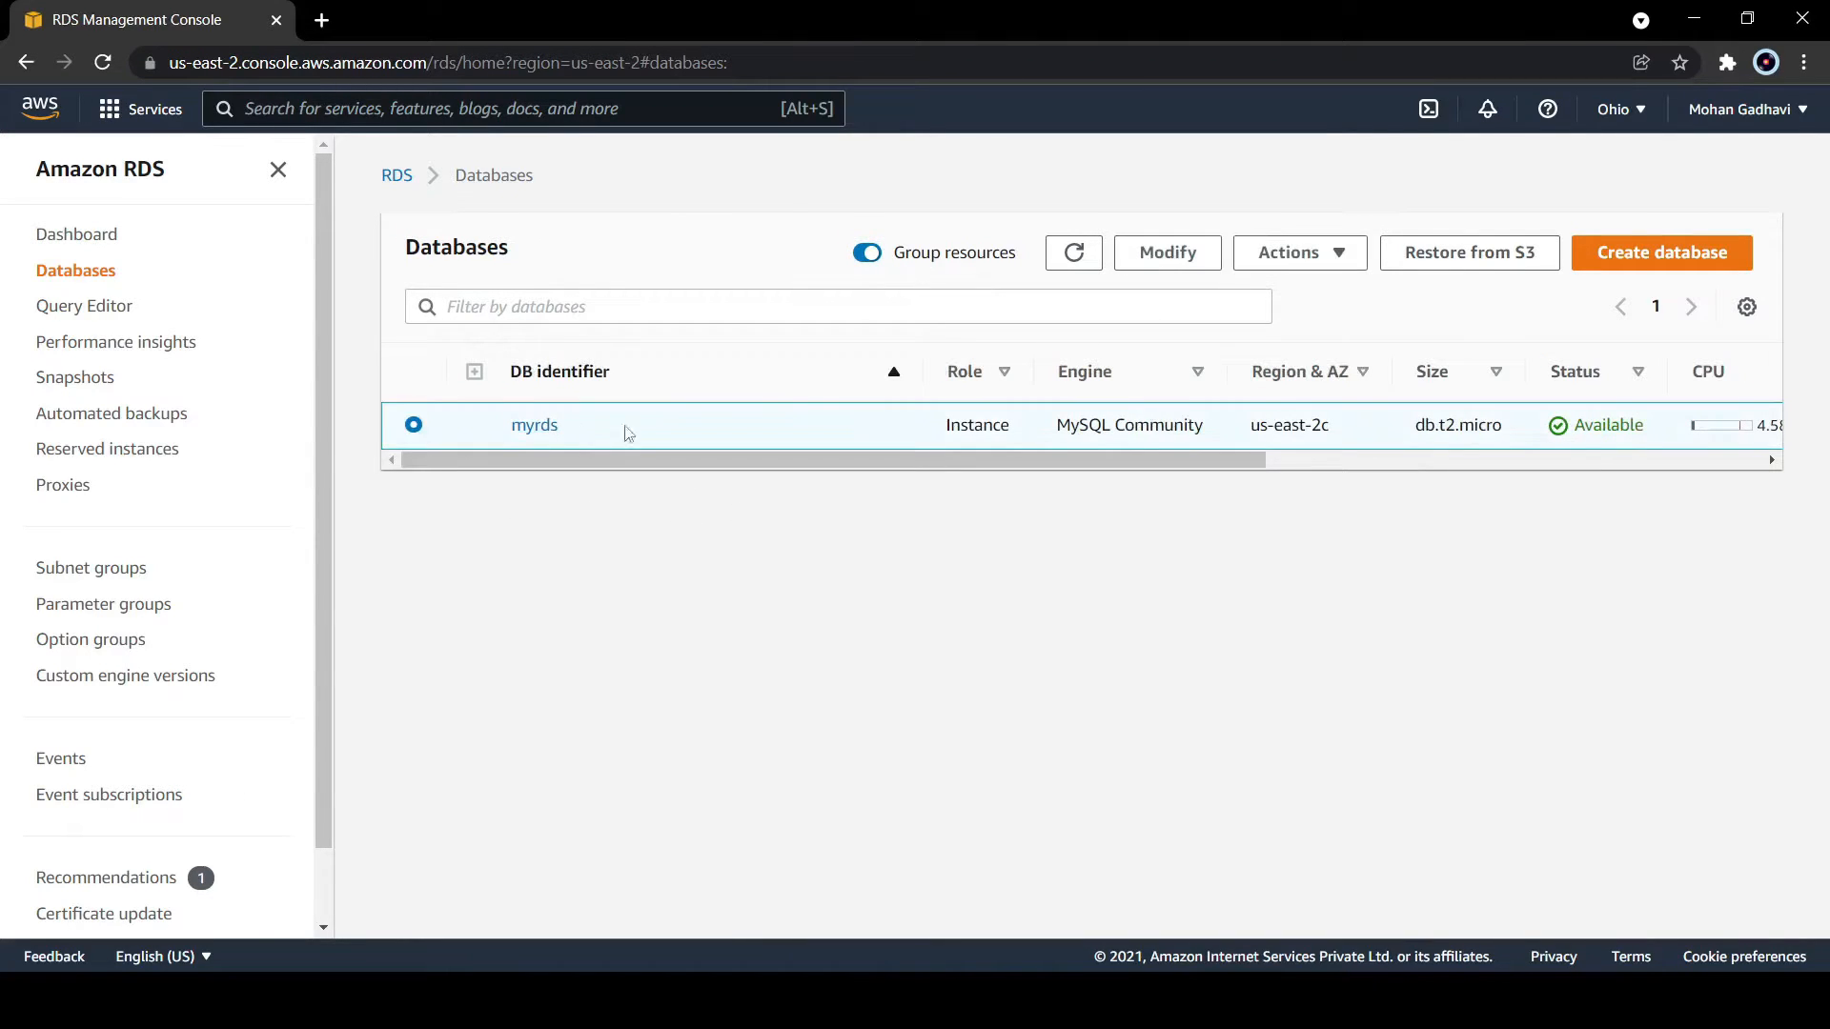
left_click(1299, 251)
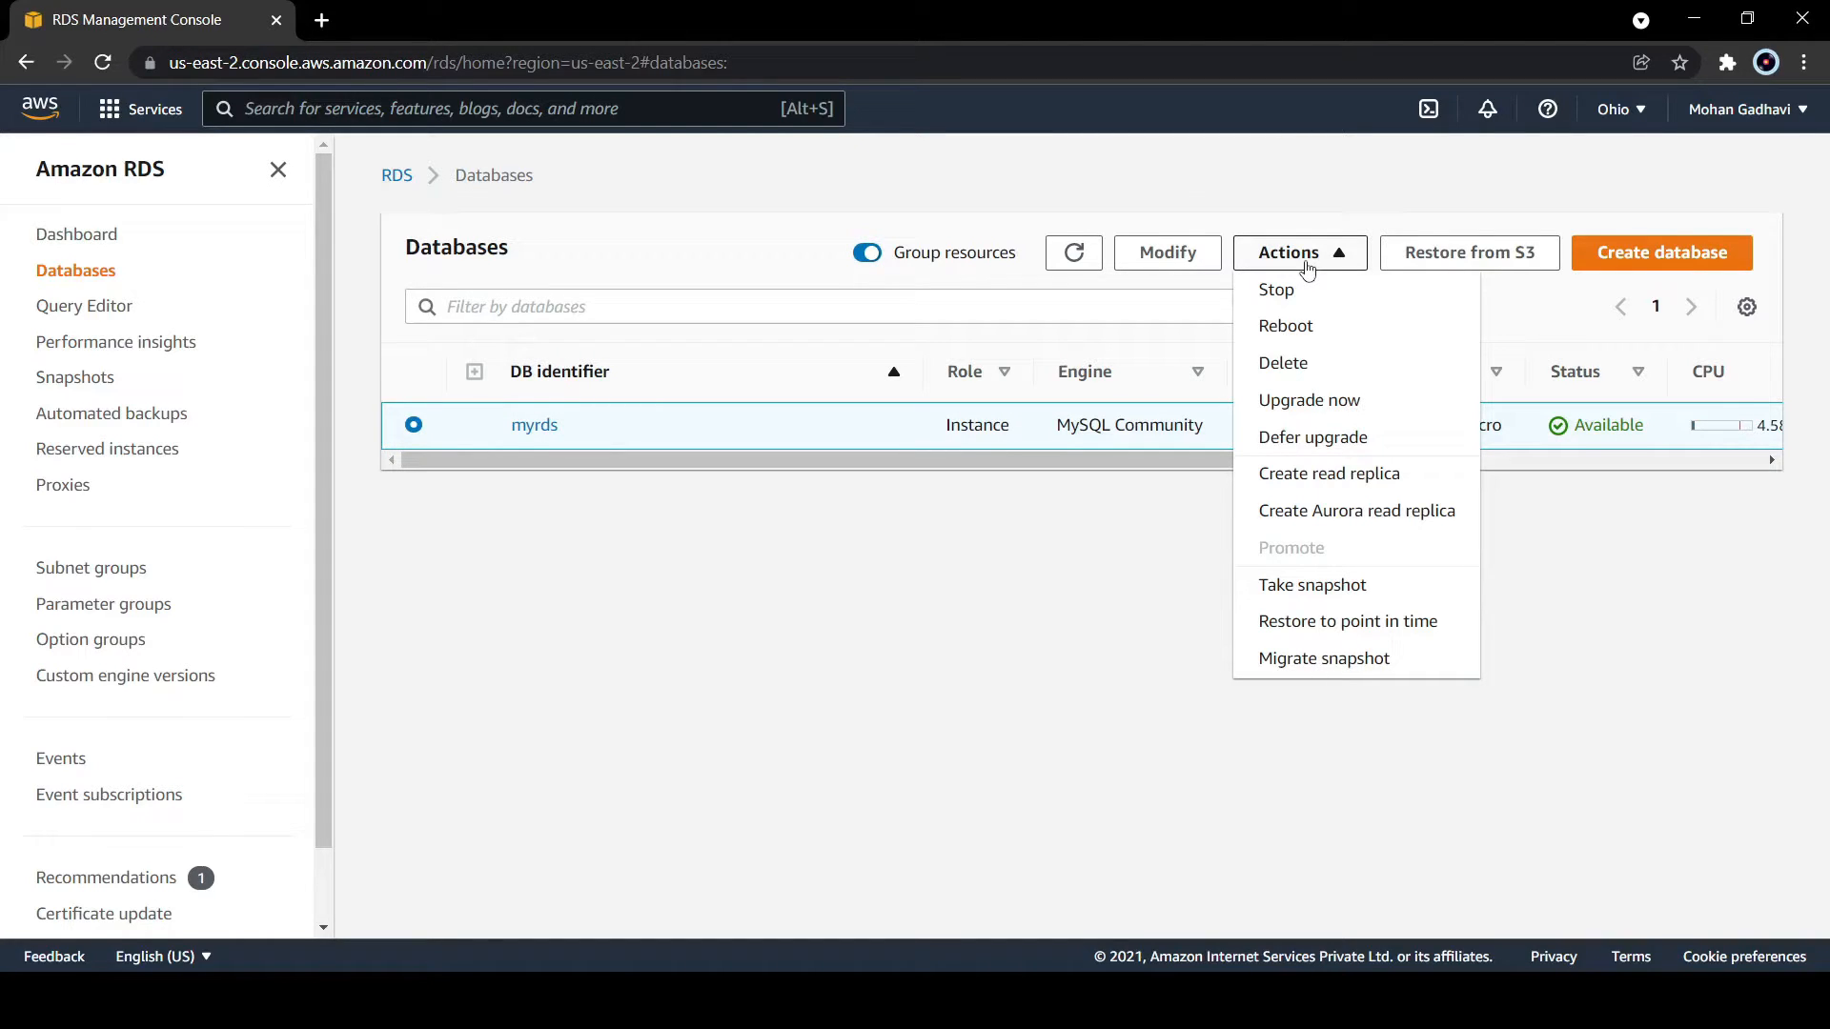
Step: Choose Modify for myrds to see its current instance settings
left_click(1166, 251)
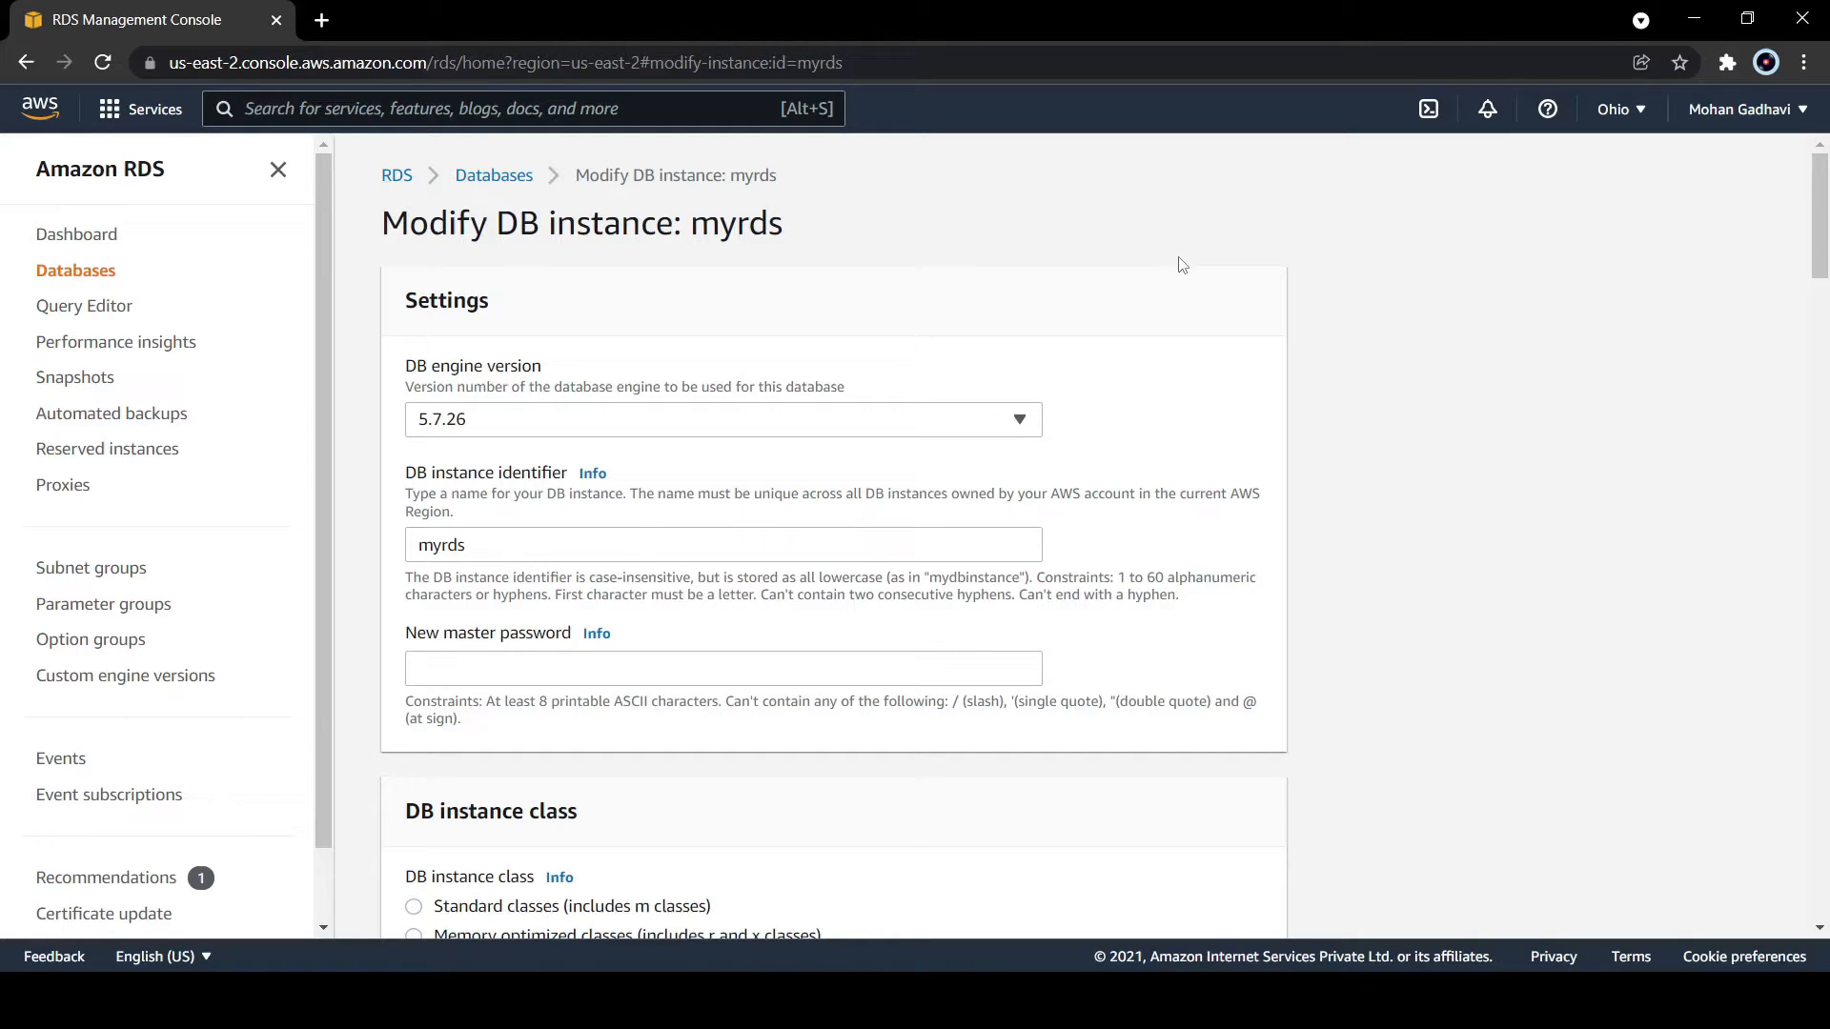
mouse_move(966, 380)
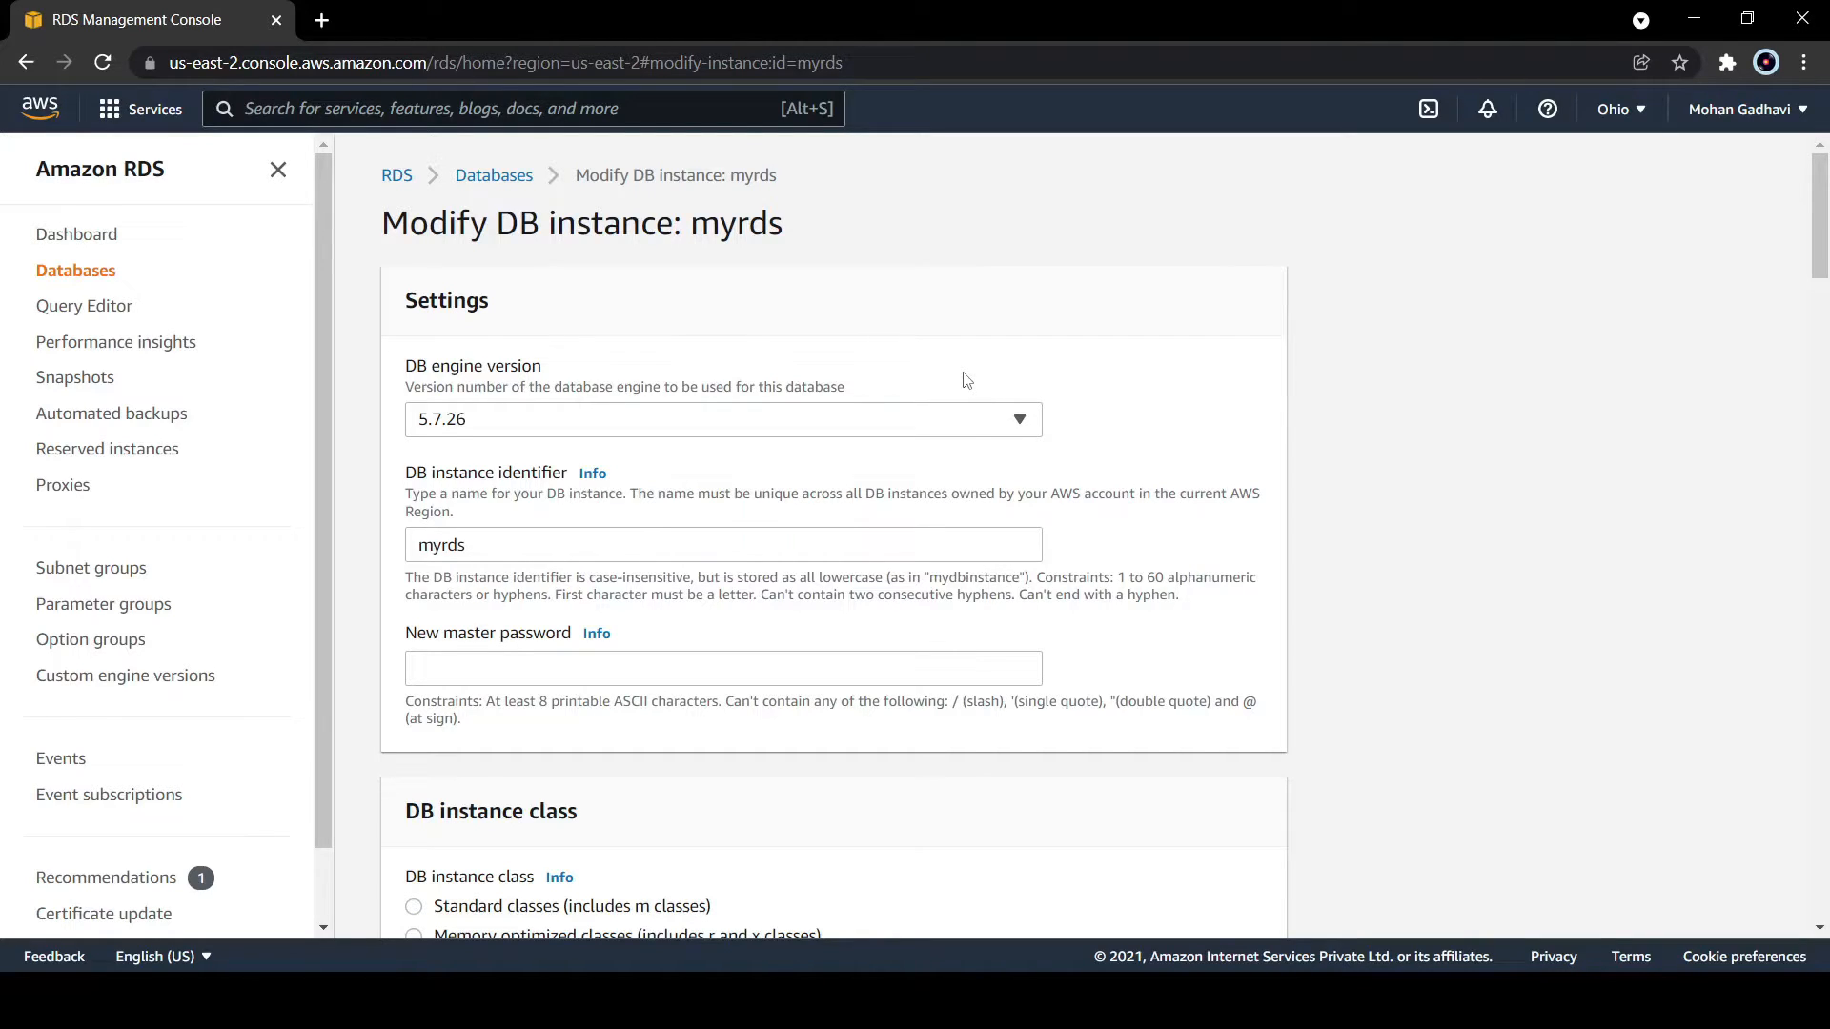
left_click(723, 419)
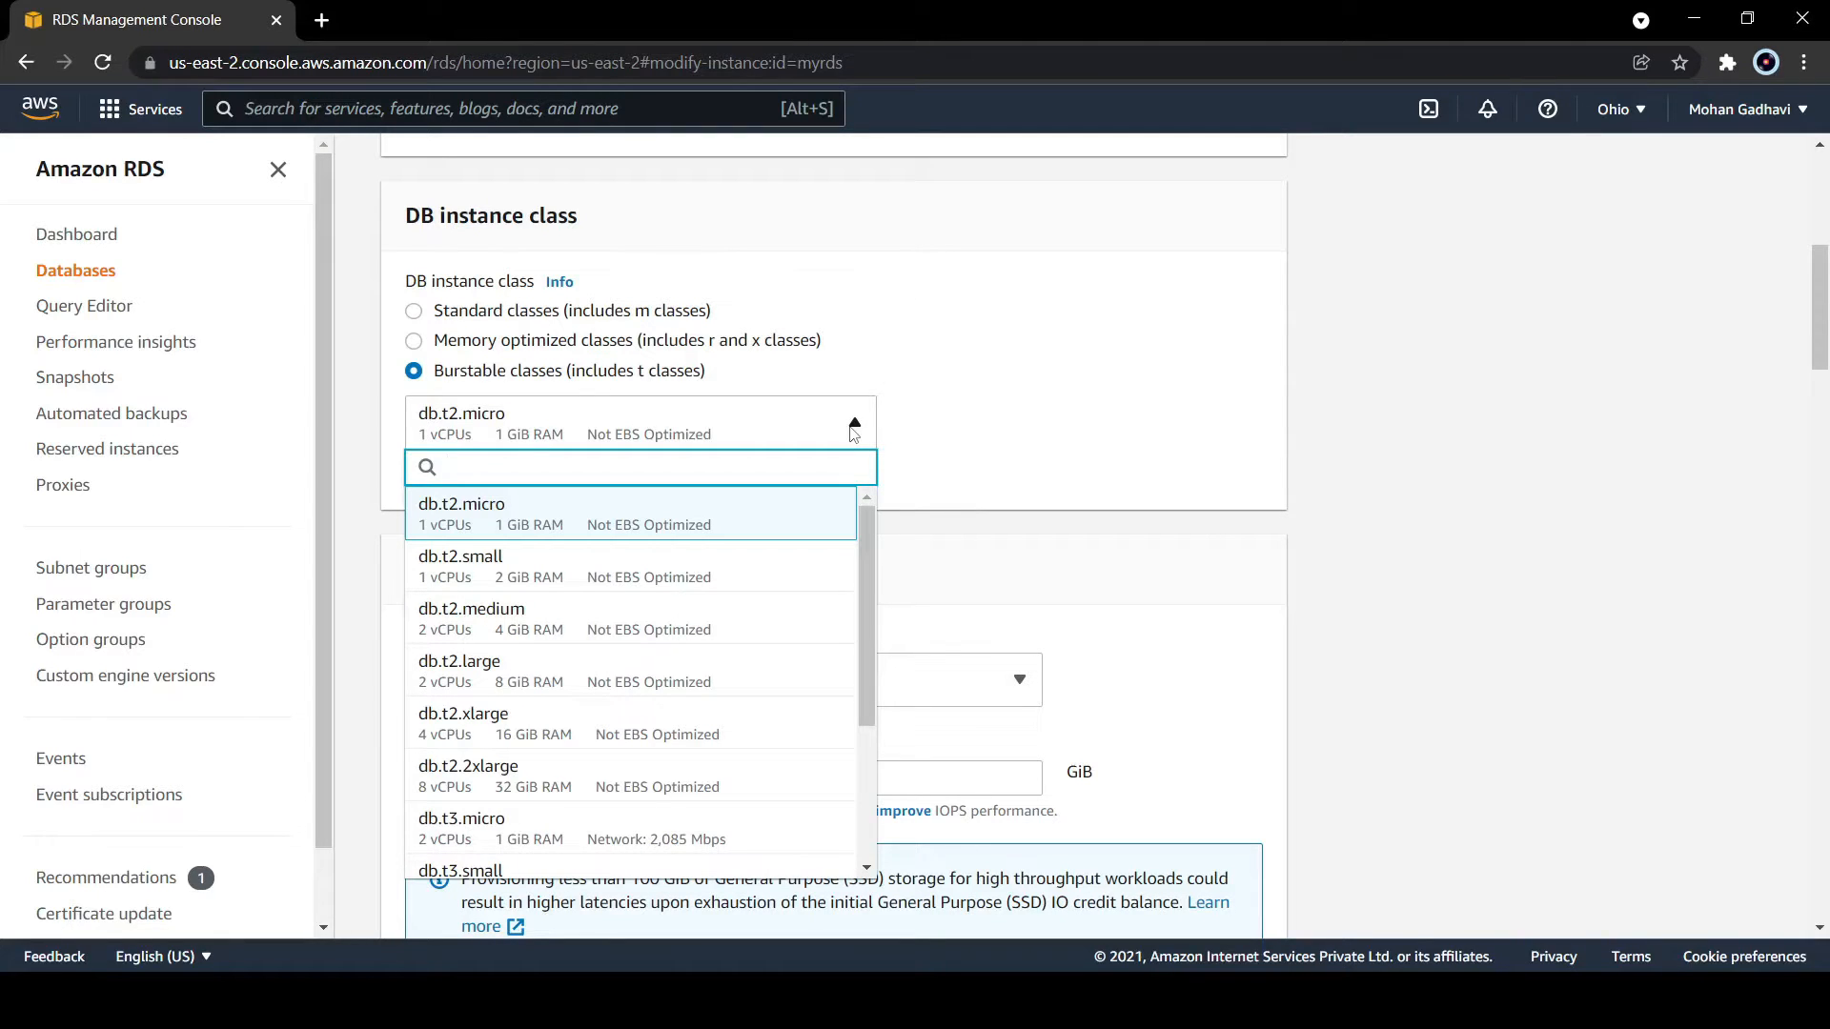
left_click(635, 514)
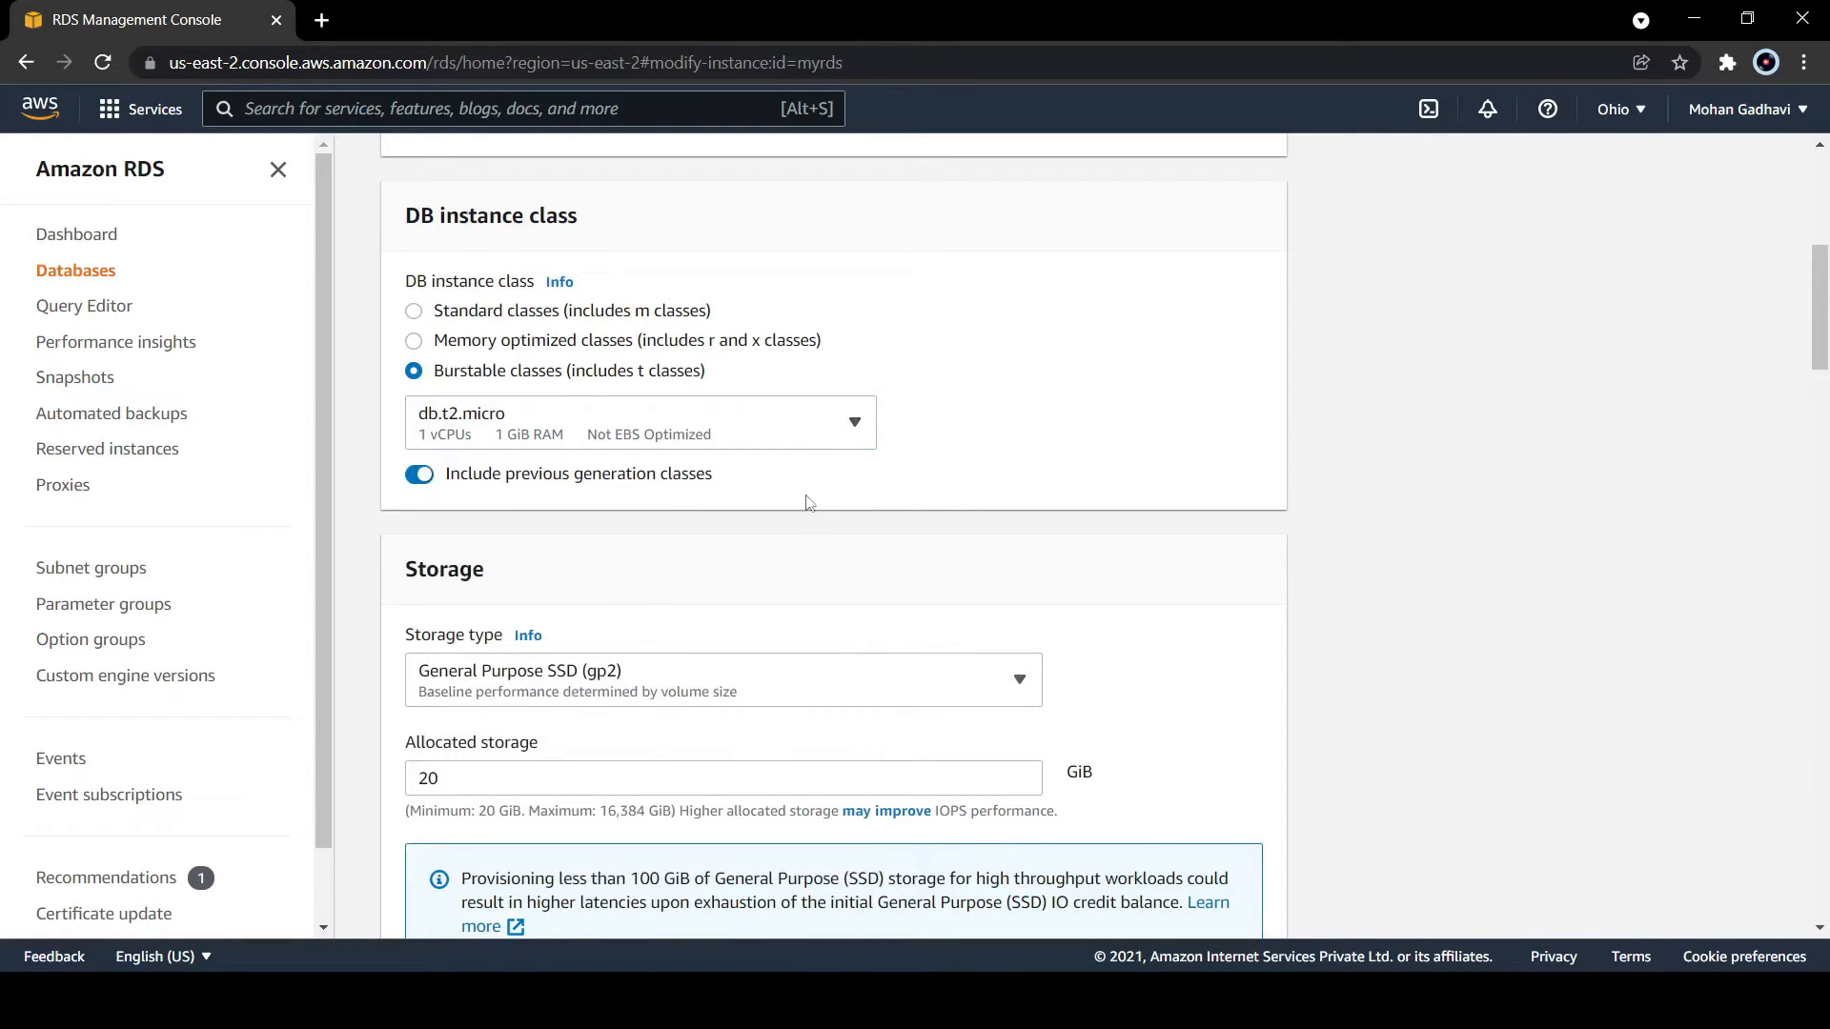
scroll("down", 3)
type("1003")
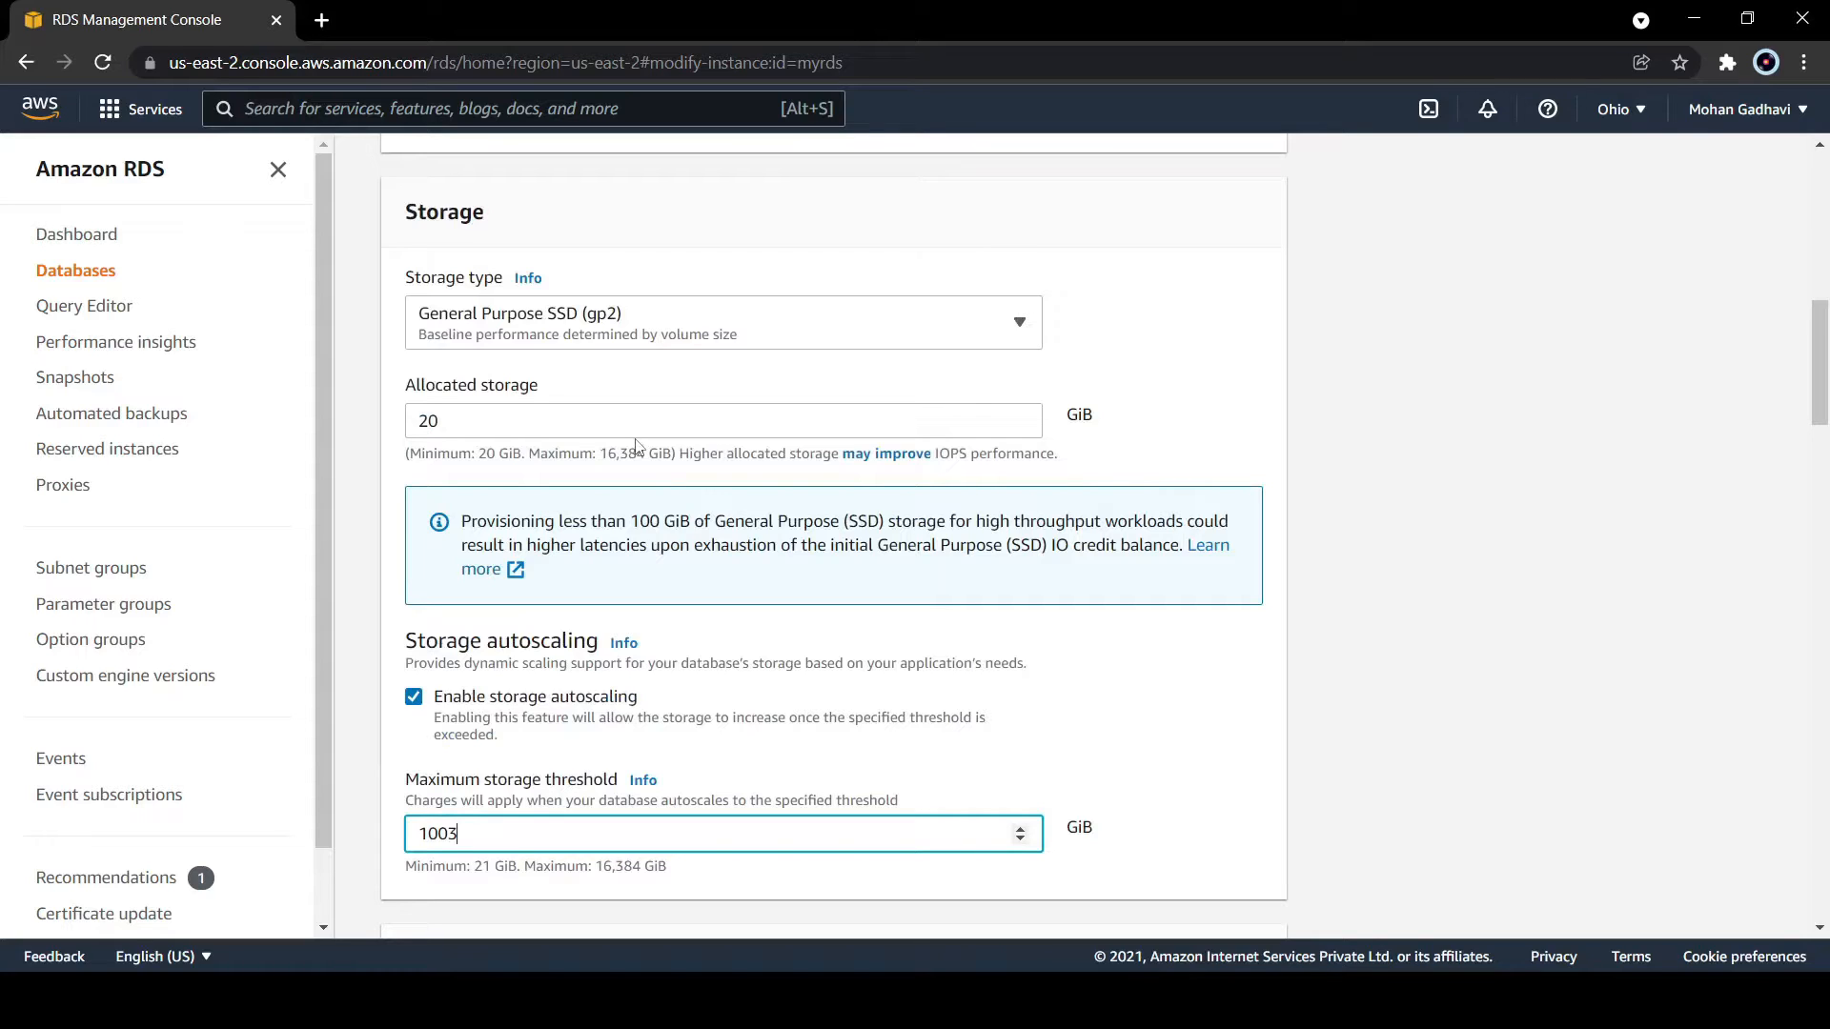
scroll("up", 3)
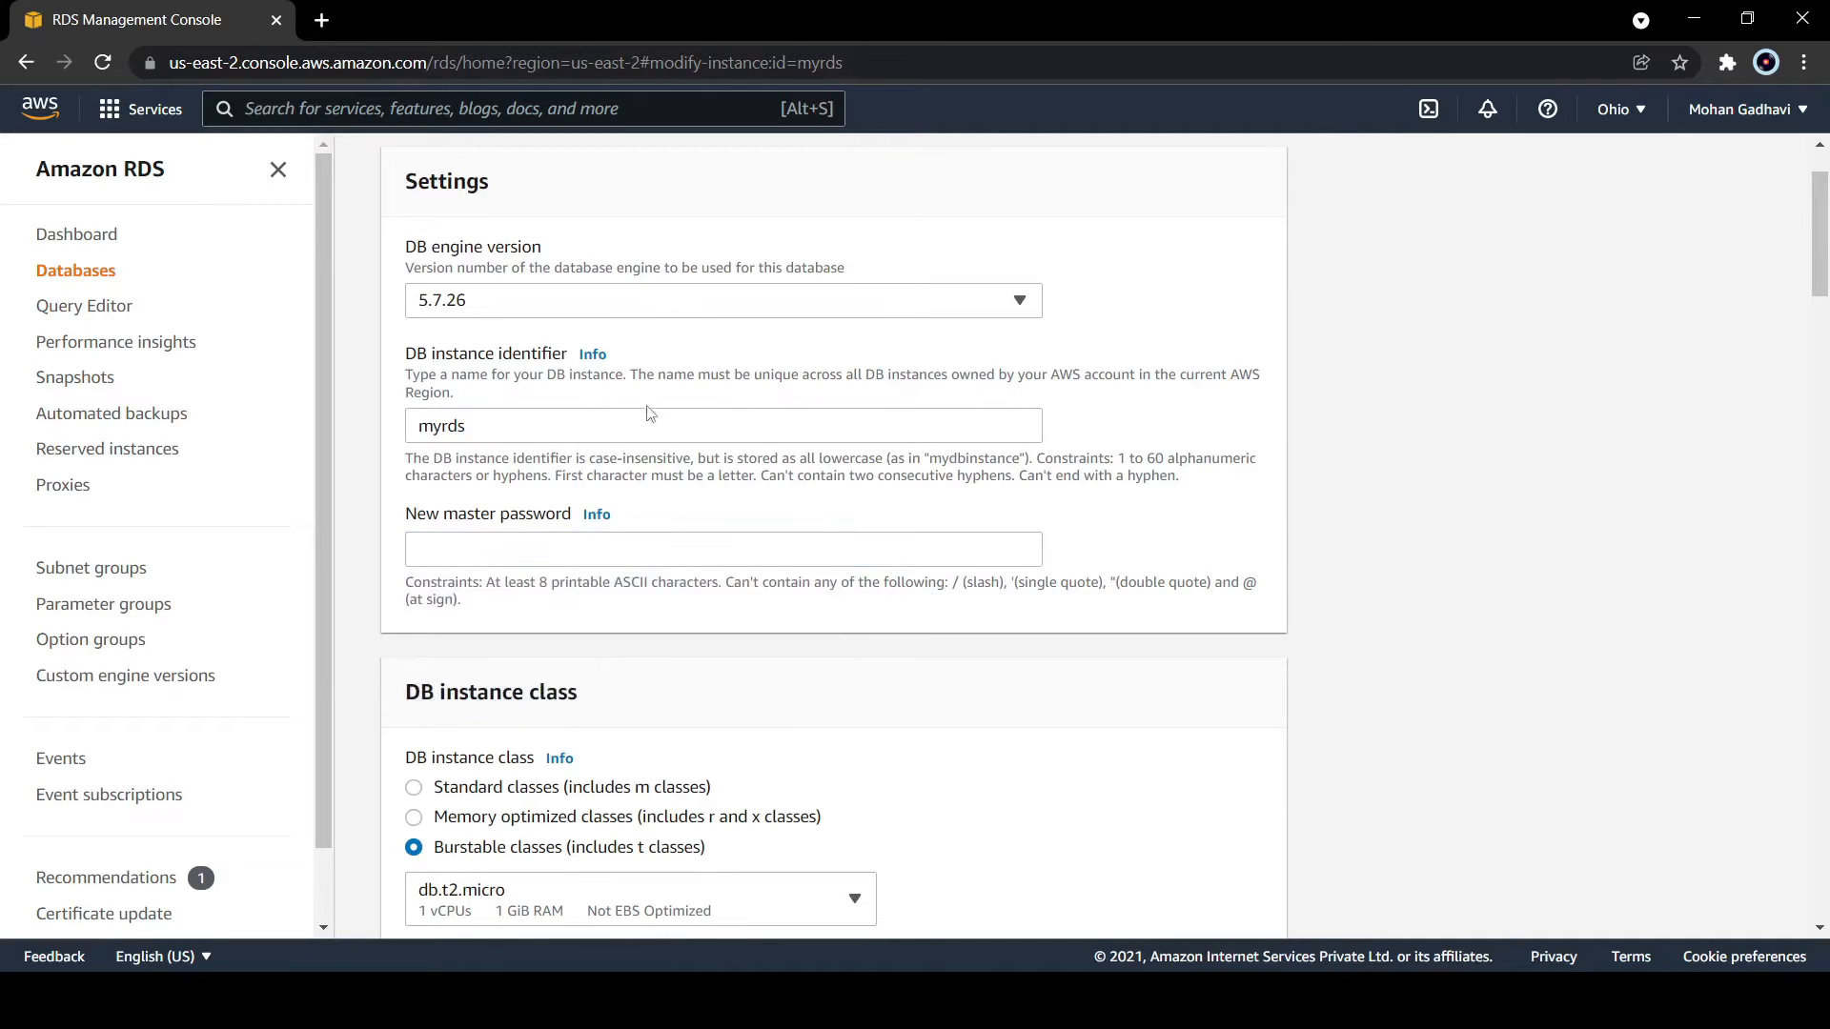
scroll("down", 3)
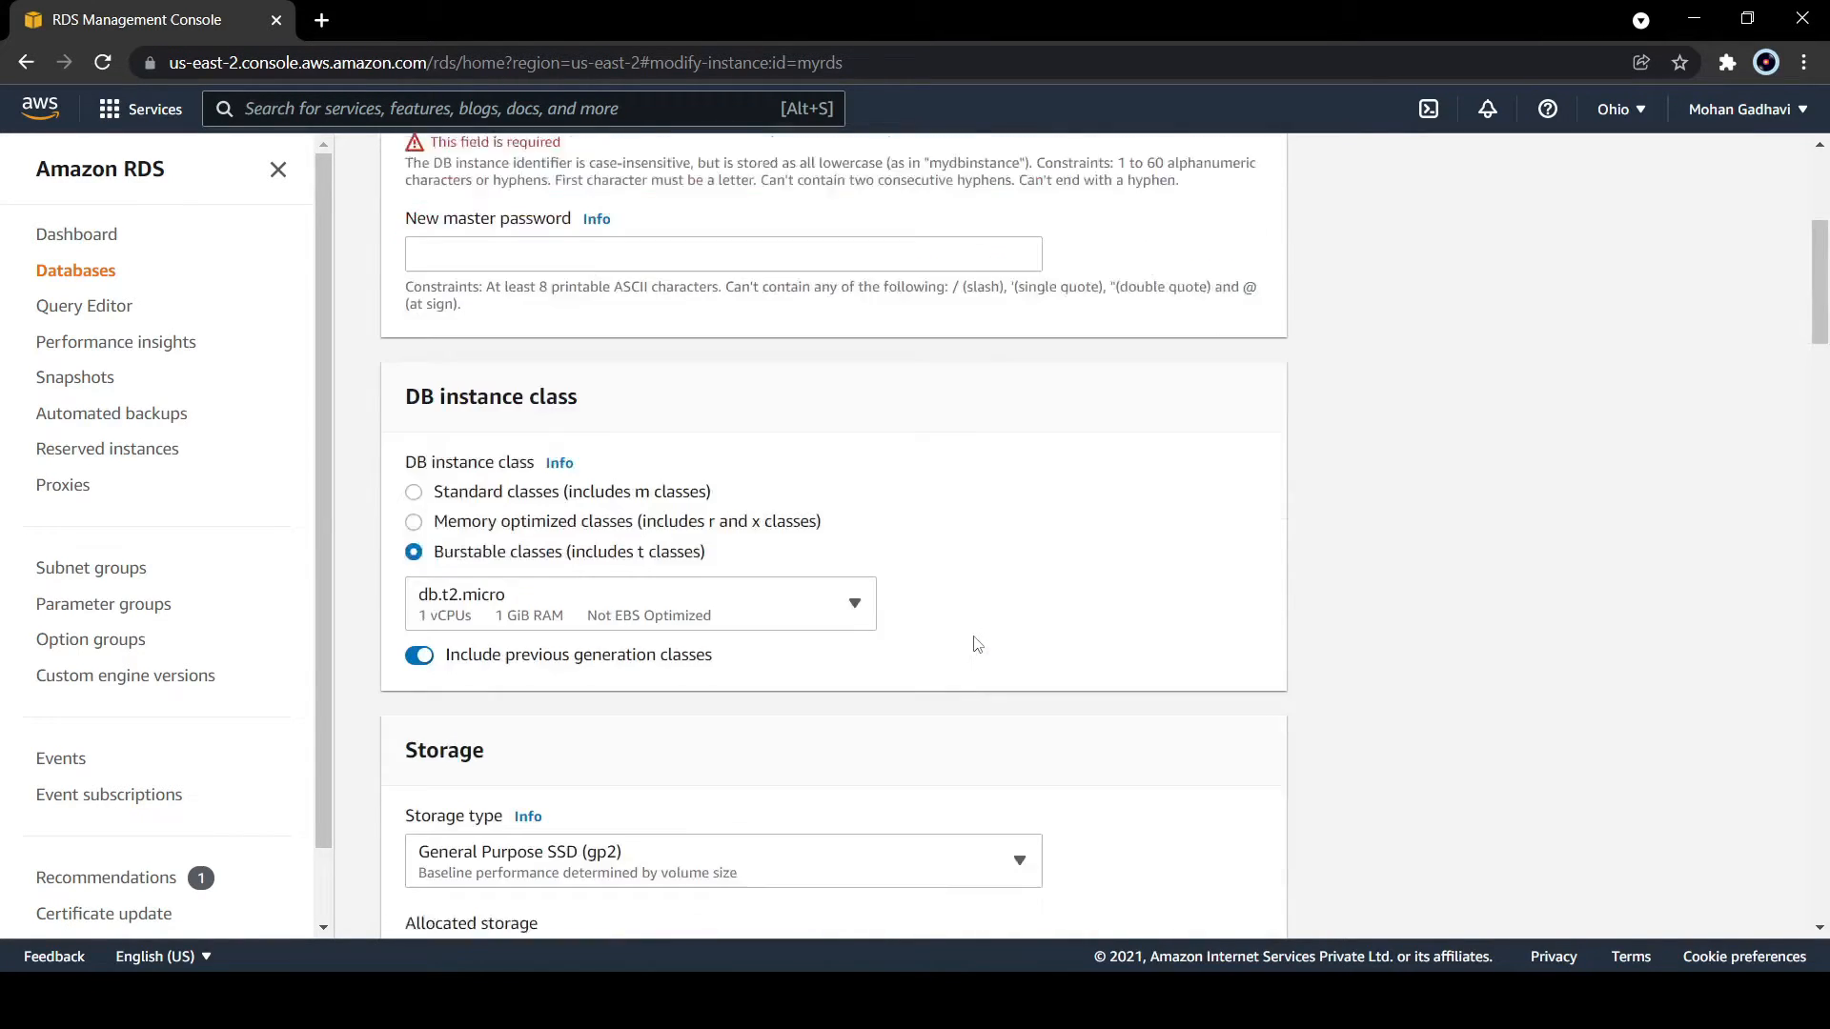
Step: Expand connectivity Additional configuration to show the default security group, no public access and port 3306
scroll("down", 3)
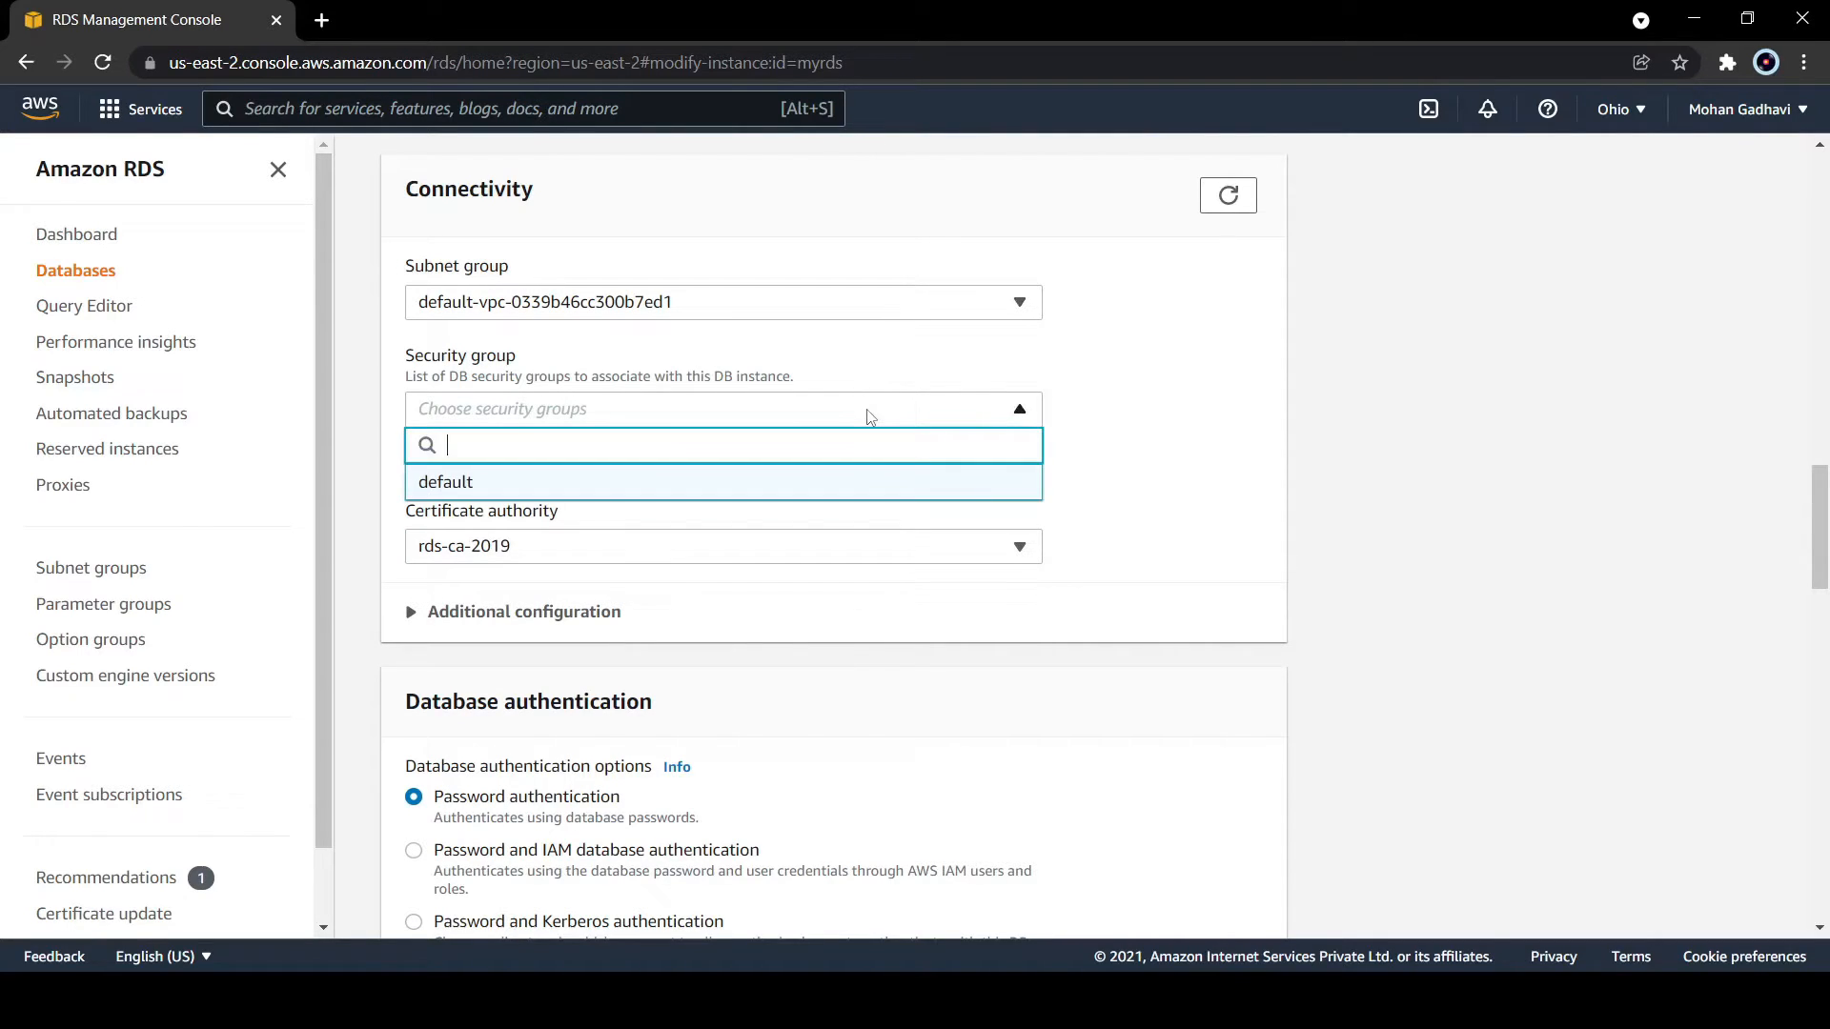
left_click(446, 482)
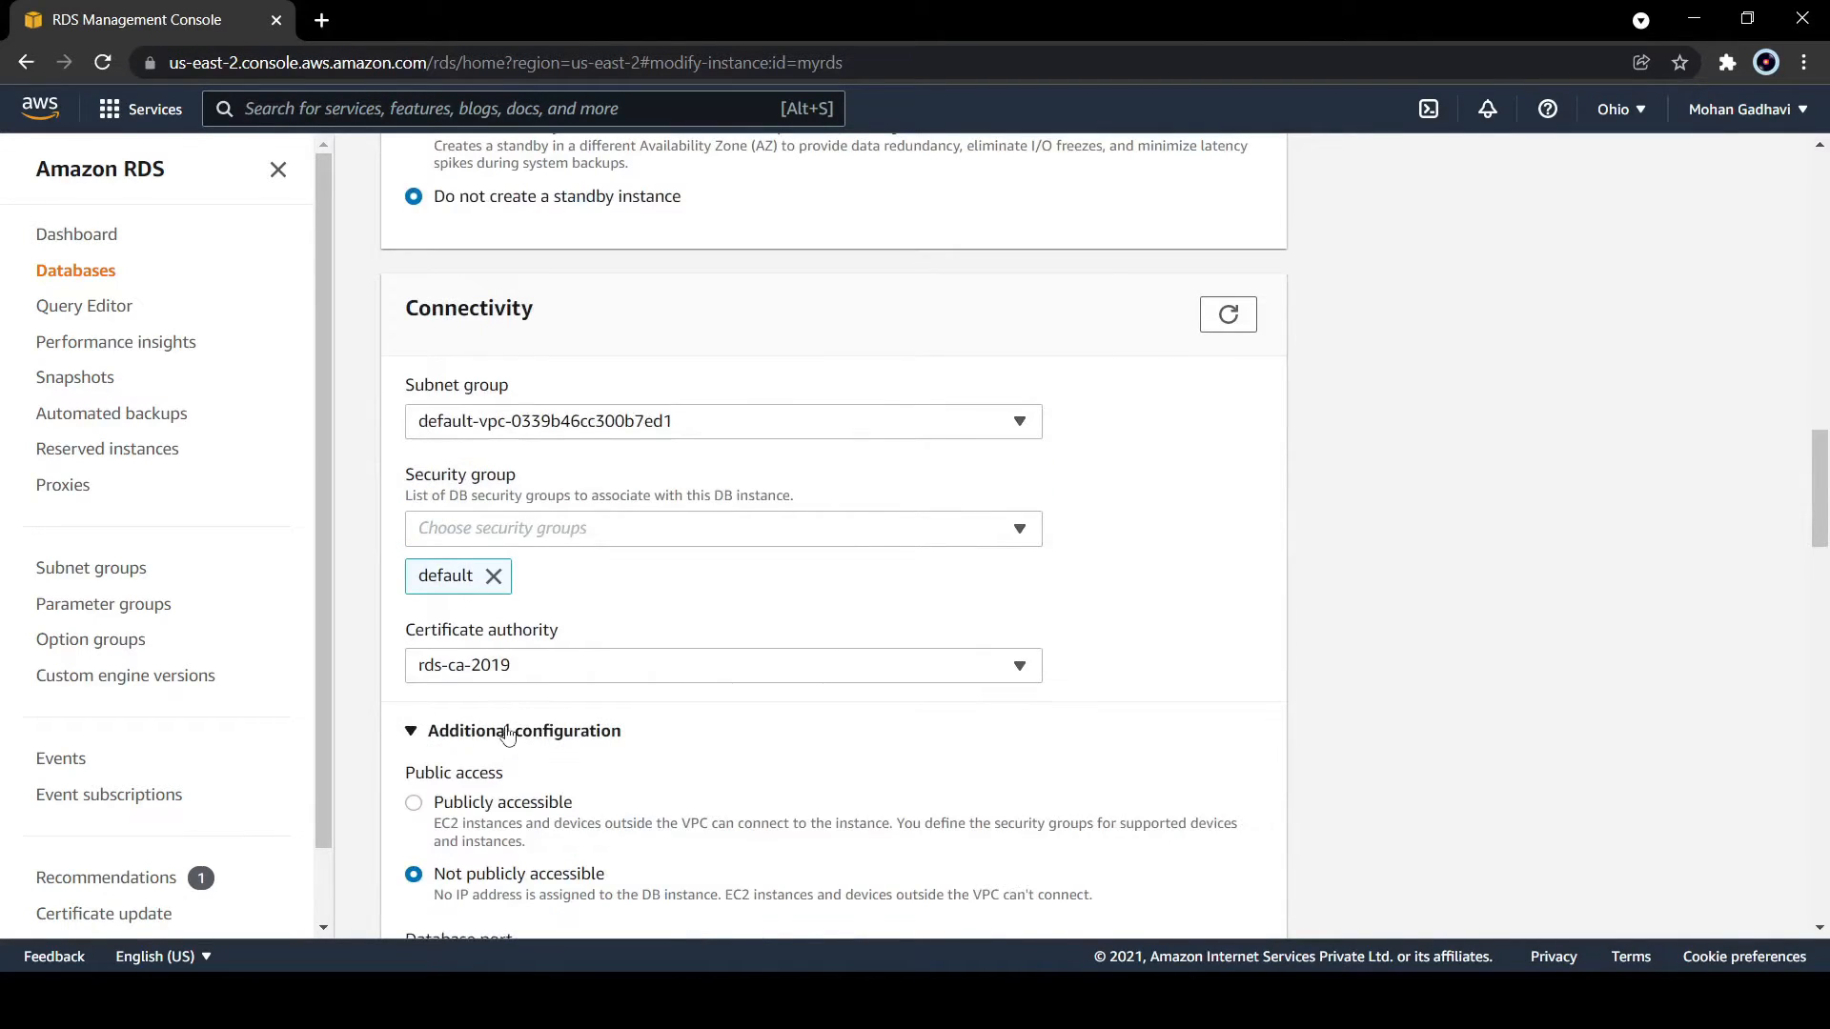
scroll("down", 3)
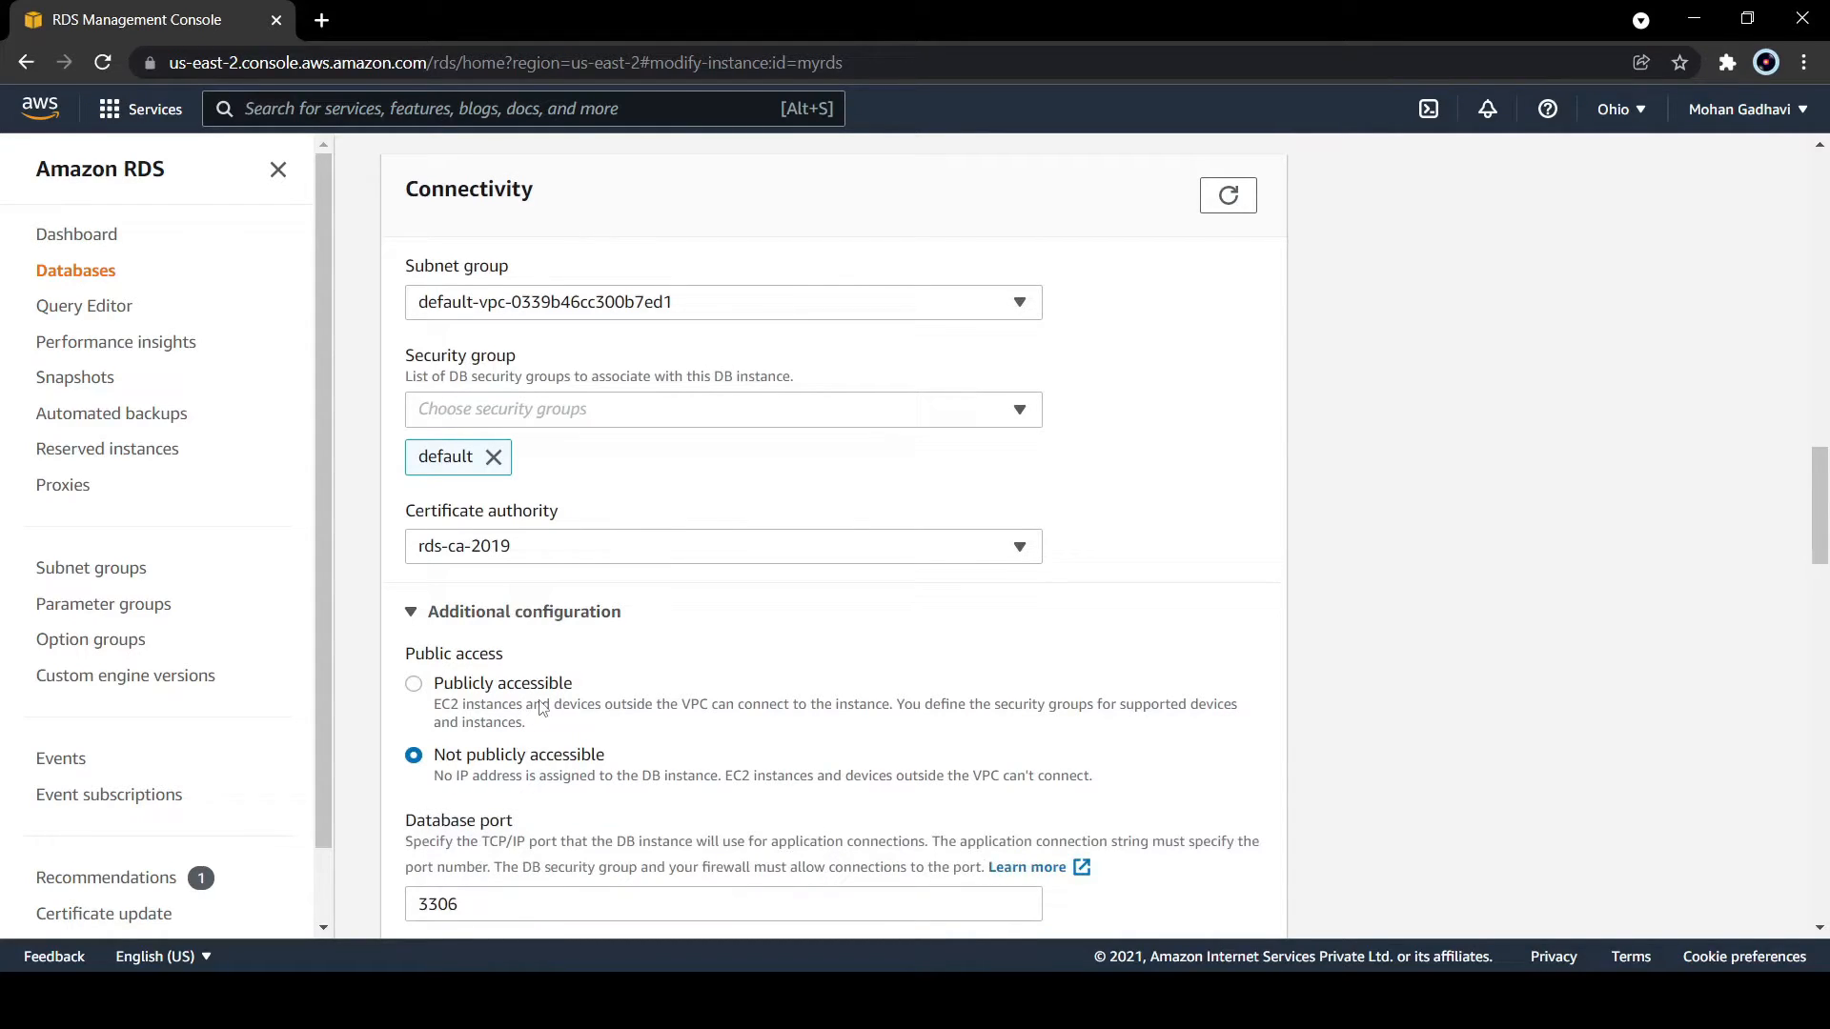
mouse_move(651, 723)
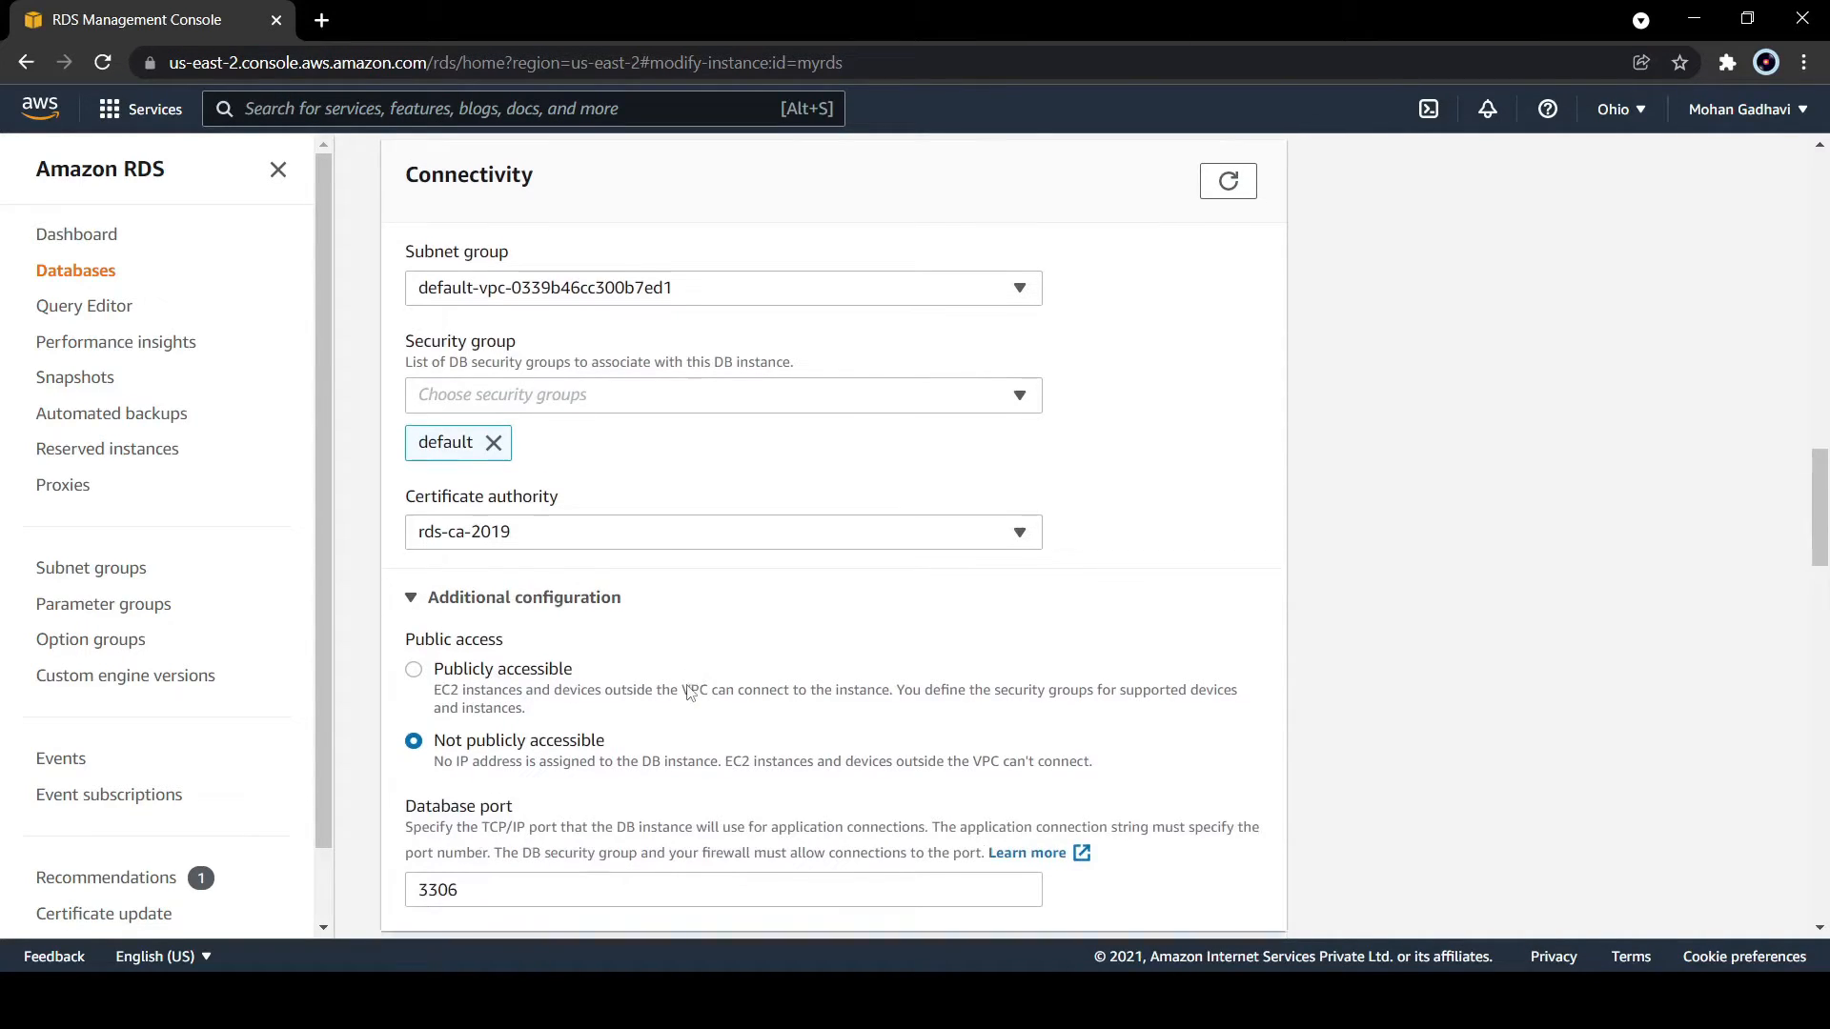
scroll("down", 3)
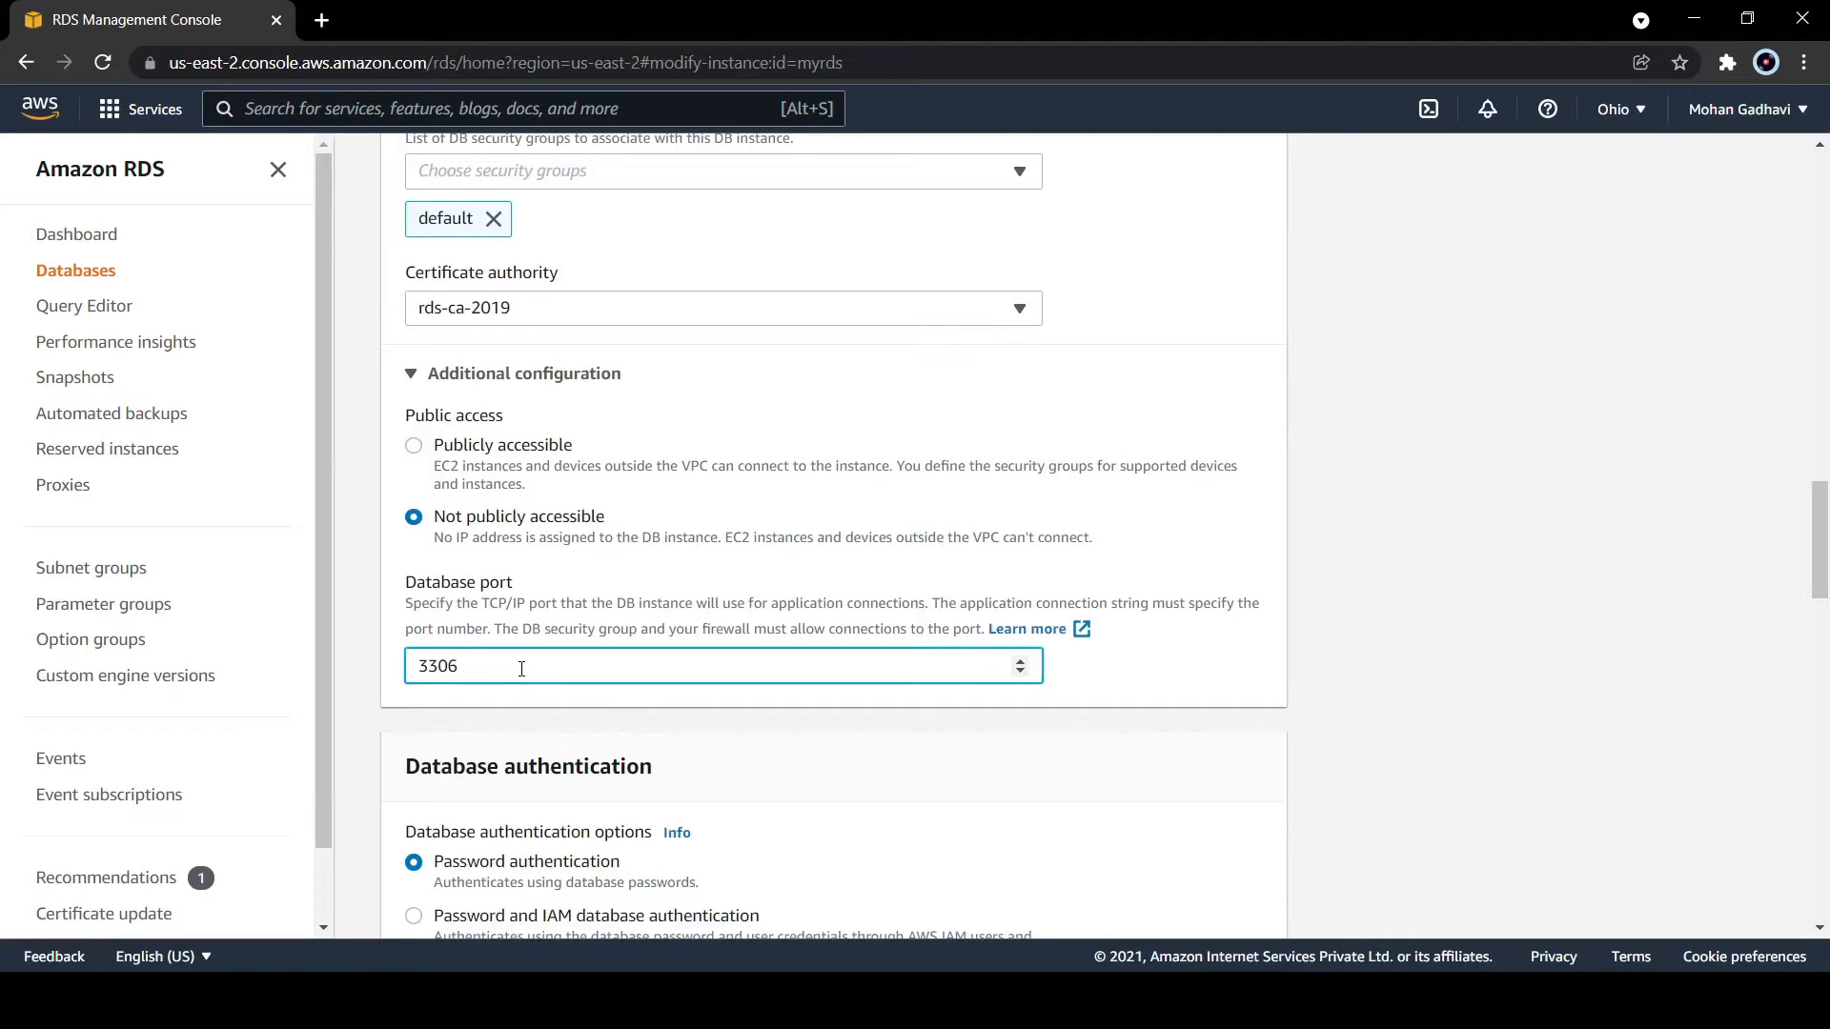
mouse_move(623, 709)
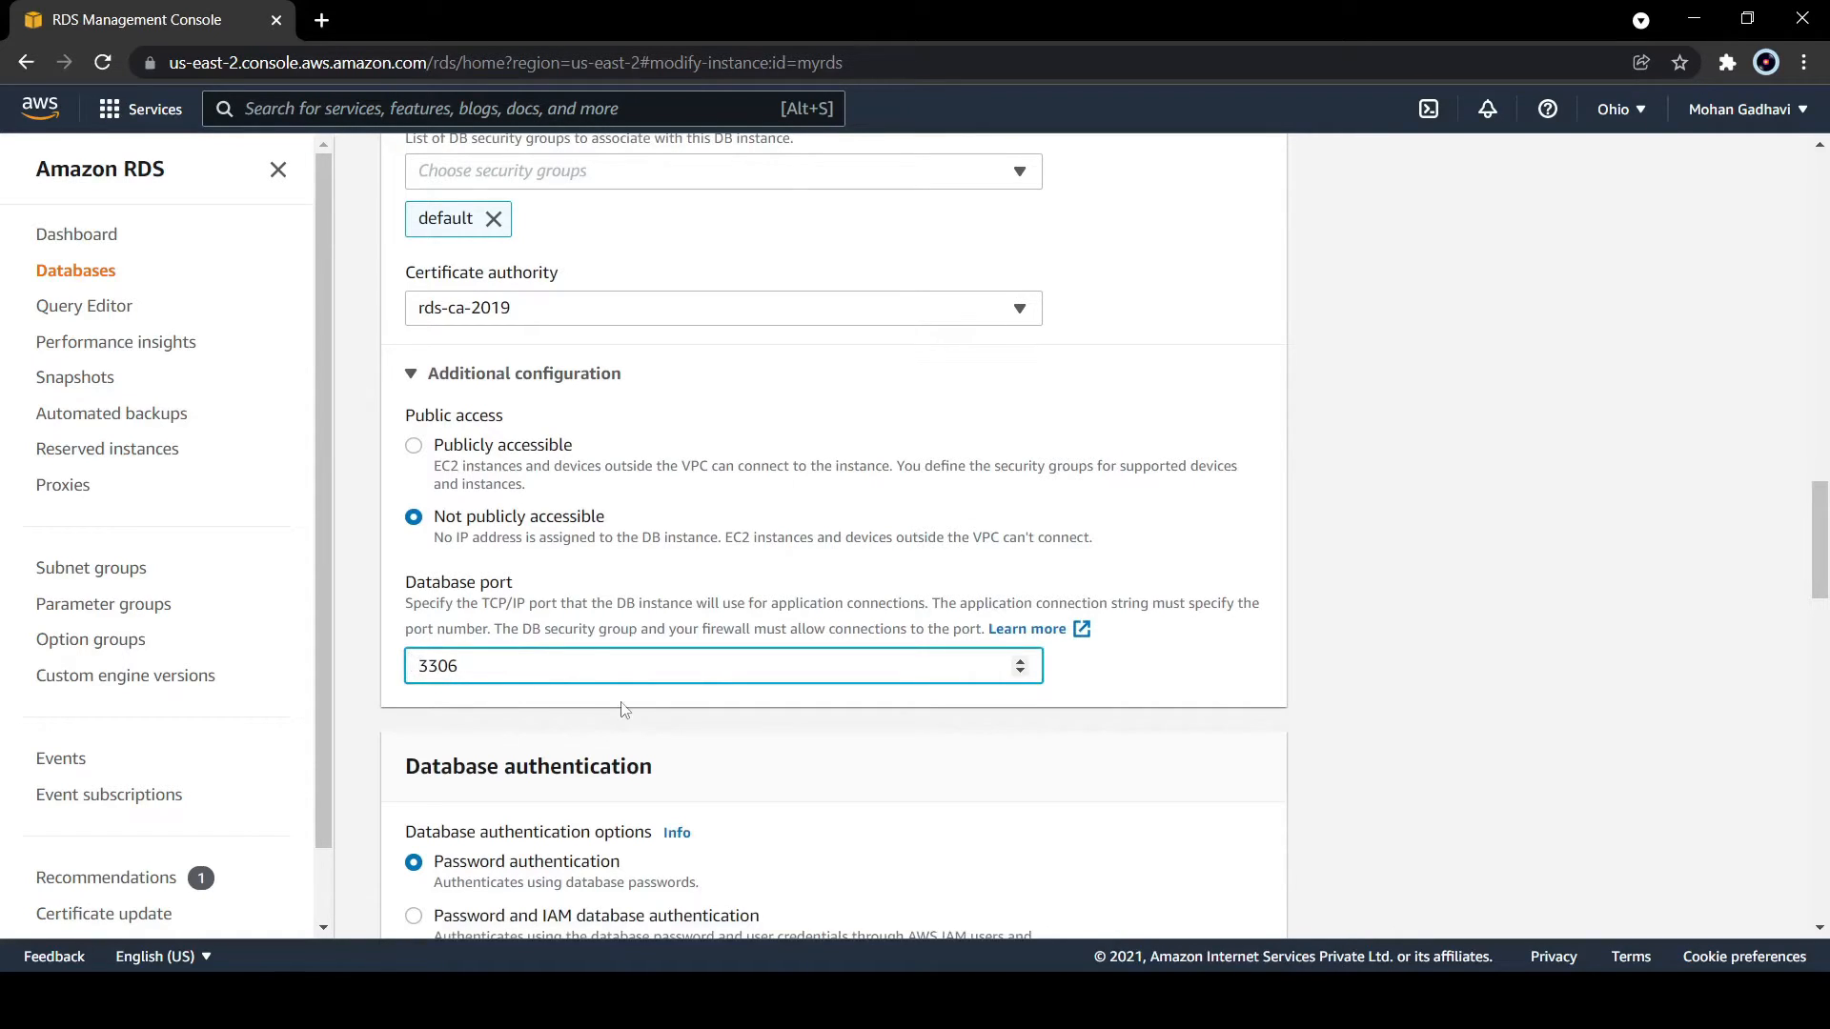
type("34")
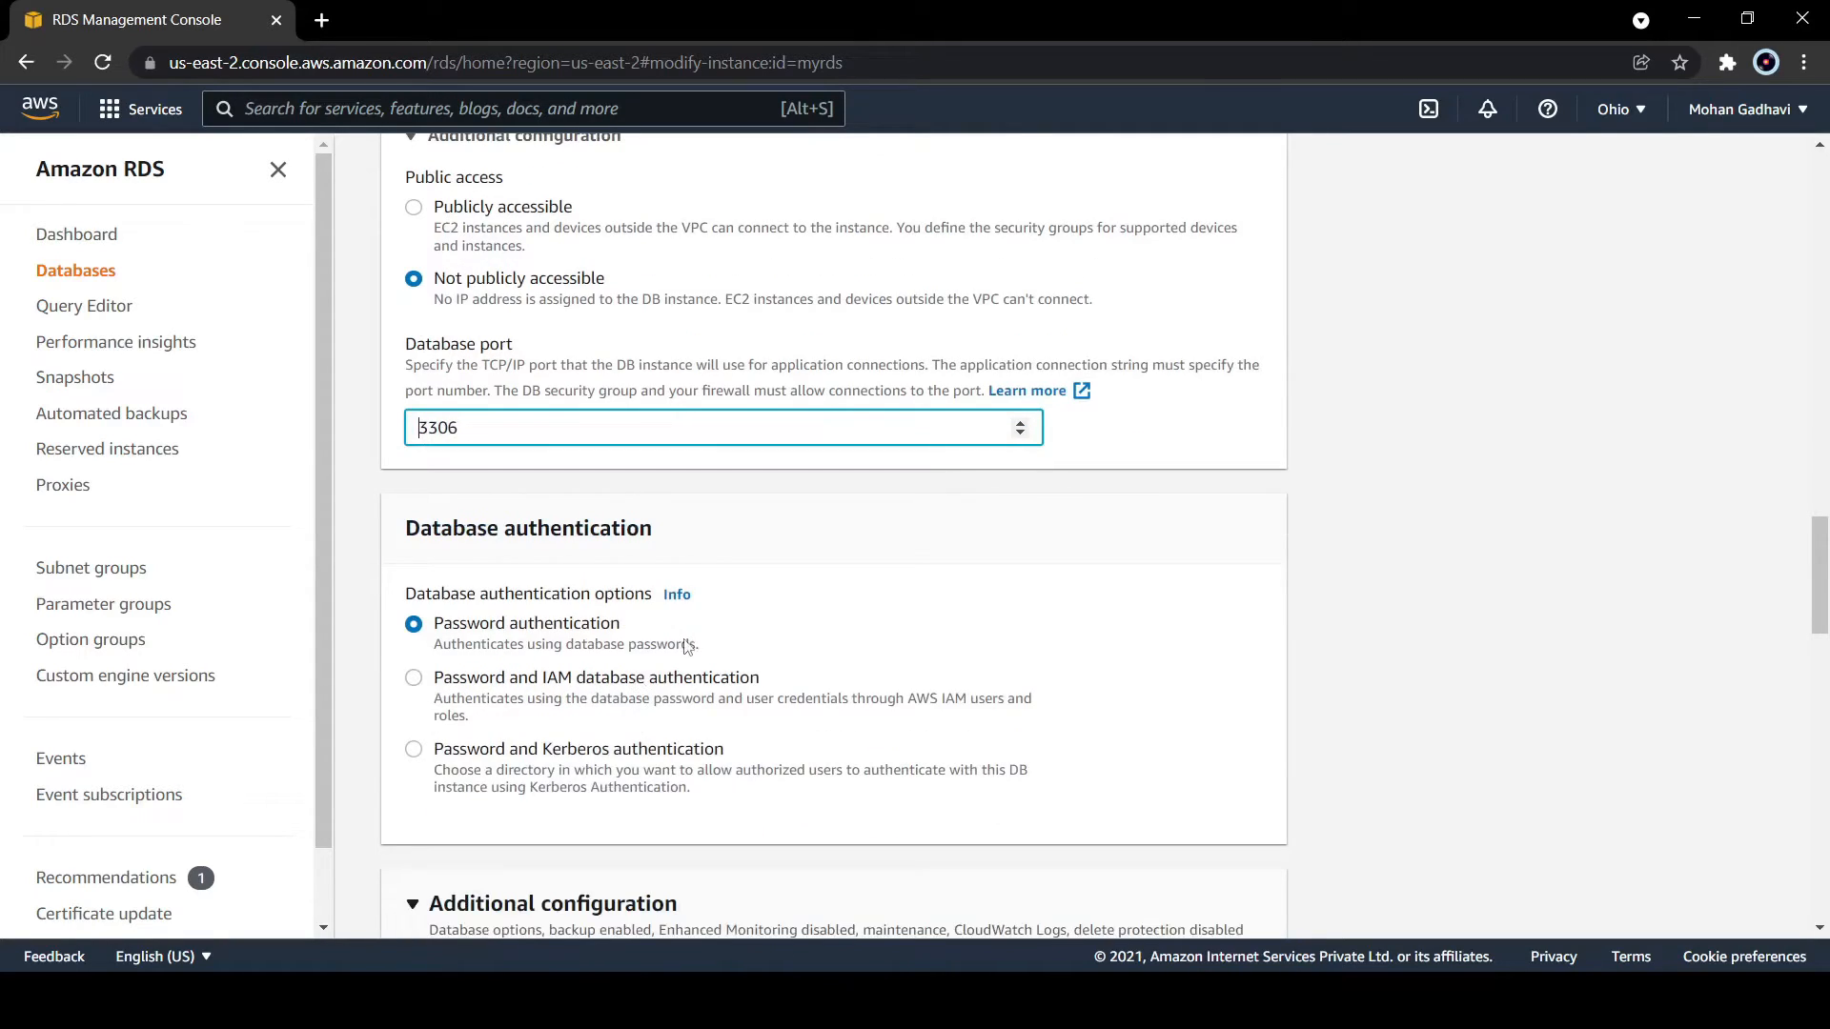
Step: Review the modify form without submitting, then return through Dashboard to the Databases list
scroll("down", 3)
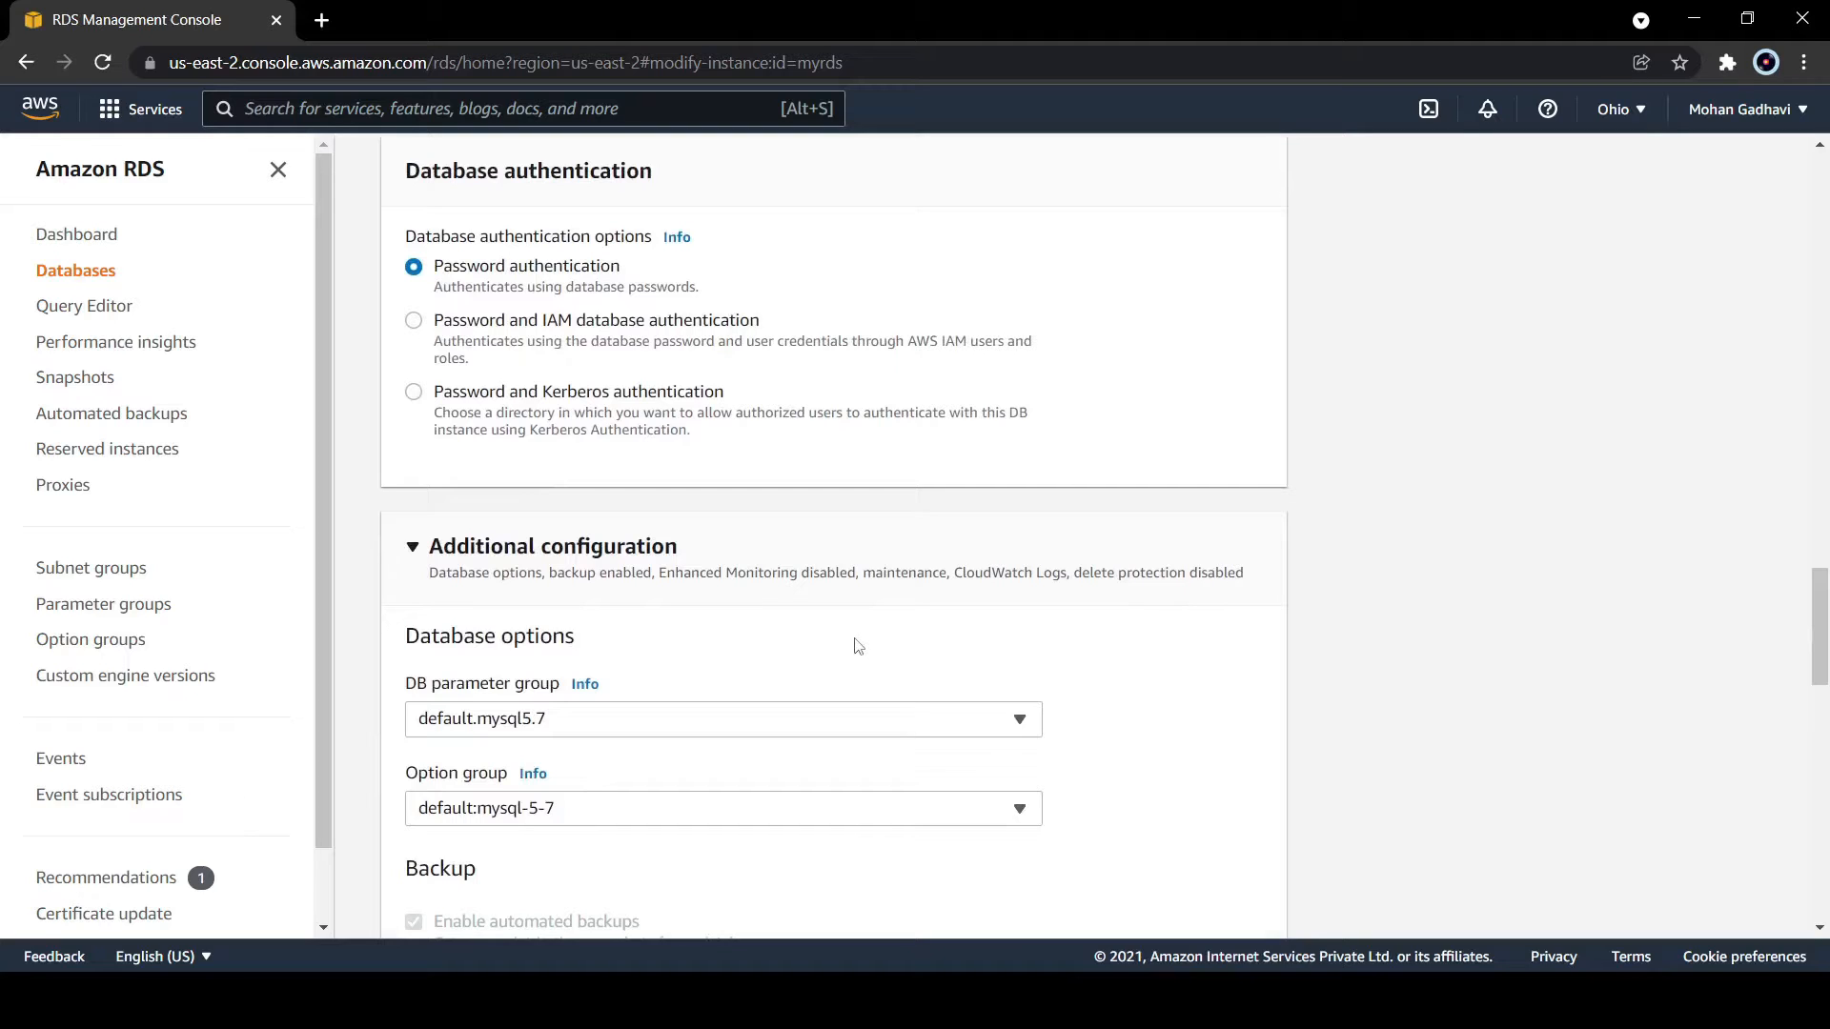
scroll("down", 3)
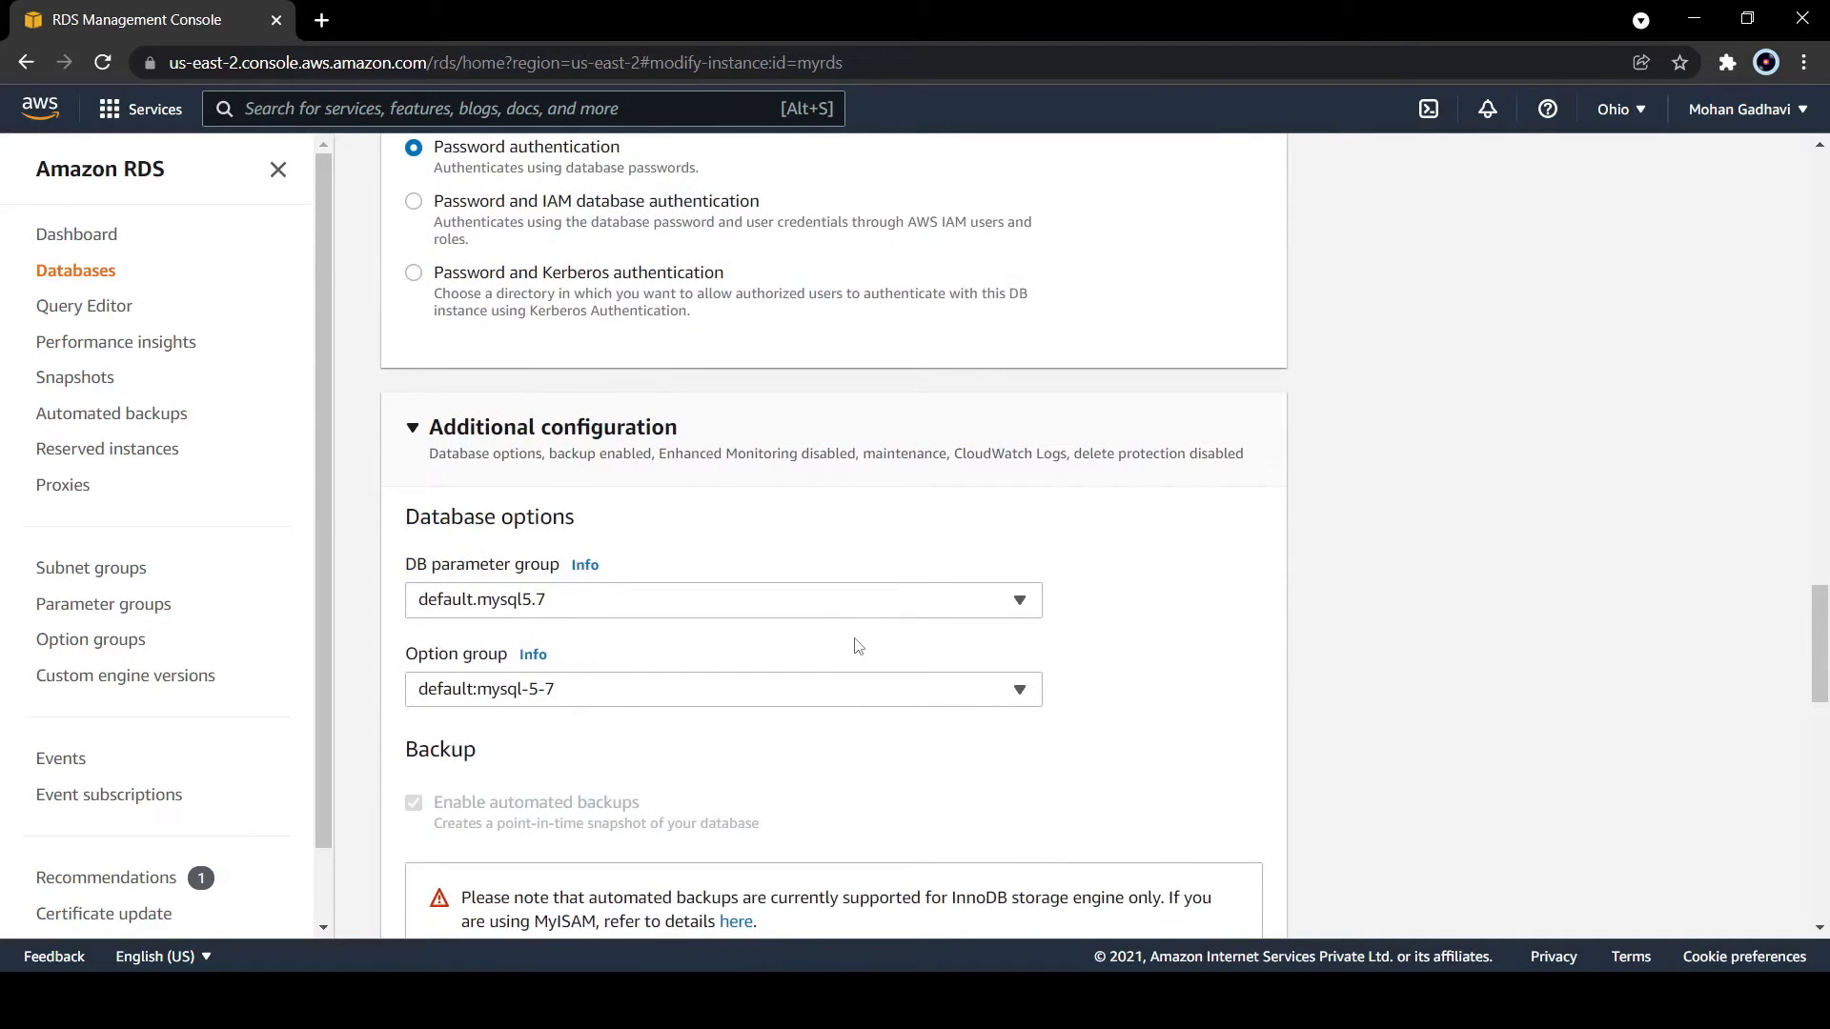
scroll("down", 3)
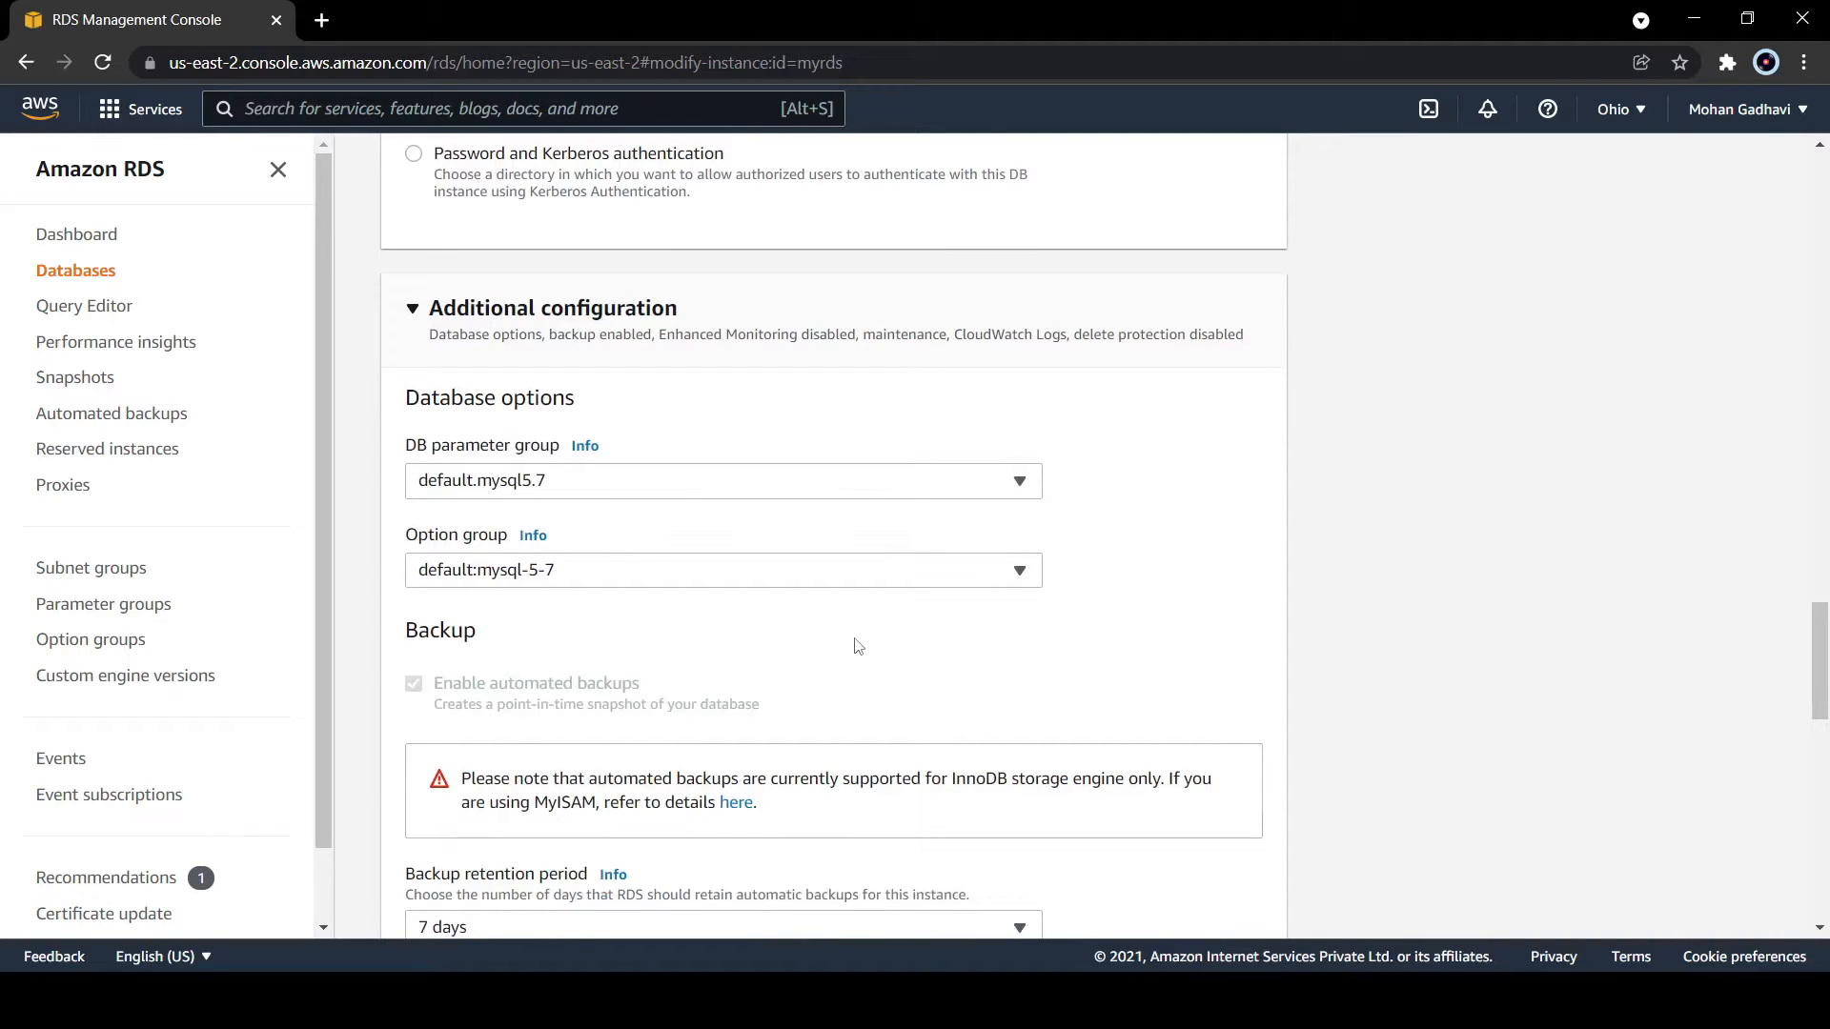
scroll("up", 3)
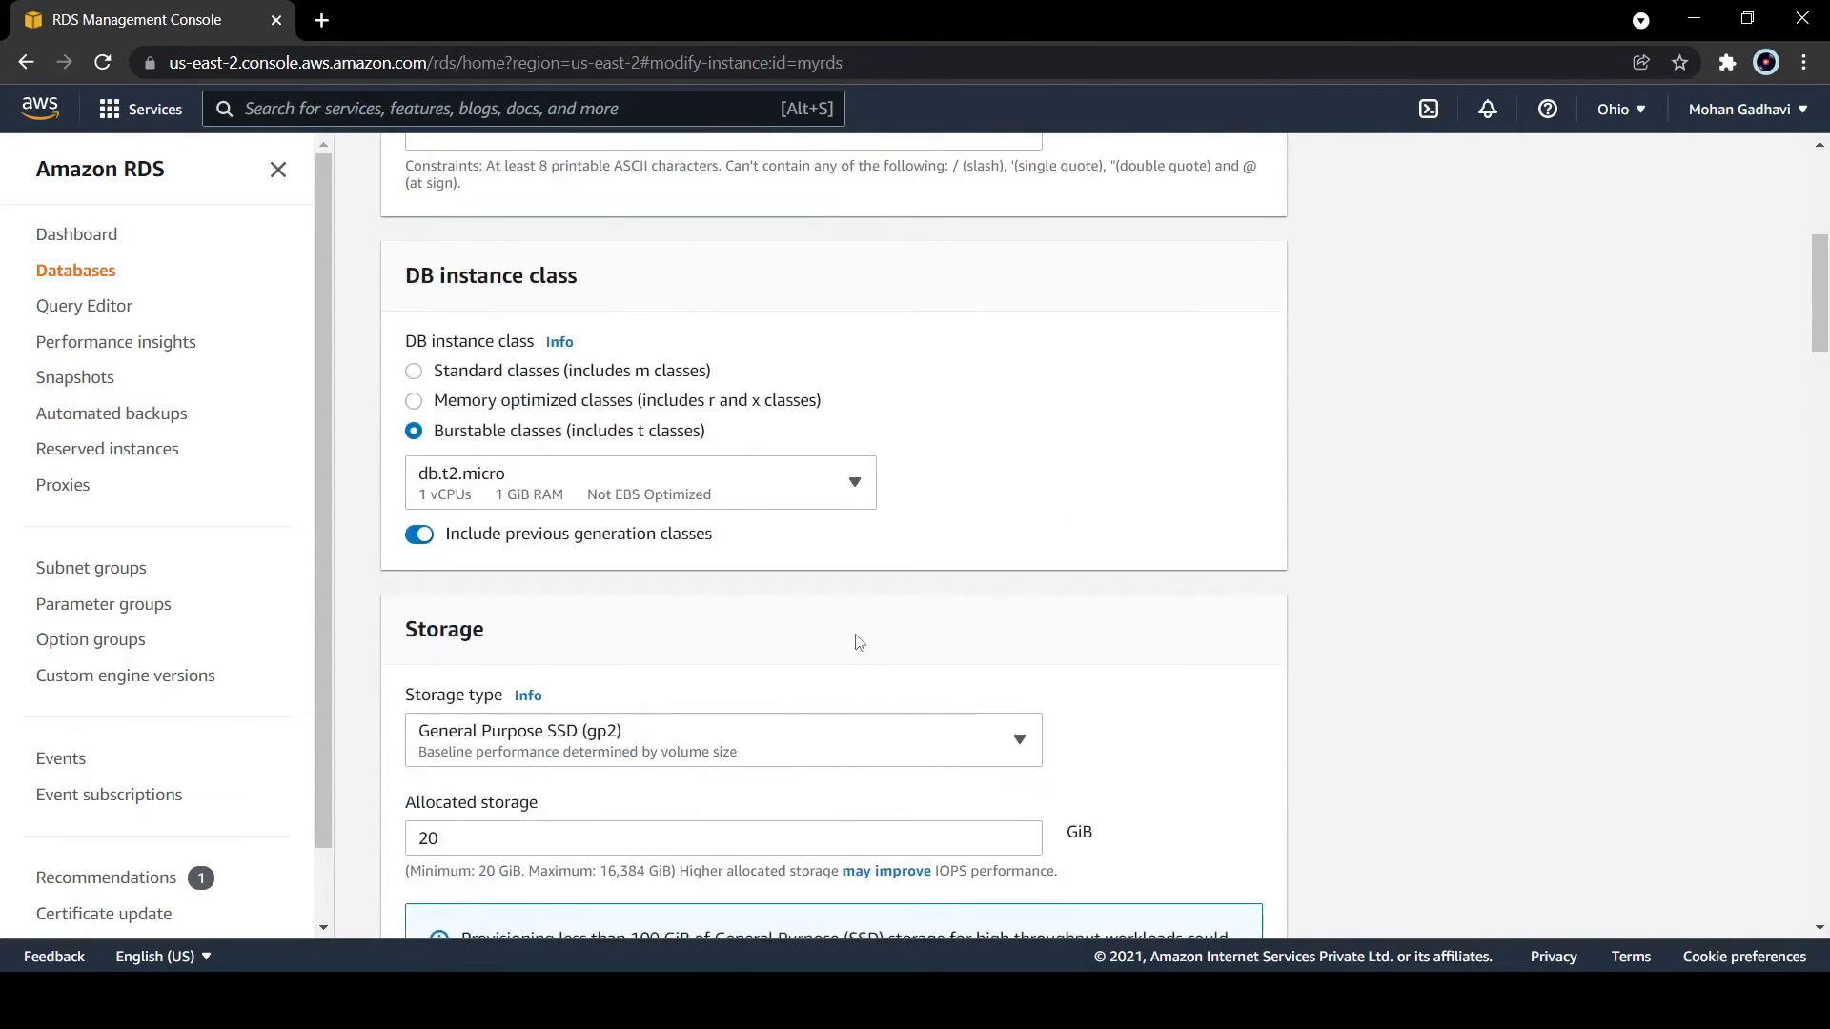
scroll("up", 3)
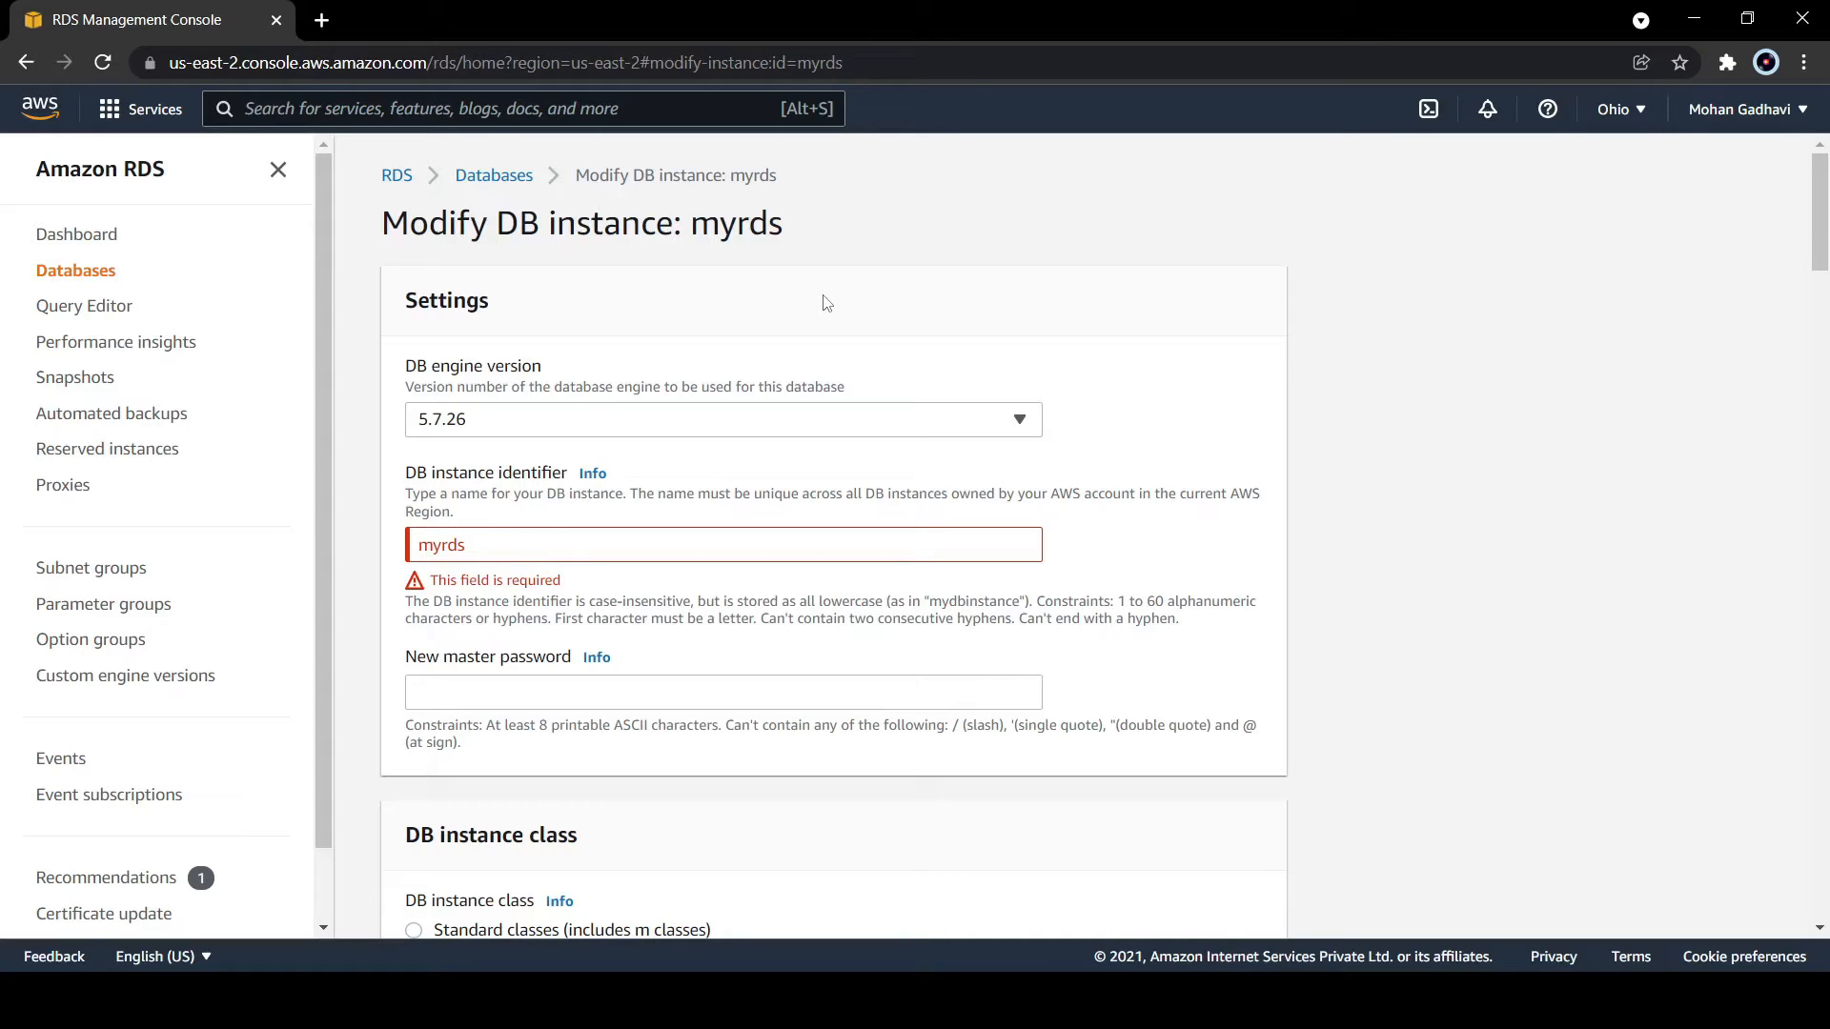
mouse_move(78, 233)
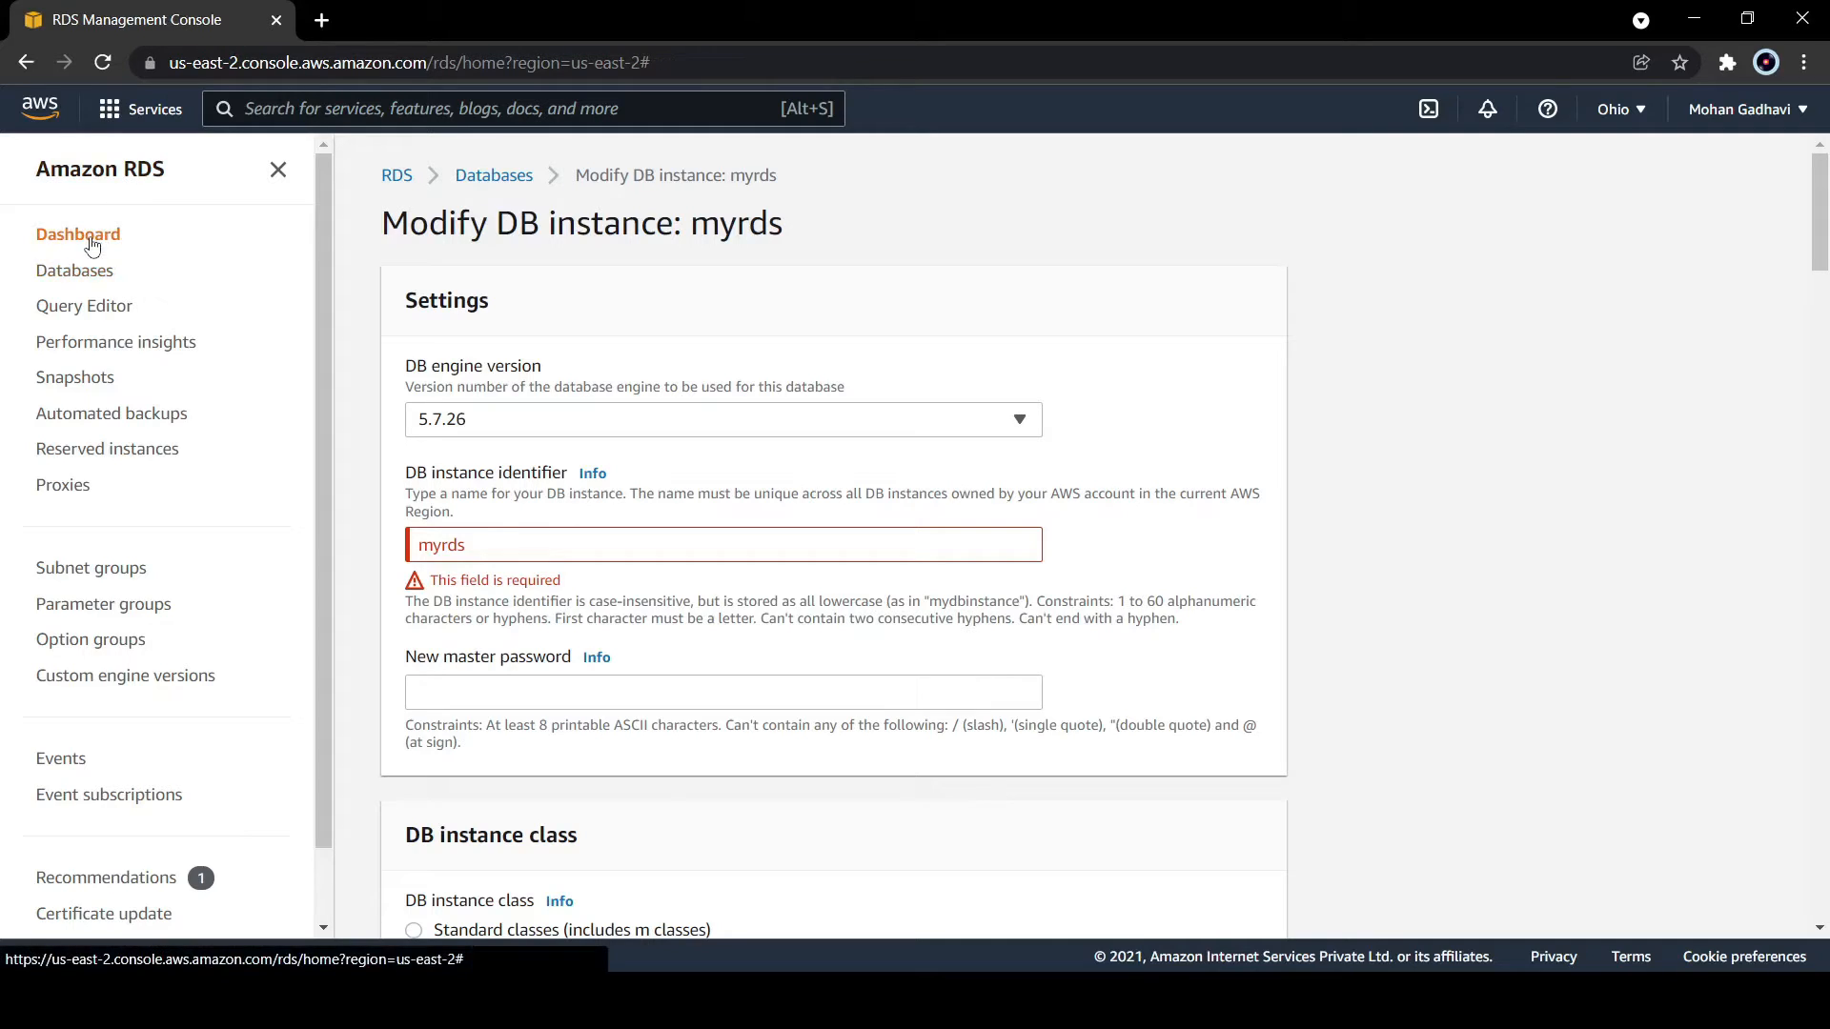
left_click(79, 233)
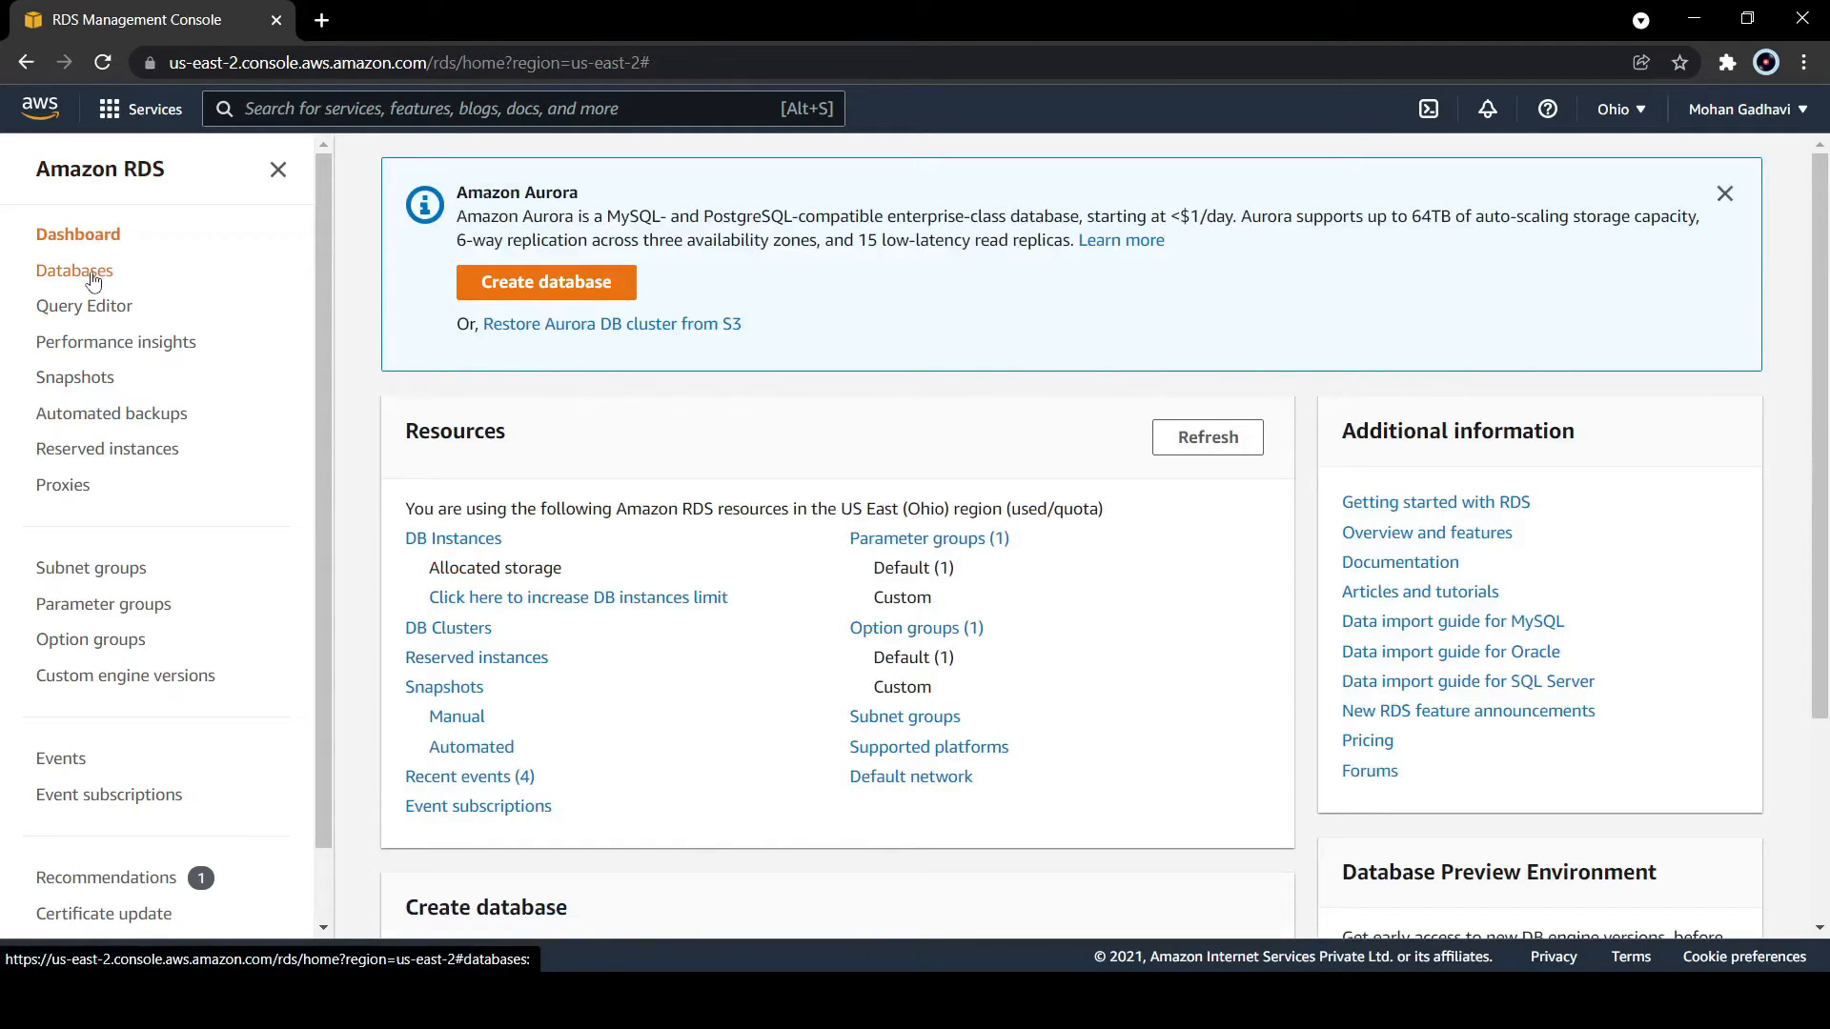
left_click(74, 269)
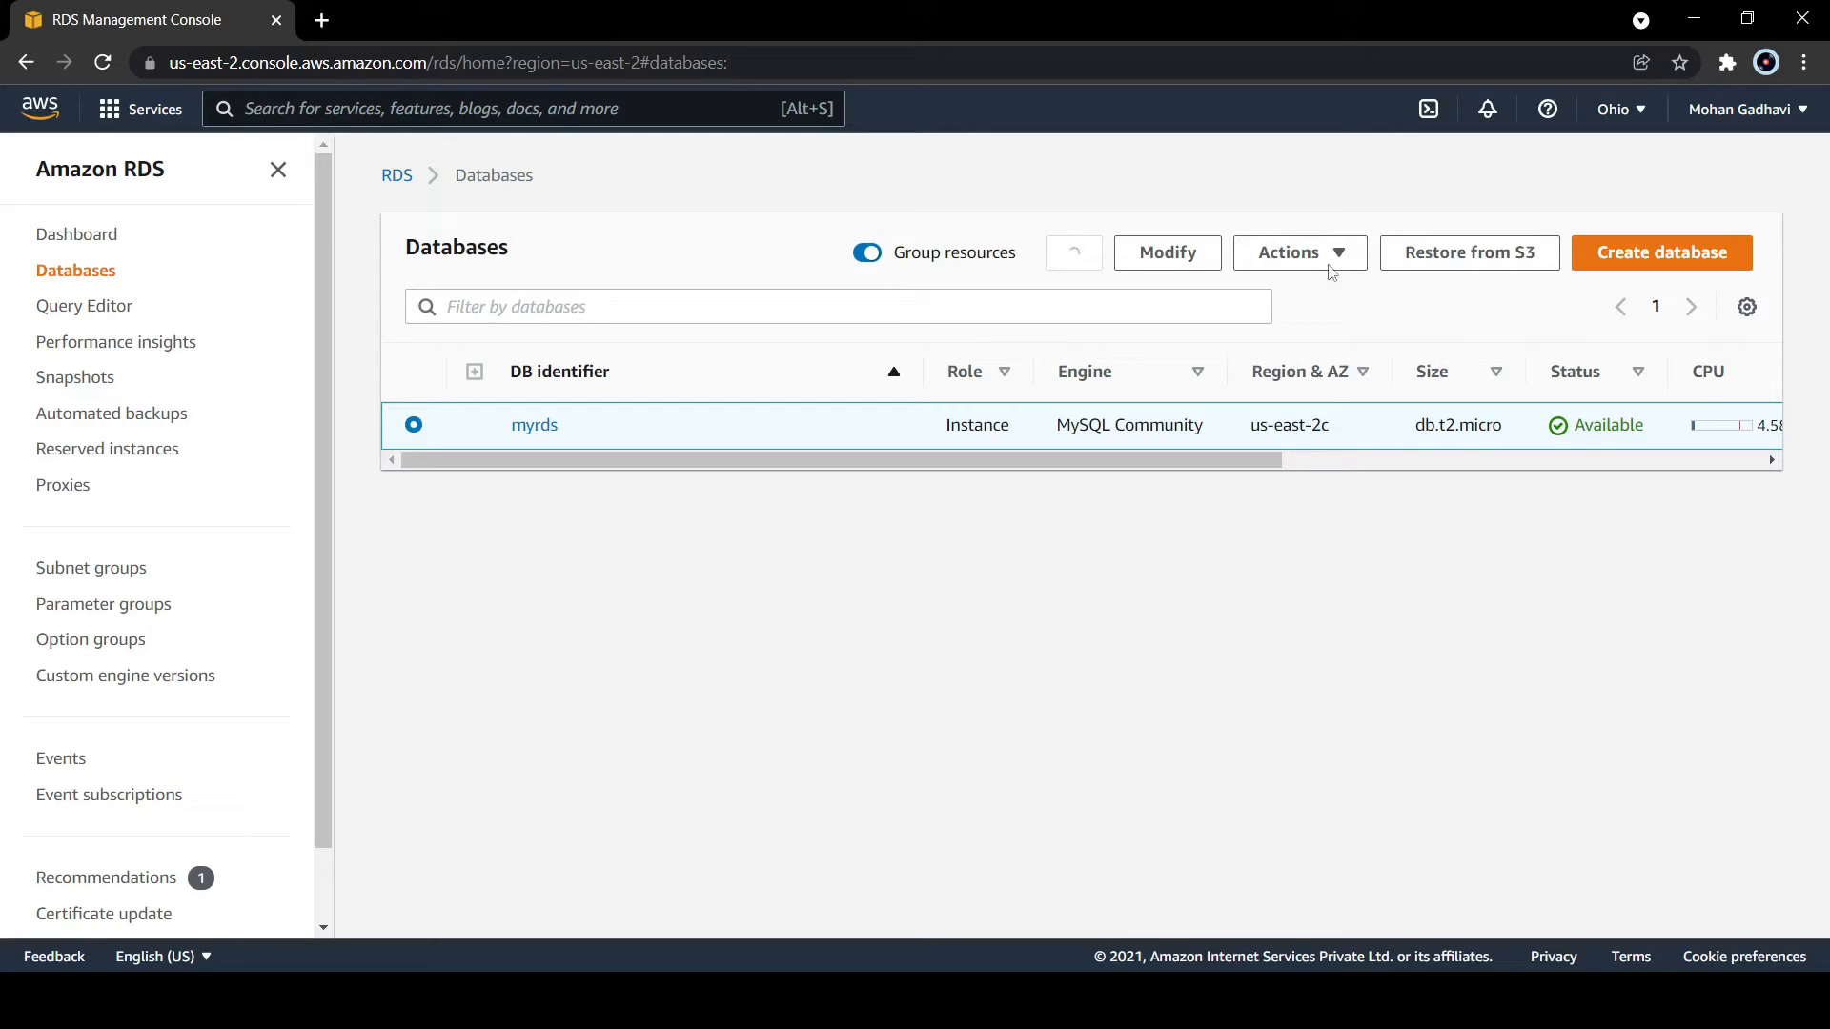
mouse_move(1353, 264)
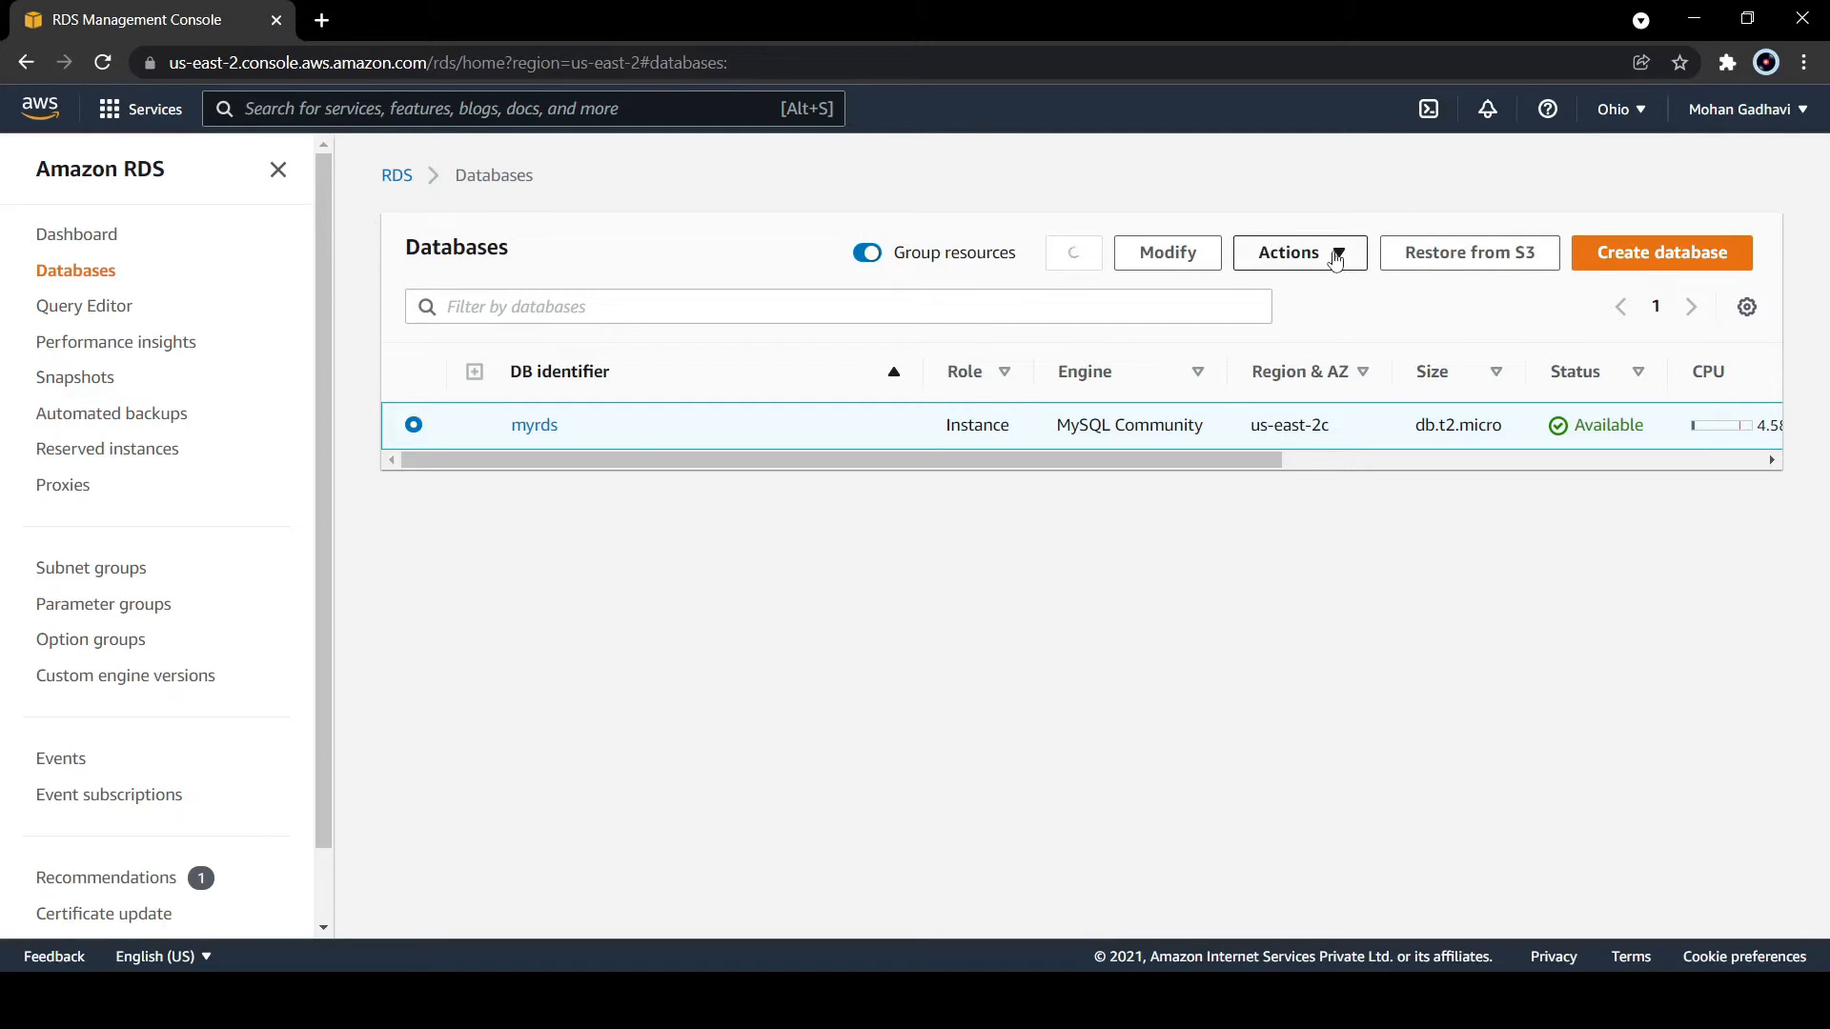
Step: Reopen the myrds Actions menu, showing snapshot and reboot options
left_click(1293, 252)
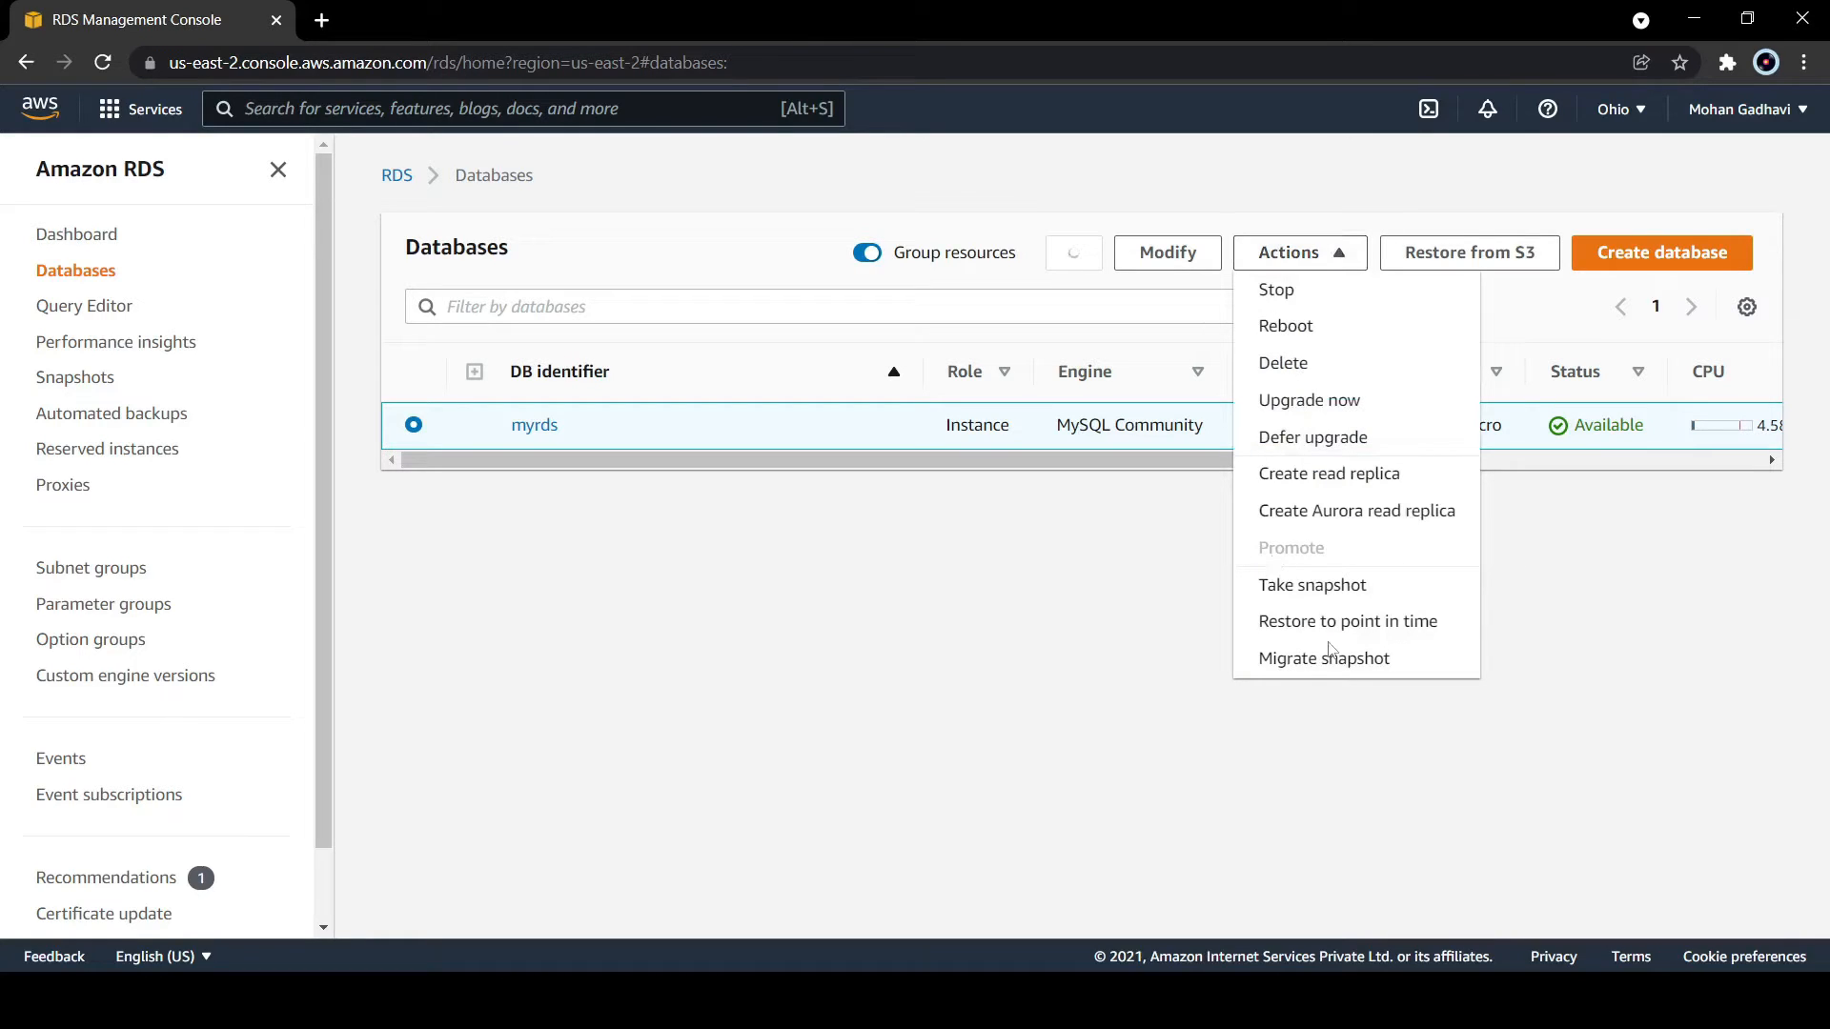
mouse_move(1346, 621)
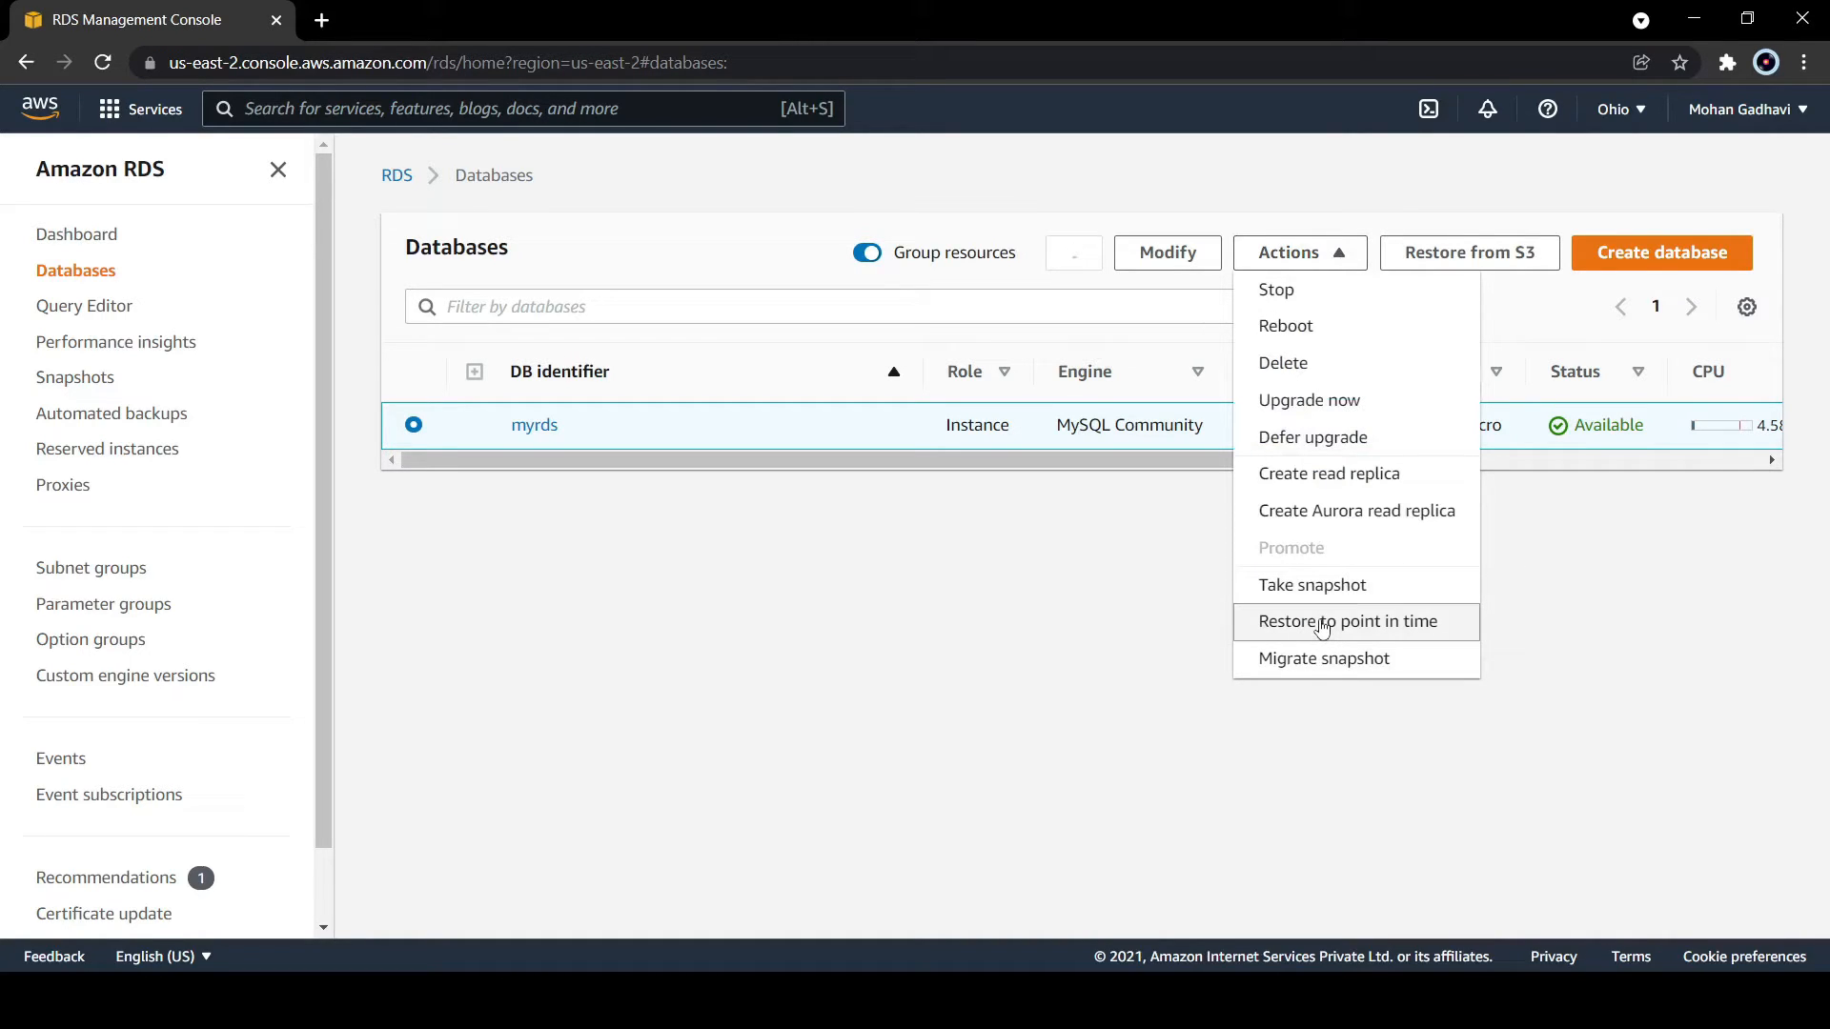
Step: Start Restore to point in time for myrds, briefly try Custom date, then keep Latest restorable time
left_click(1321, 621)
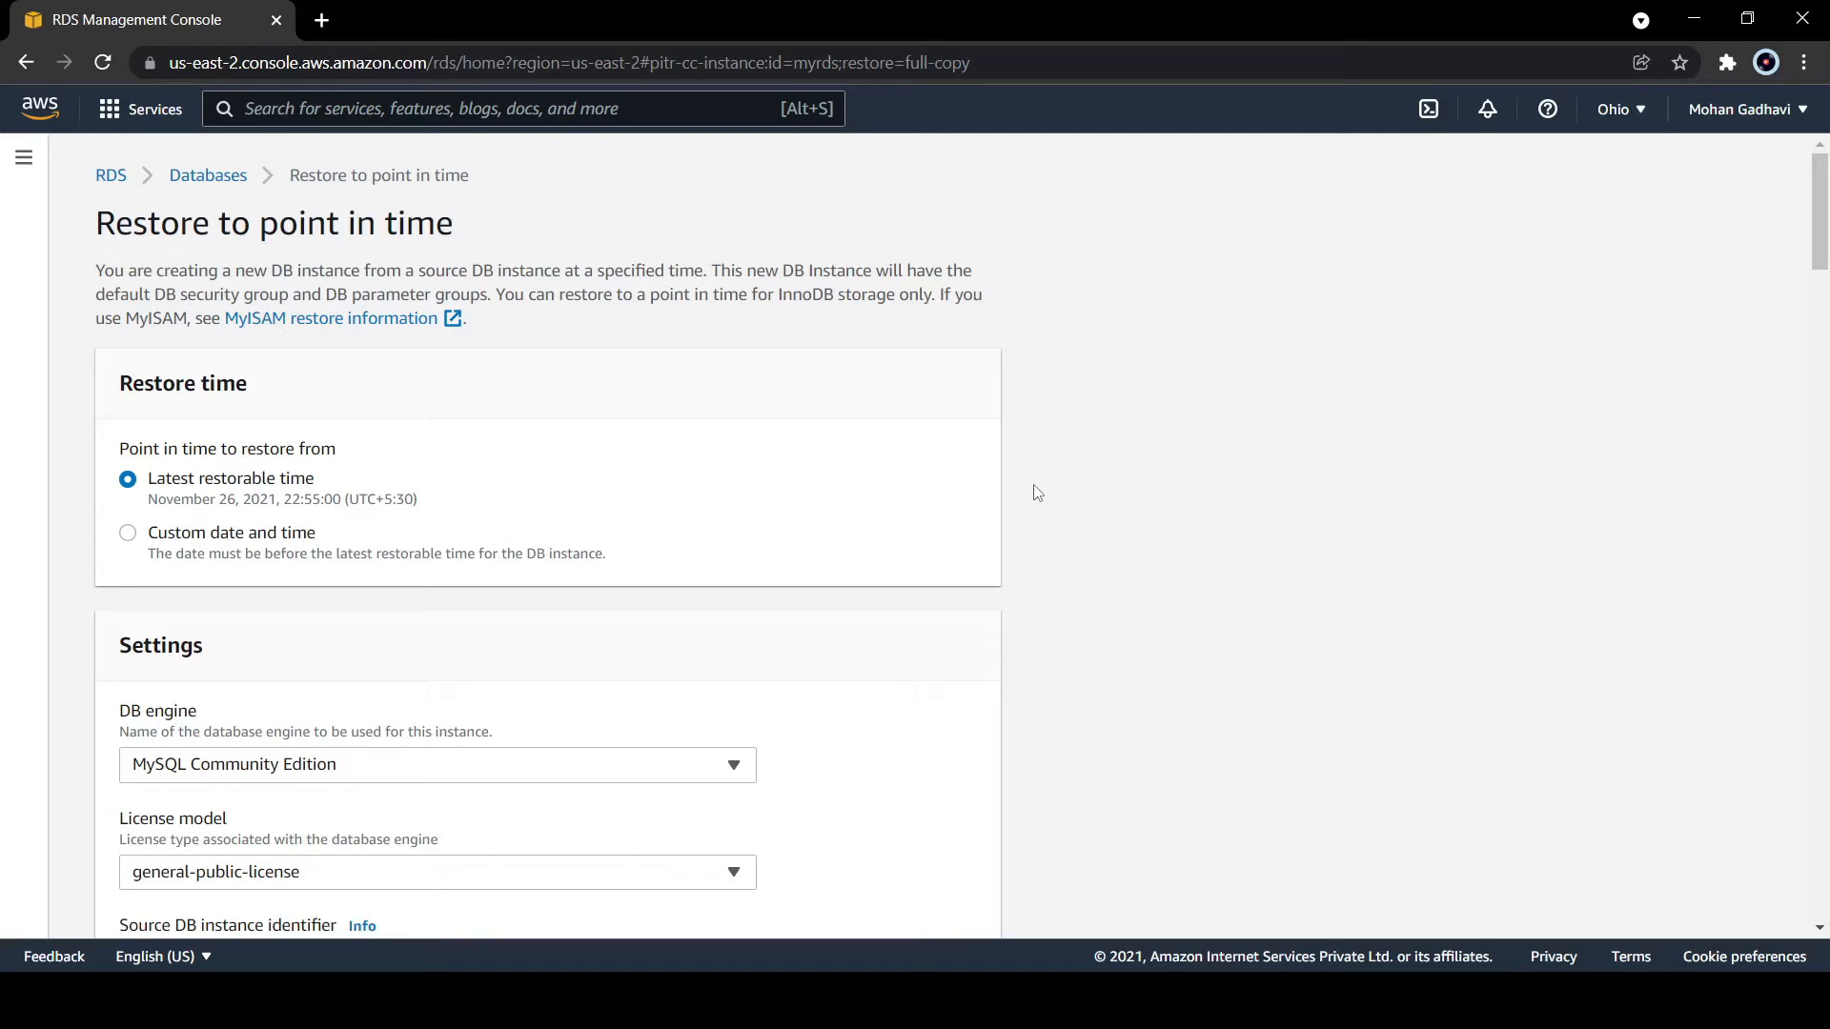
mouse_move(251, 514)
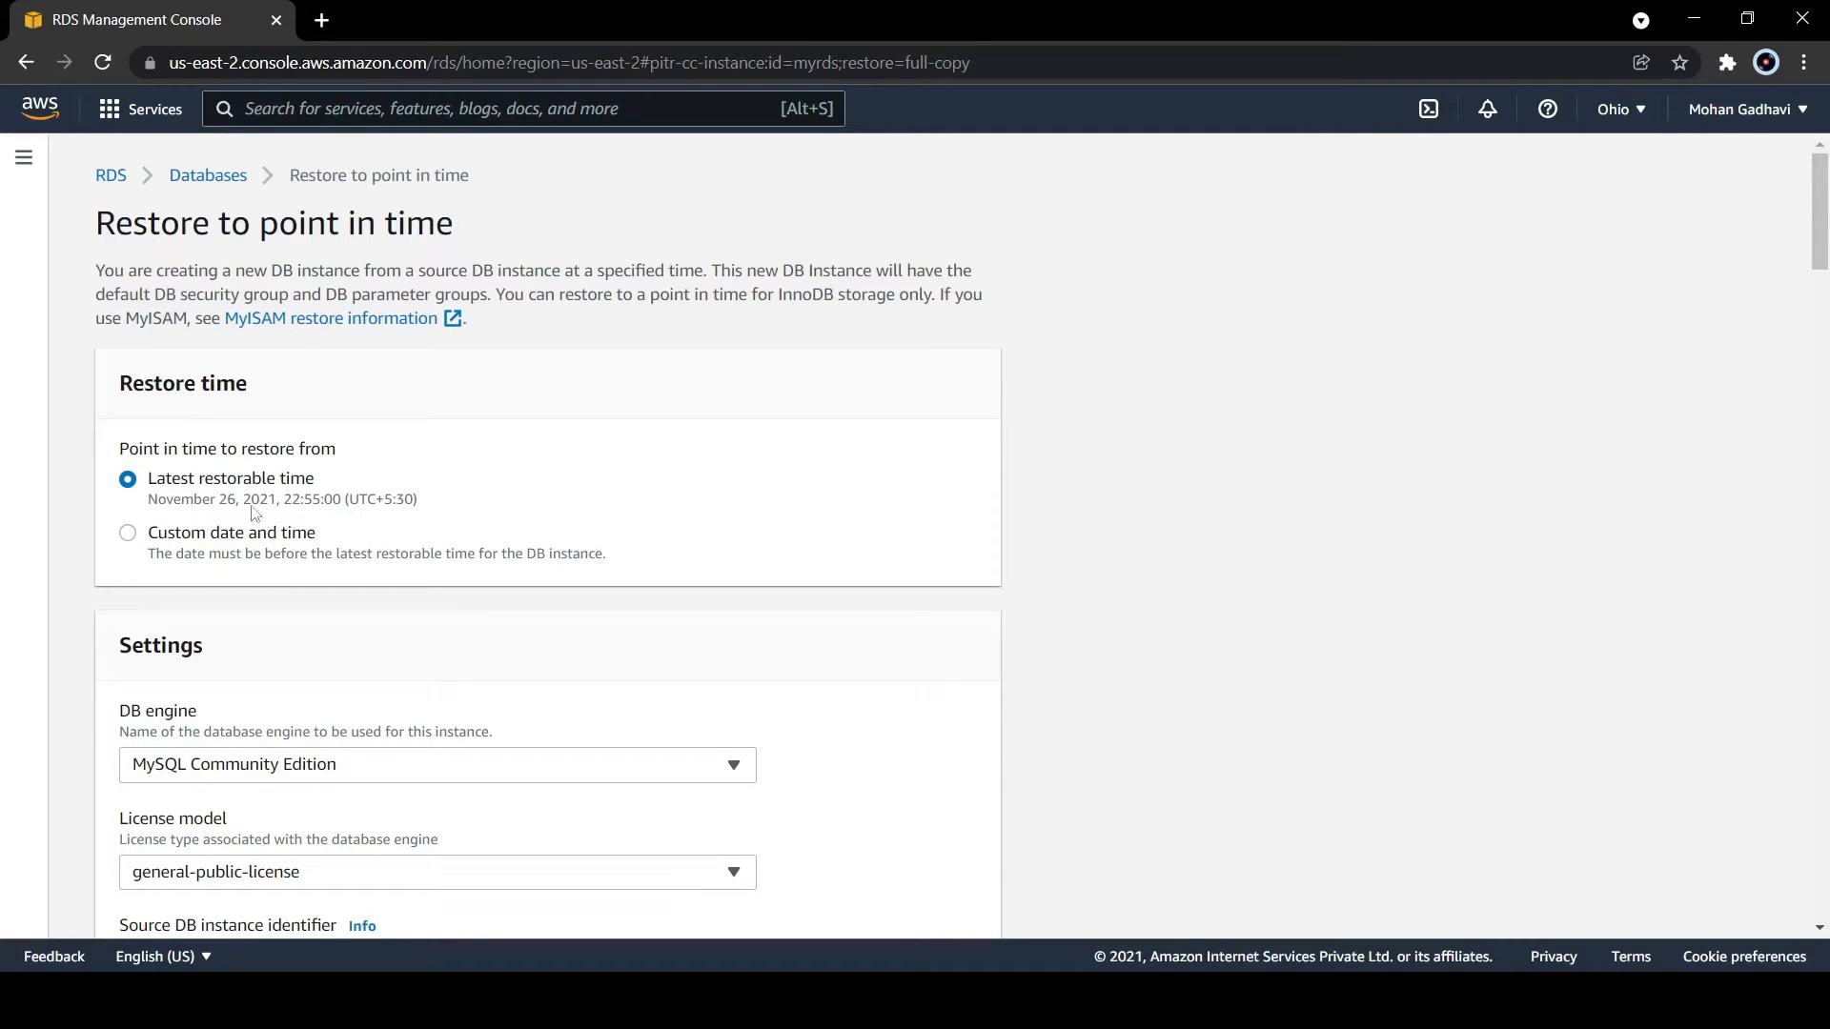
mouse_move(444, 515)
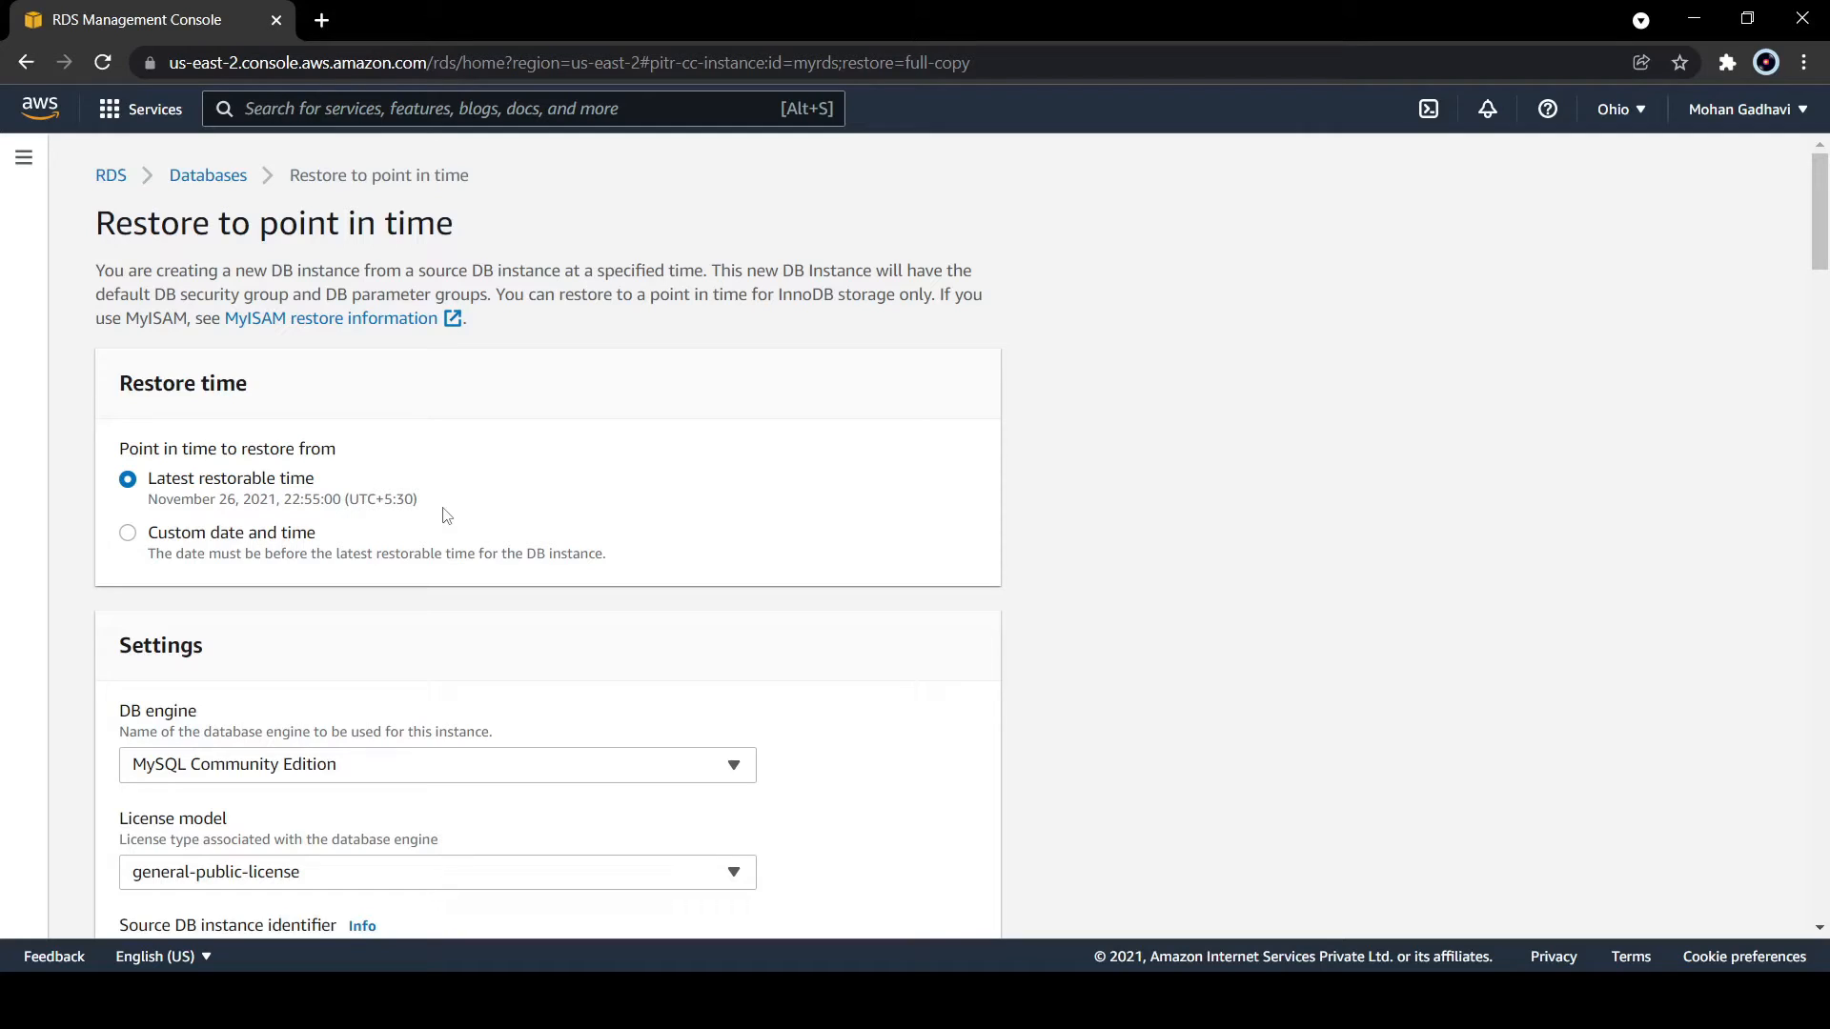
left_click(127, 532)
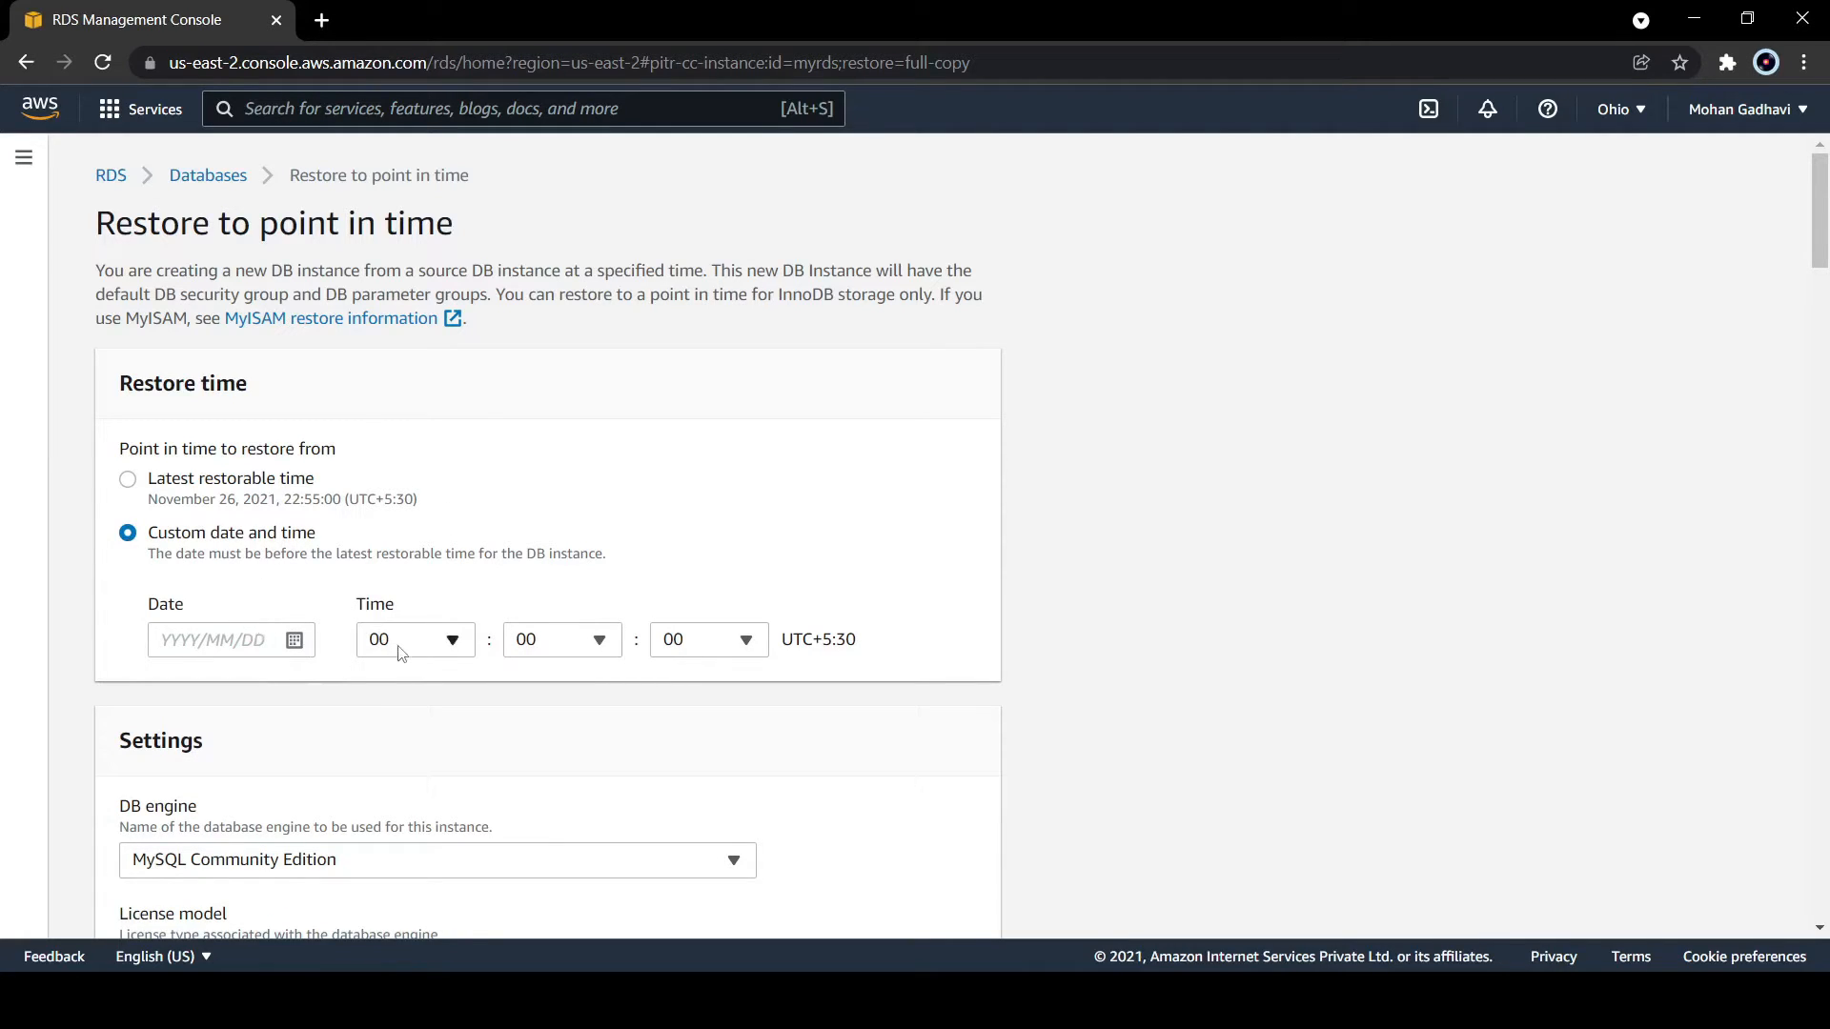
mouse_move(292, 587)
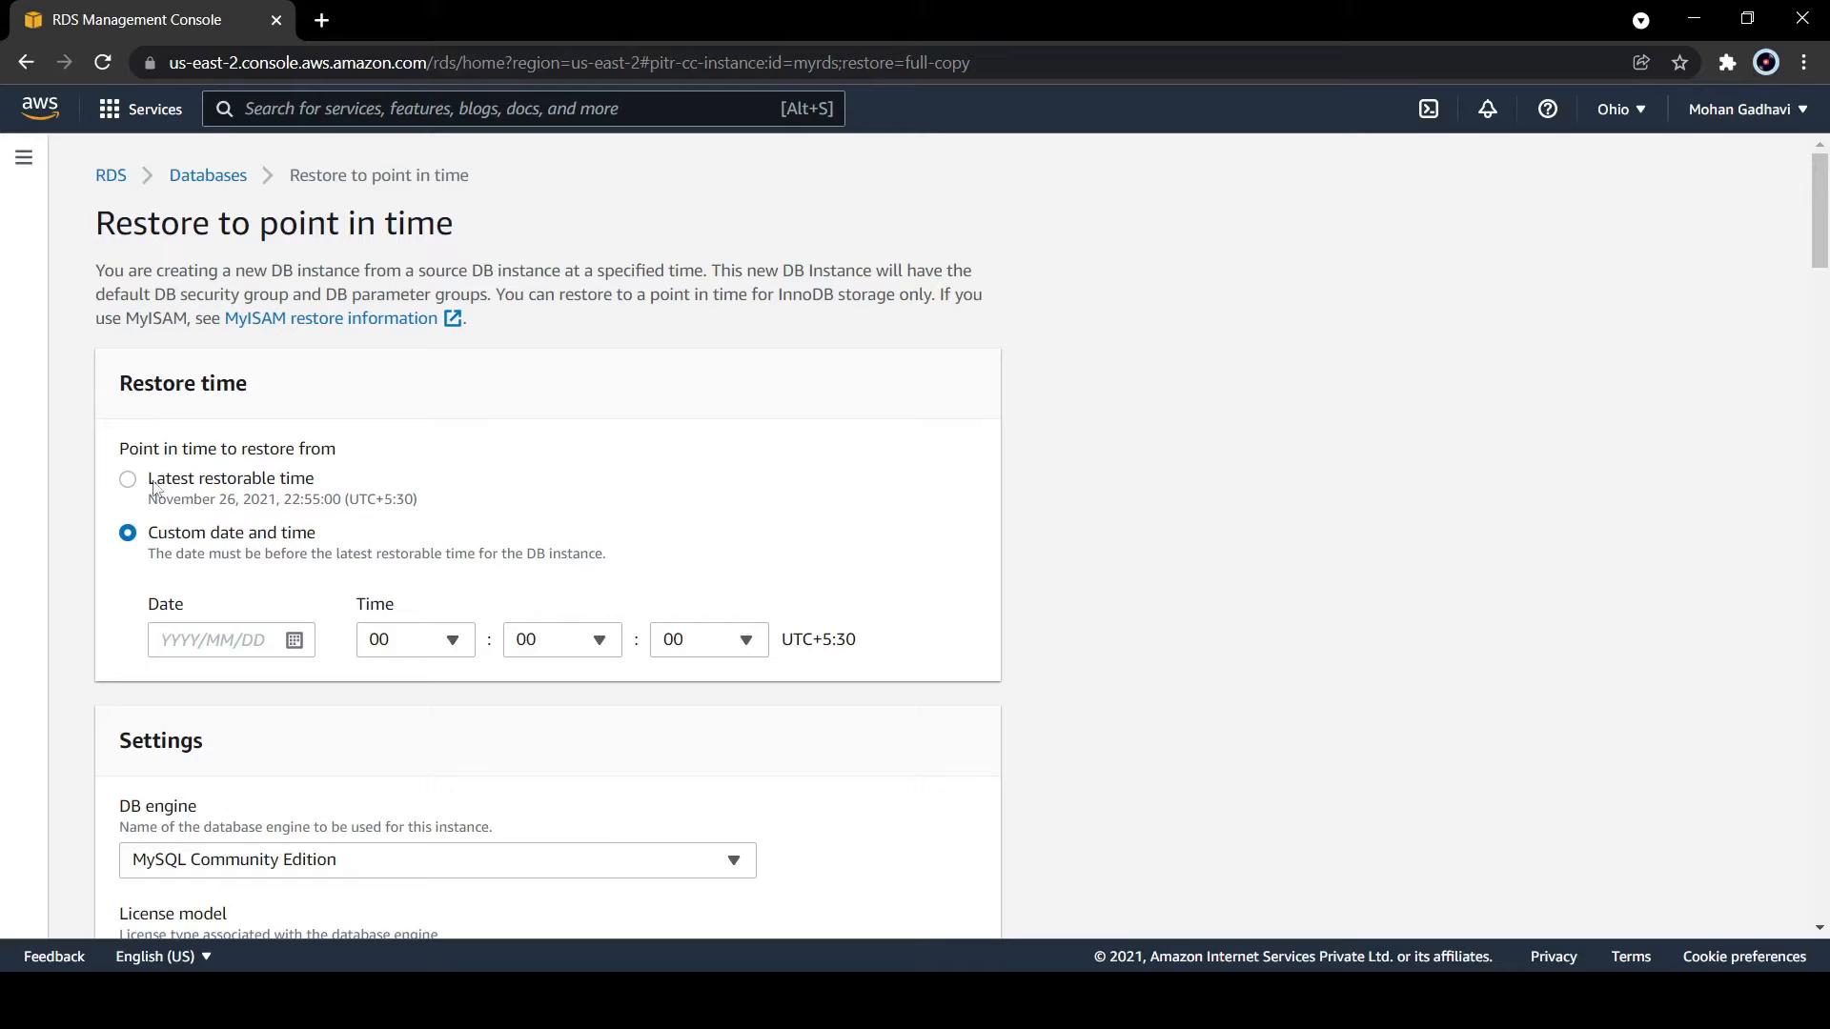
left_click(127, 478)
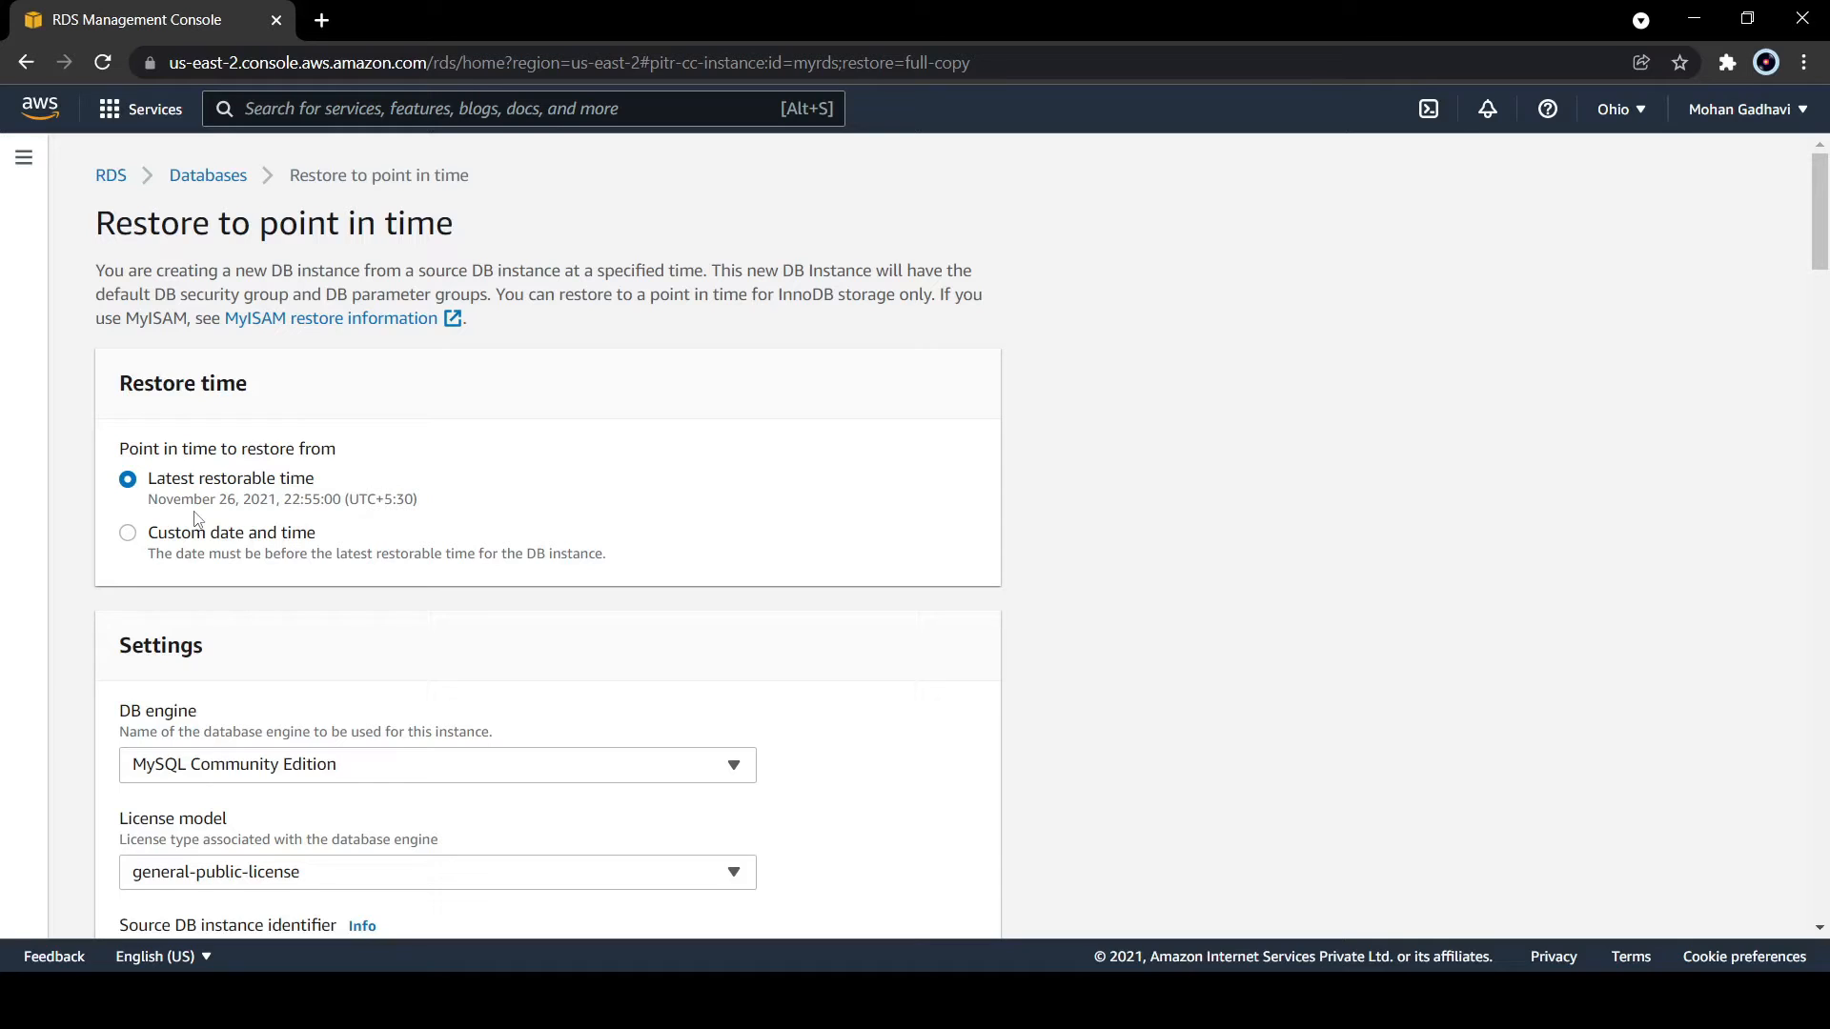
scroll("down", 3)
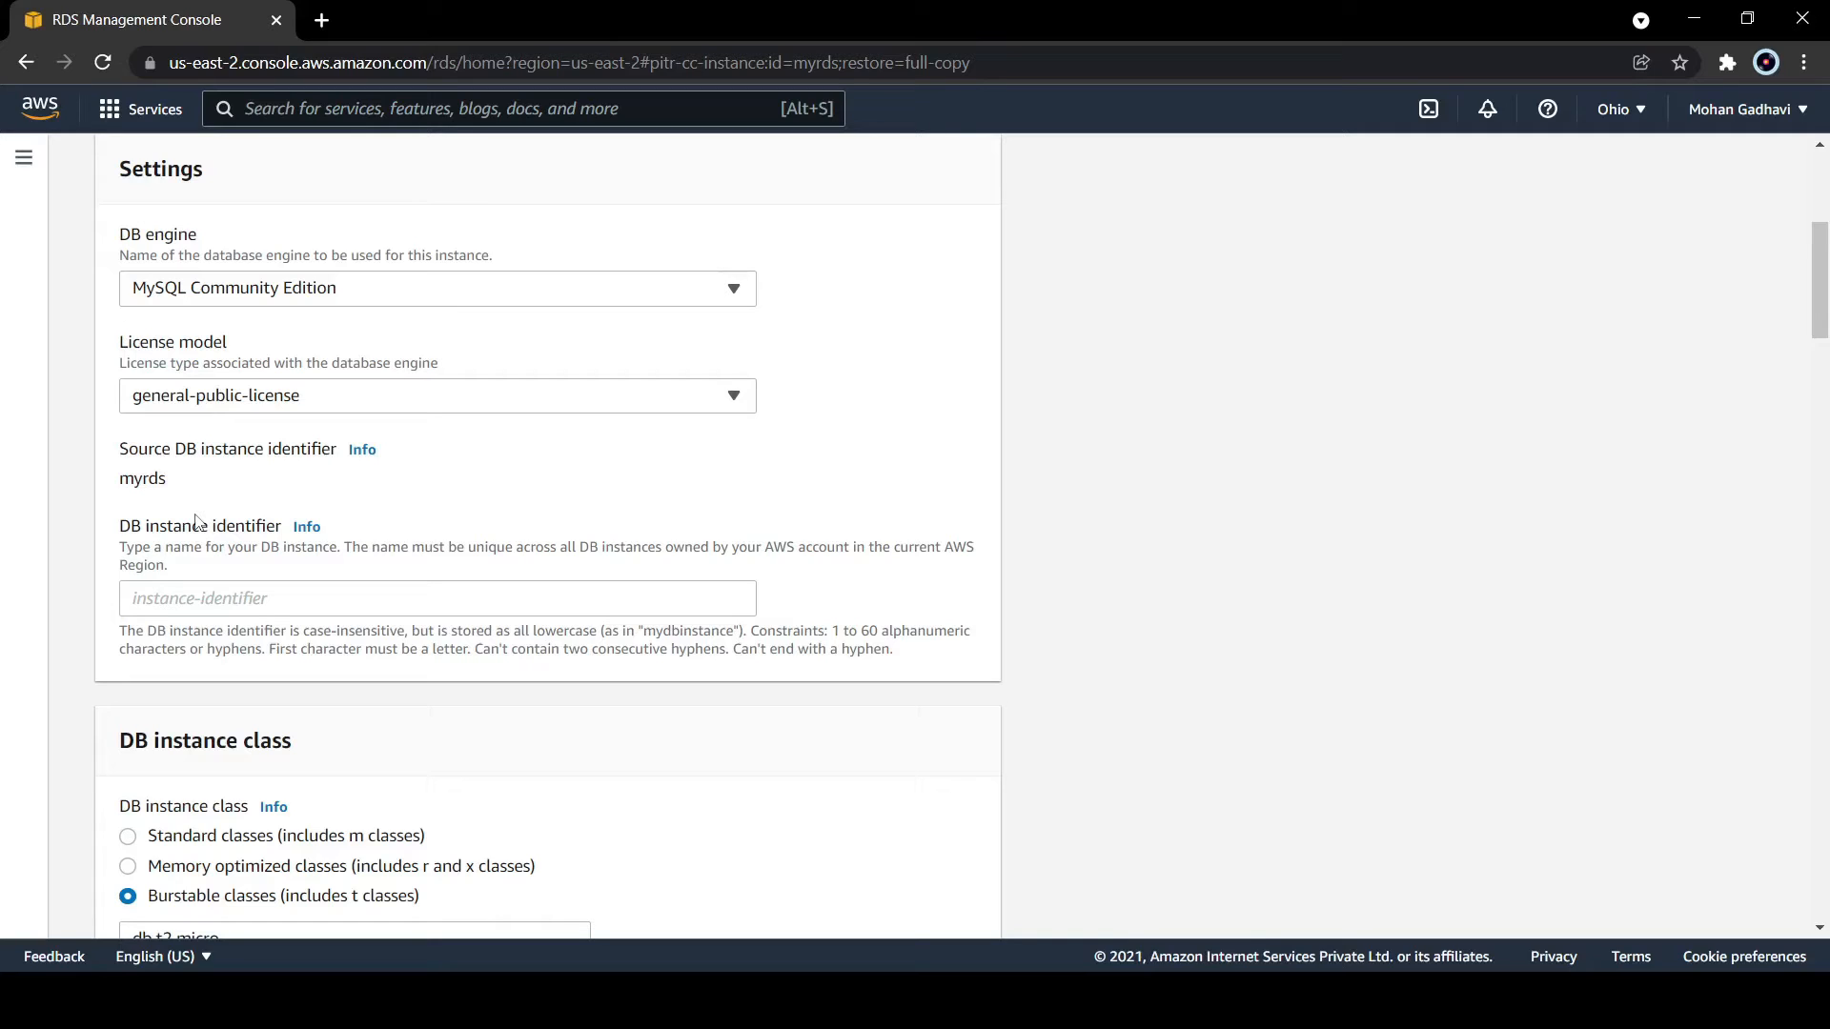
mouse_move(234, 566)
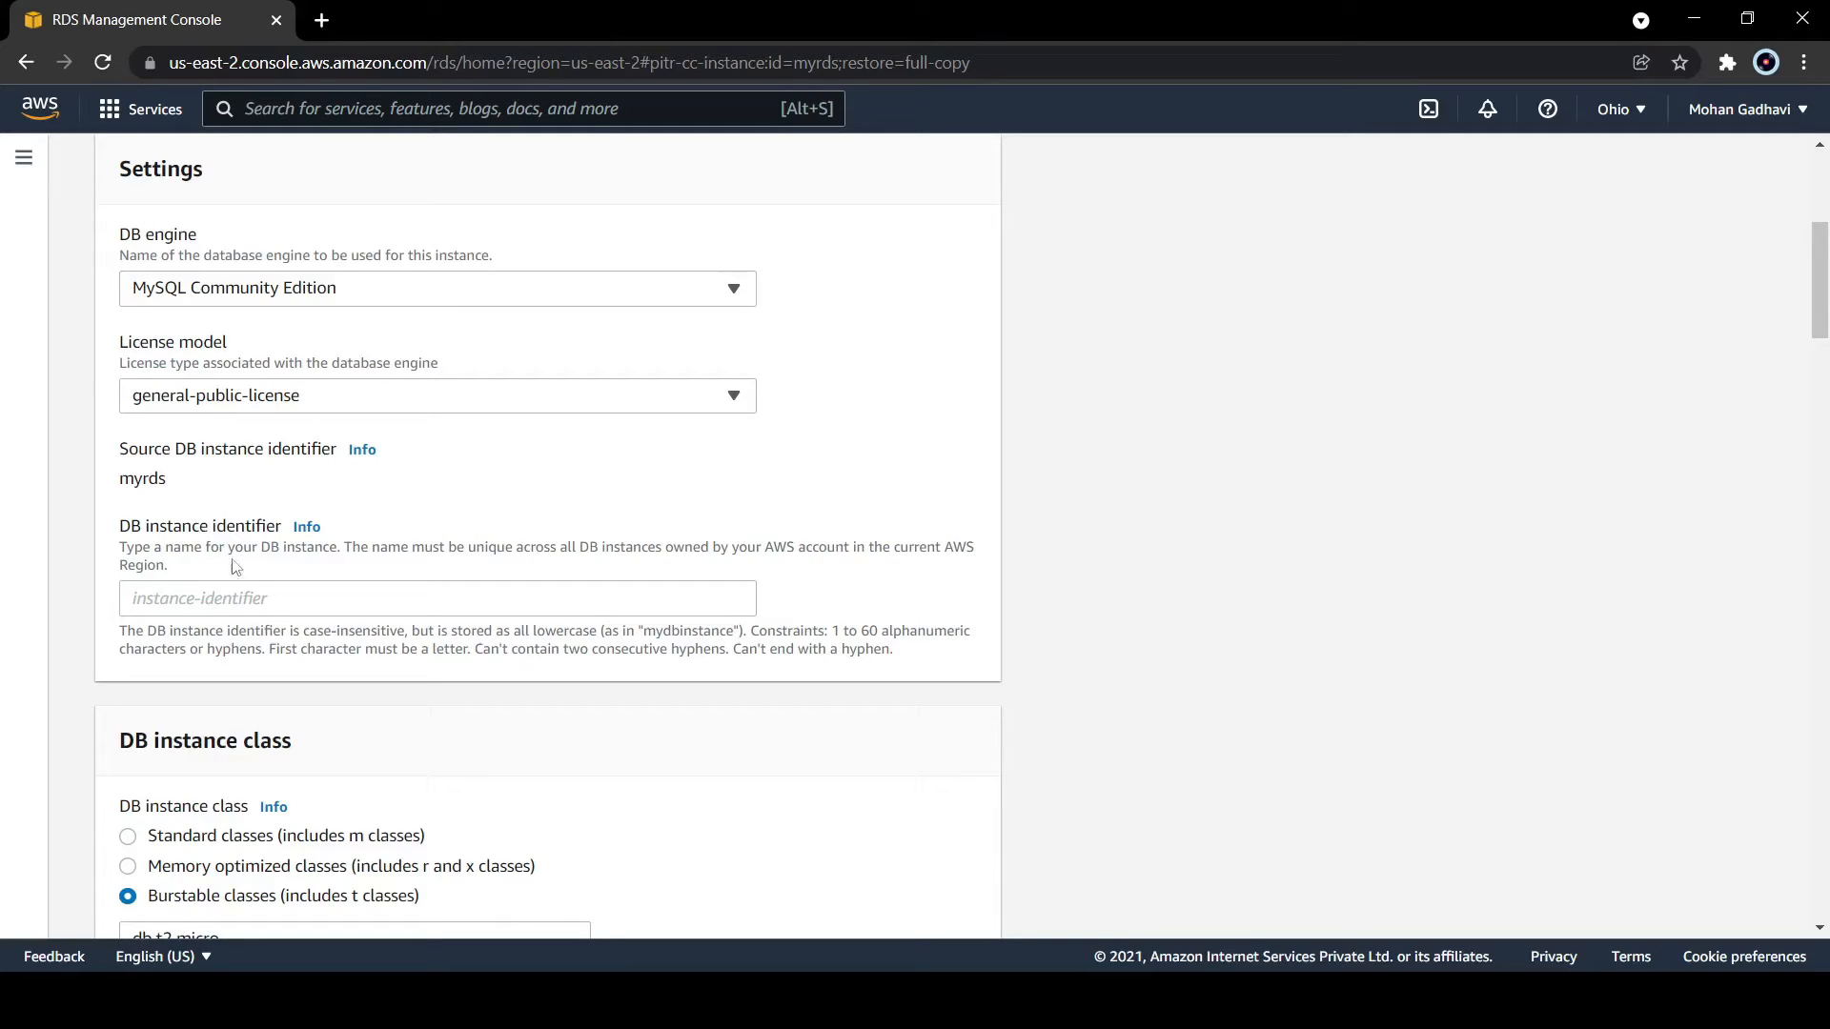
scroll("down", 3)
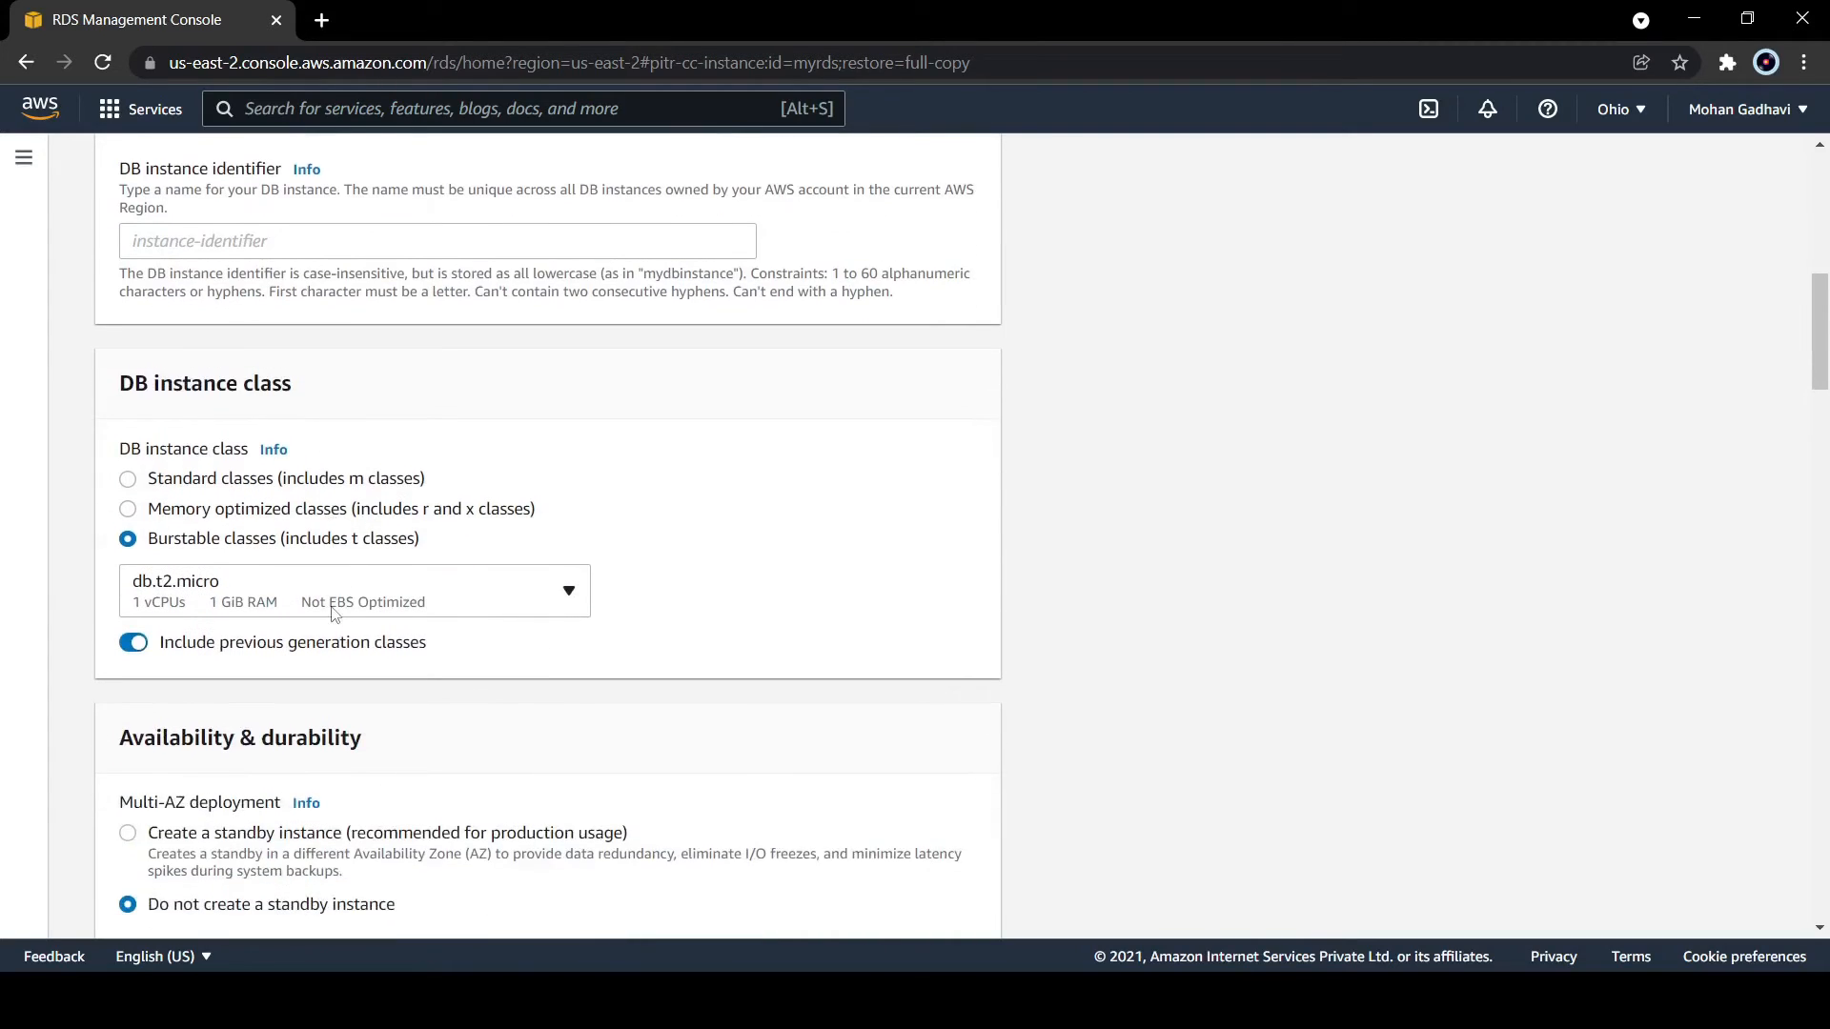
scroll("up", 3)
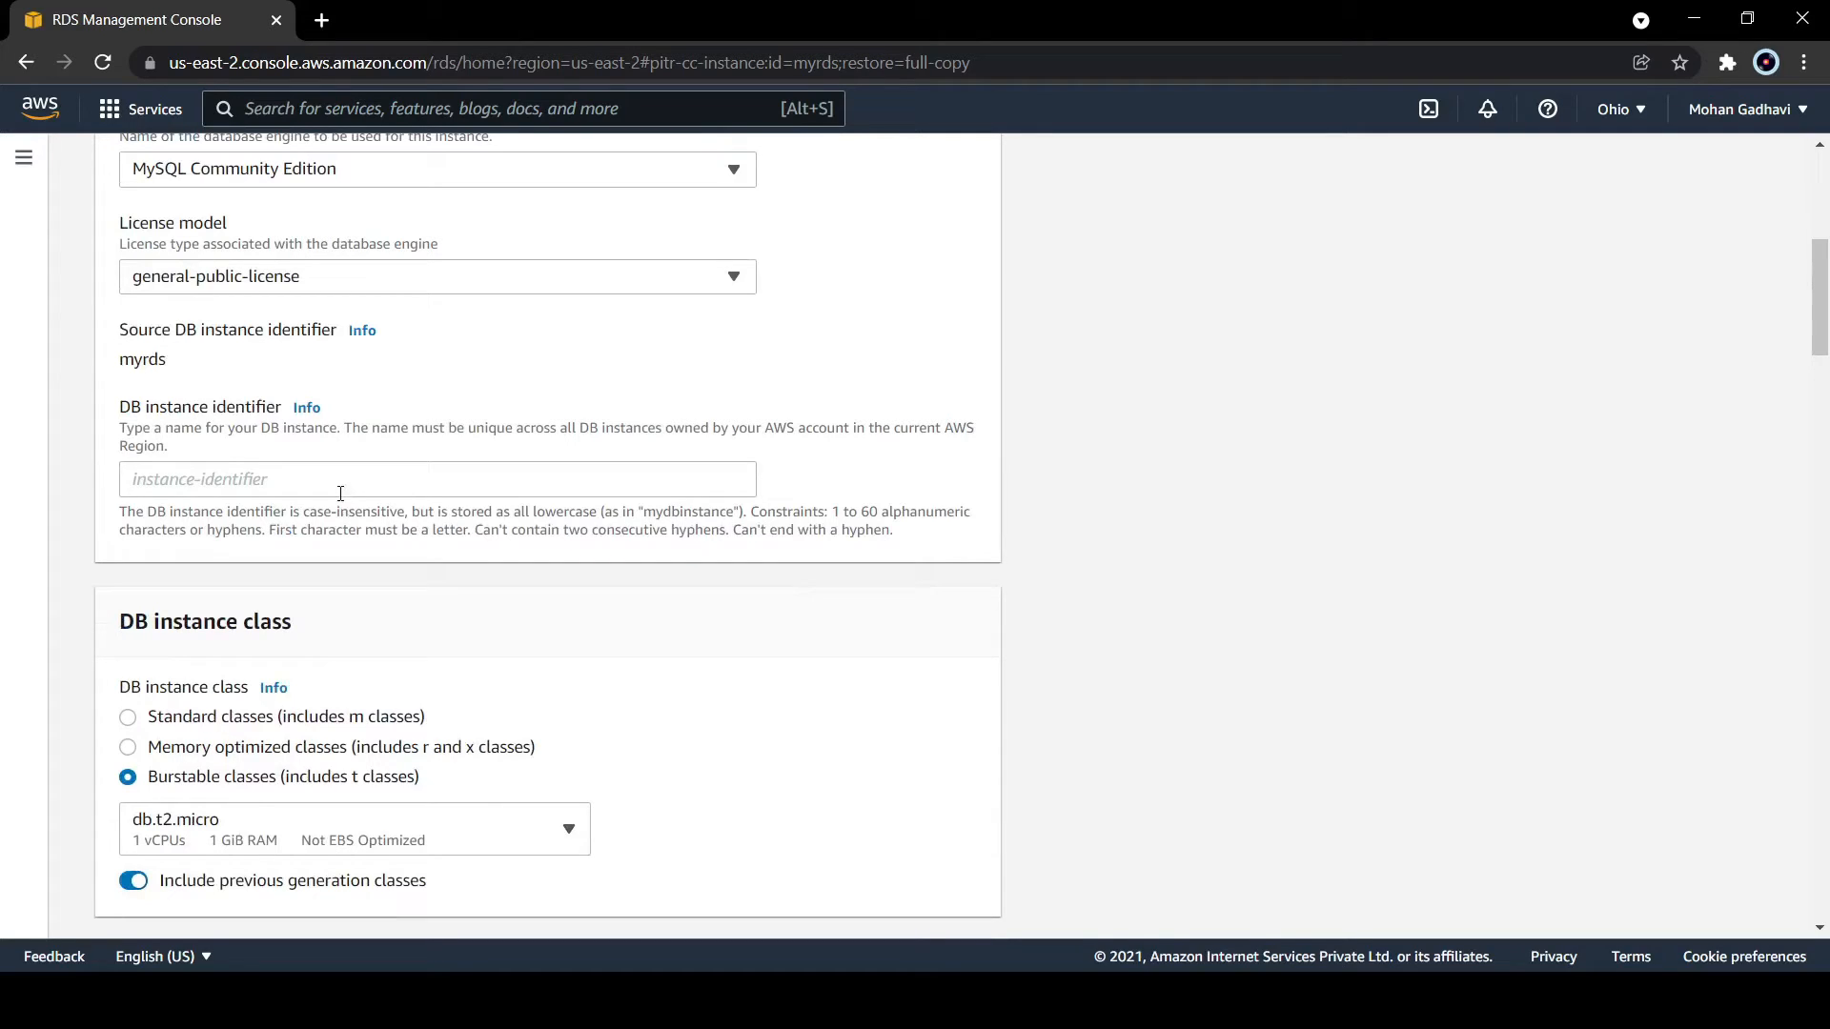
left_click(437, 479)
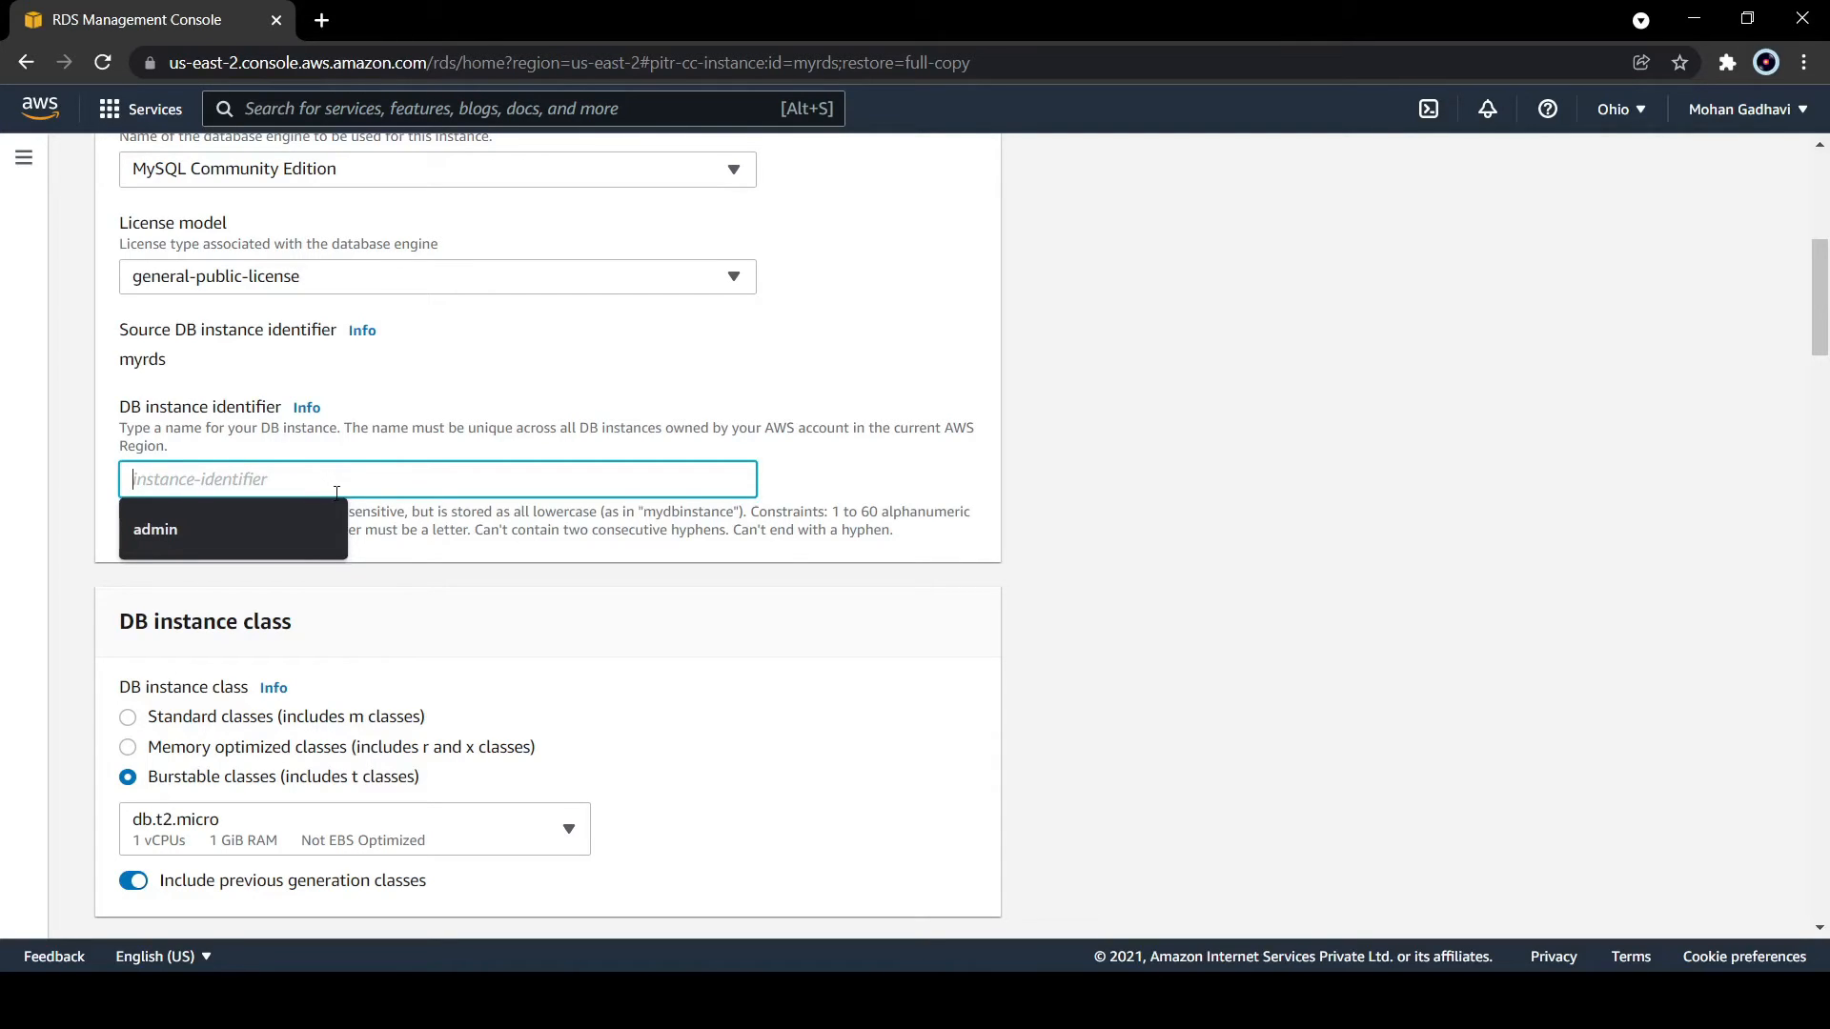
left_click(517, 421)
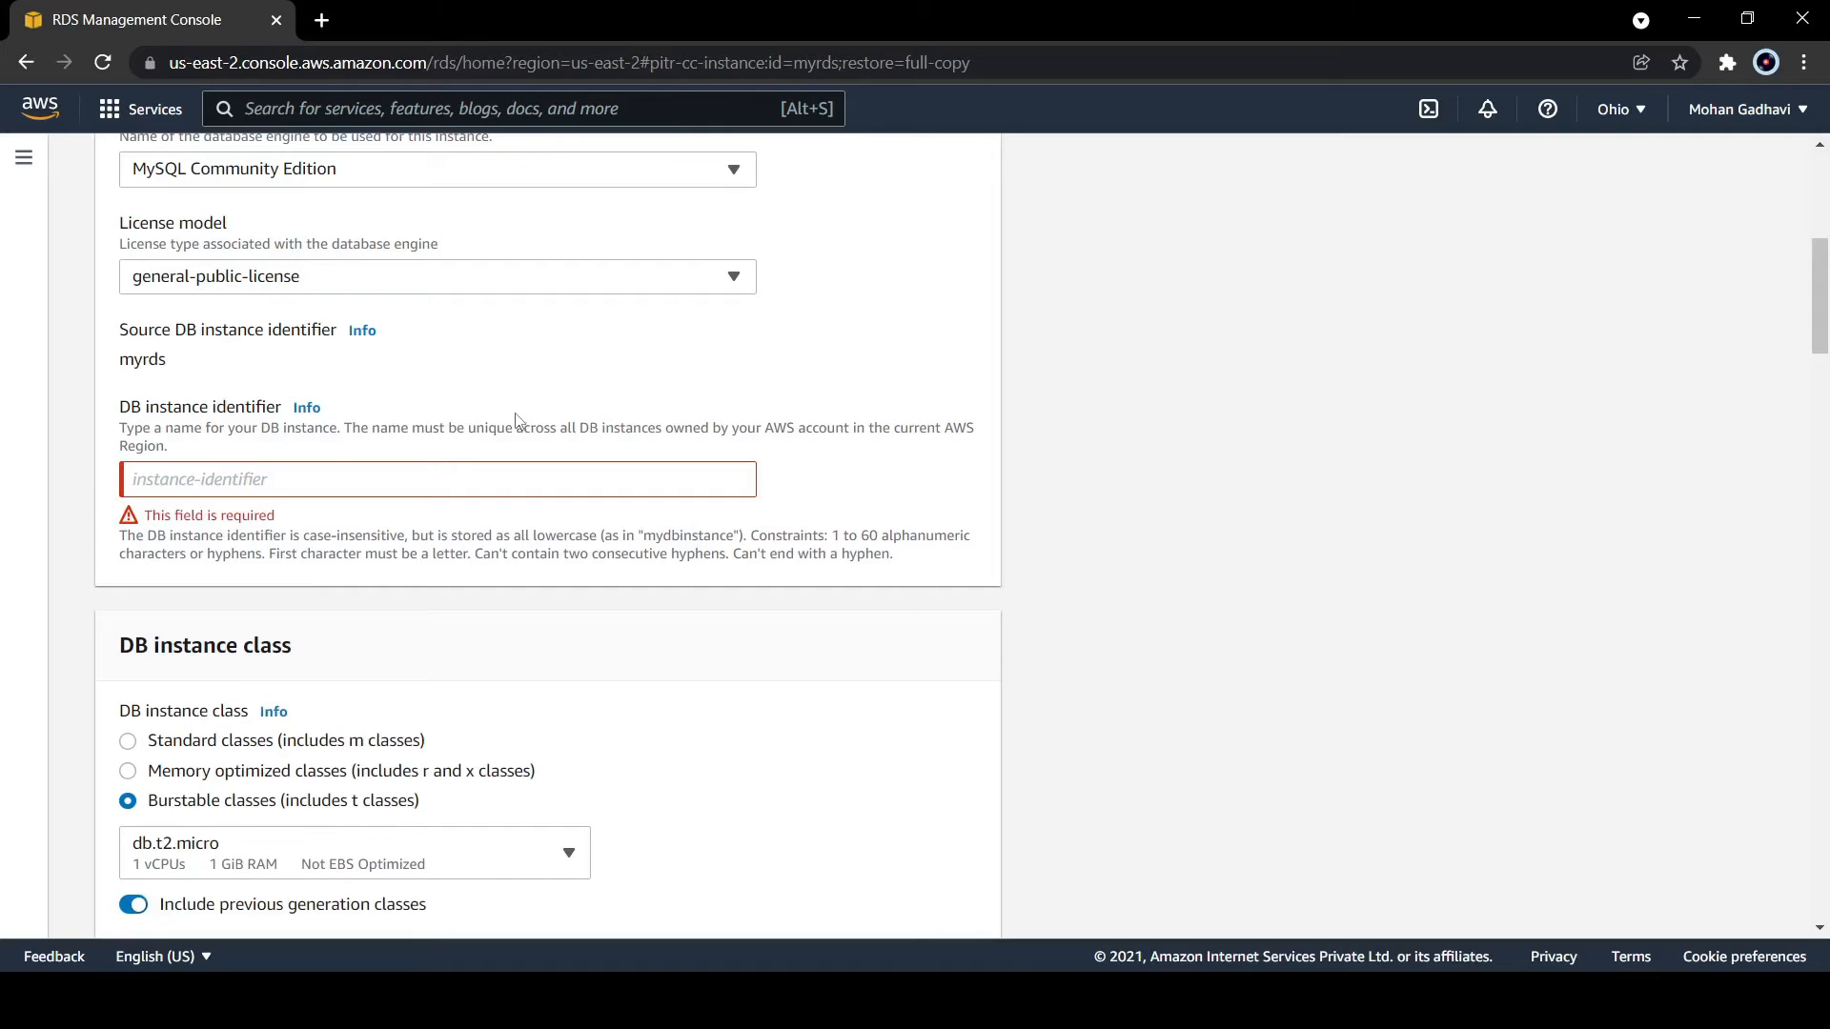
scroll("up", 3)
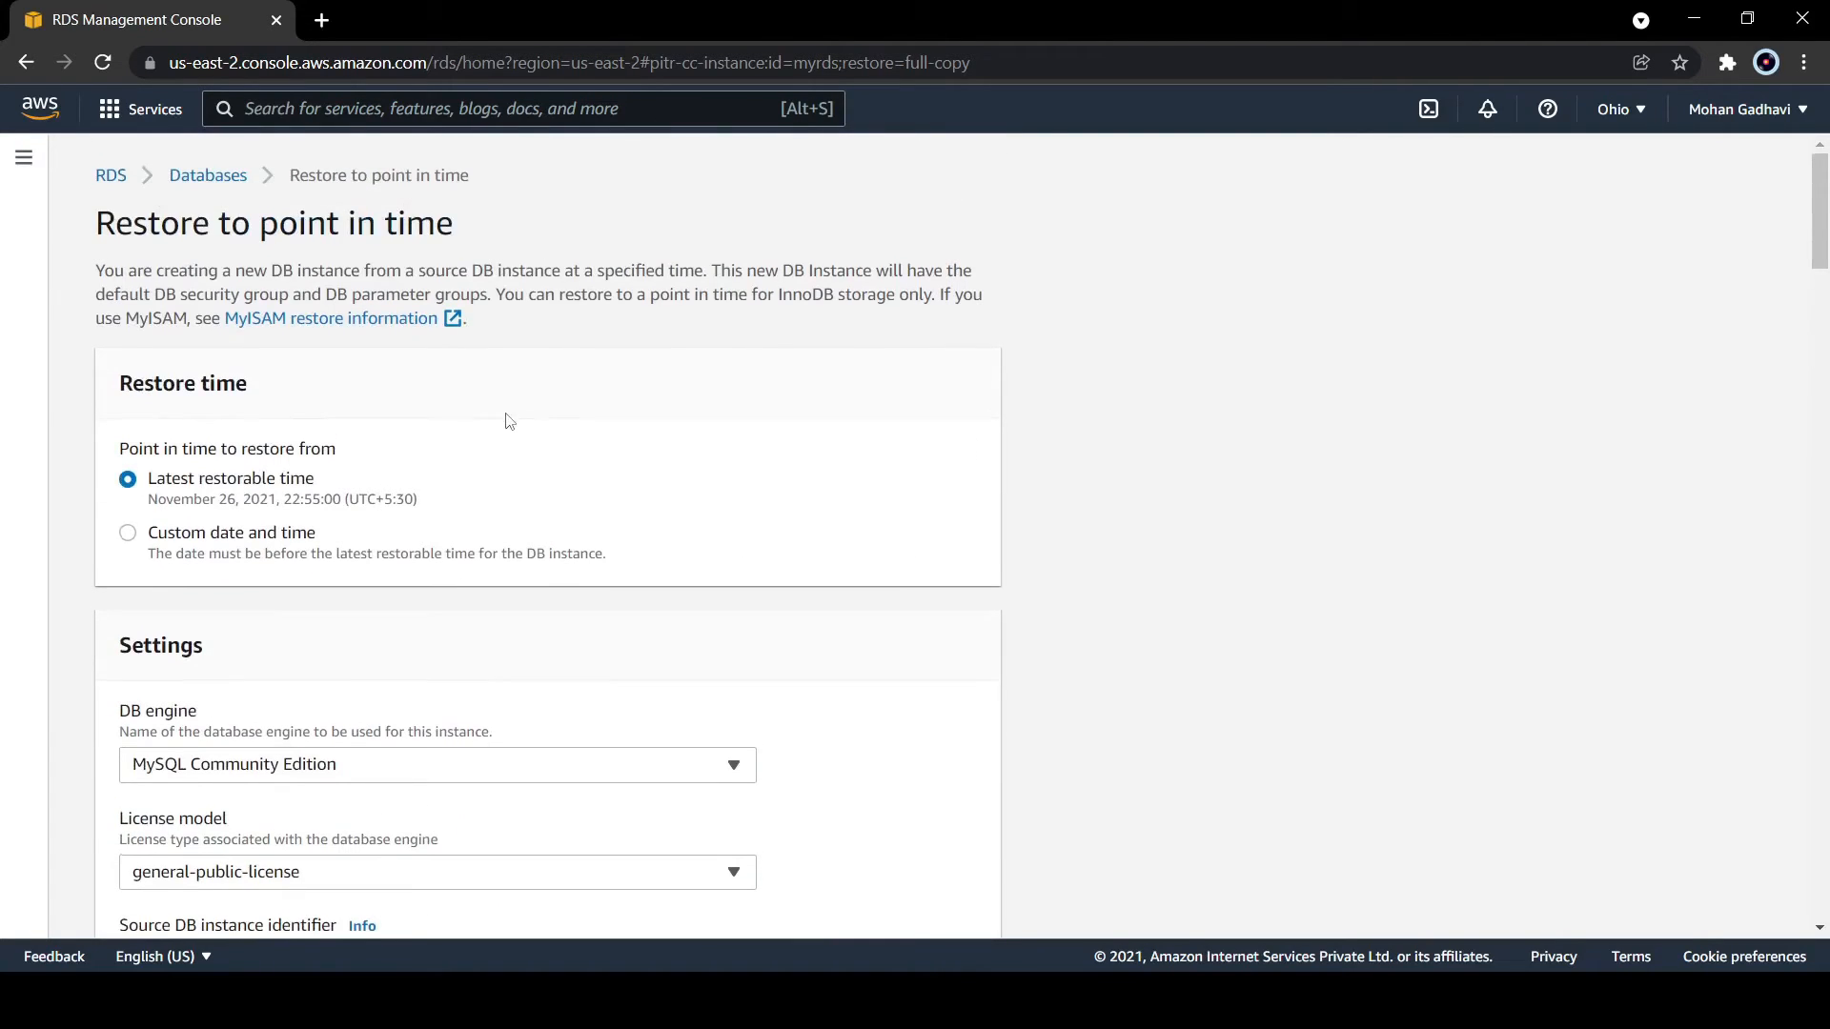
scroll("down", 3)
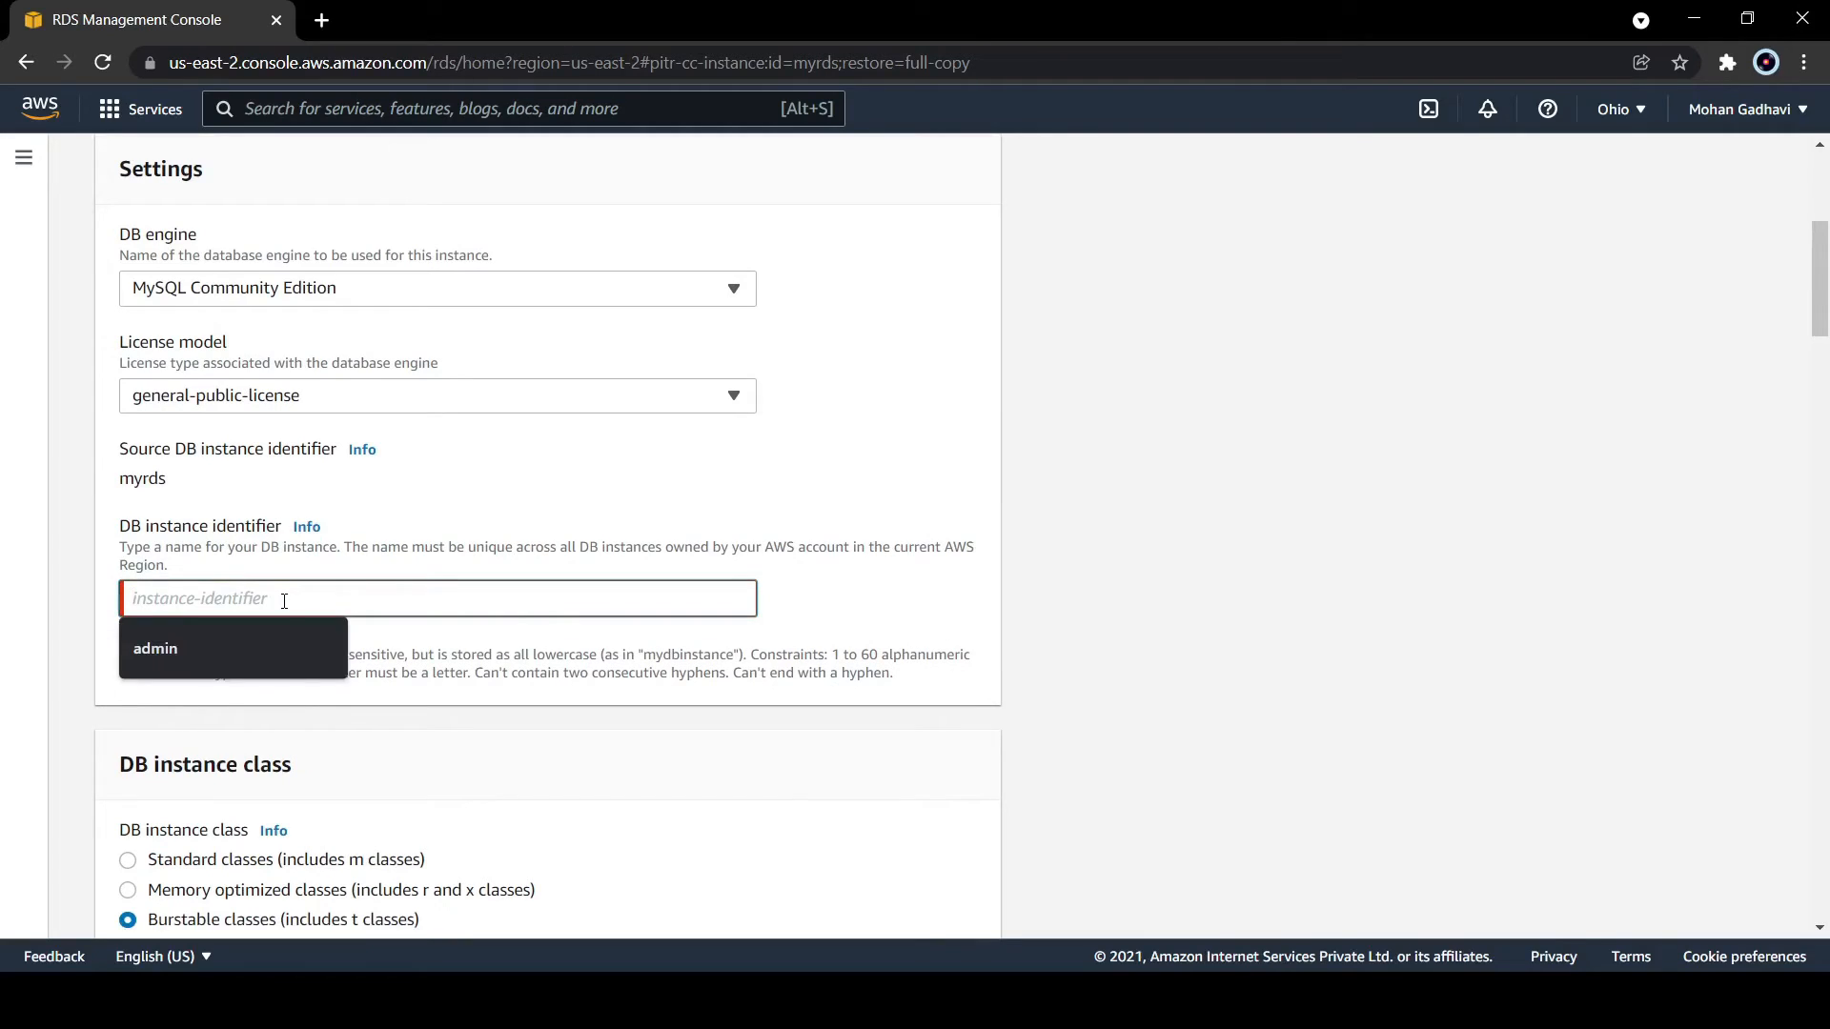
Step: Enter myrds1 as the DB instance identifier and submit the point-in-time restore
type("myrds1")
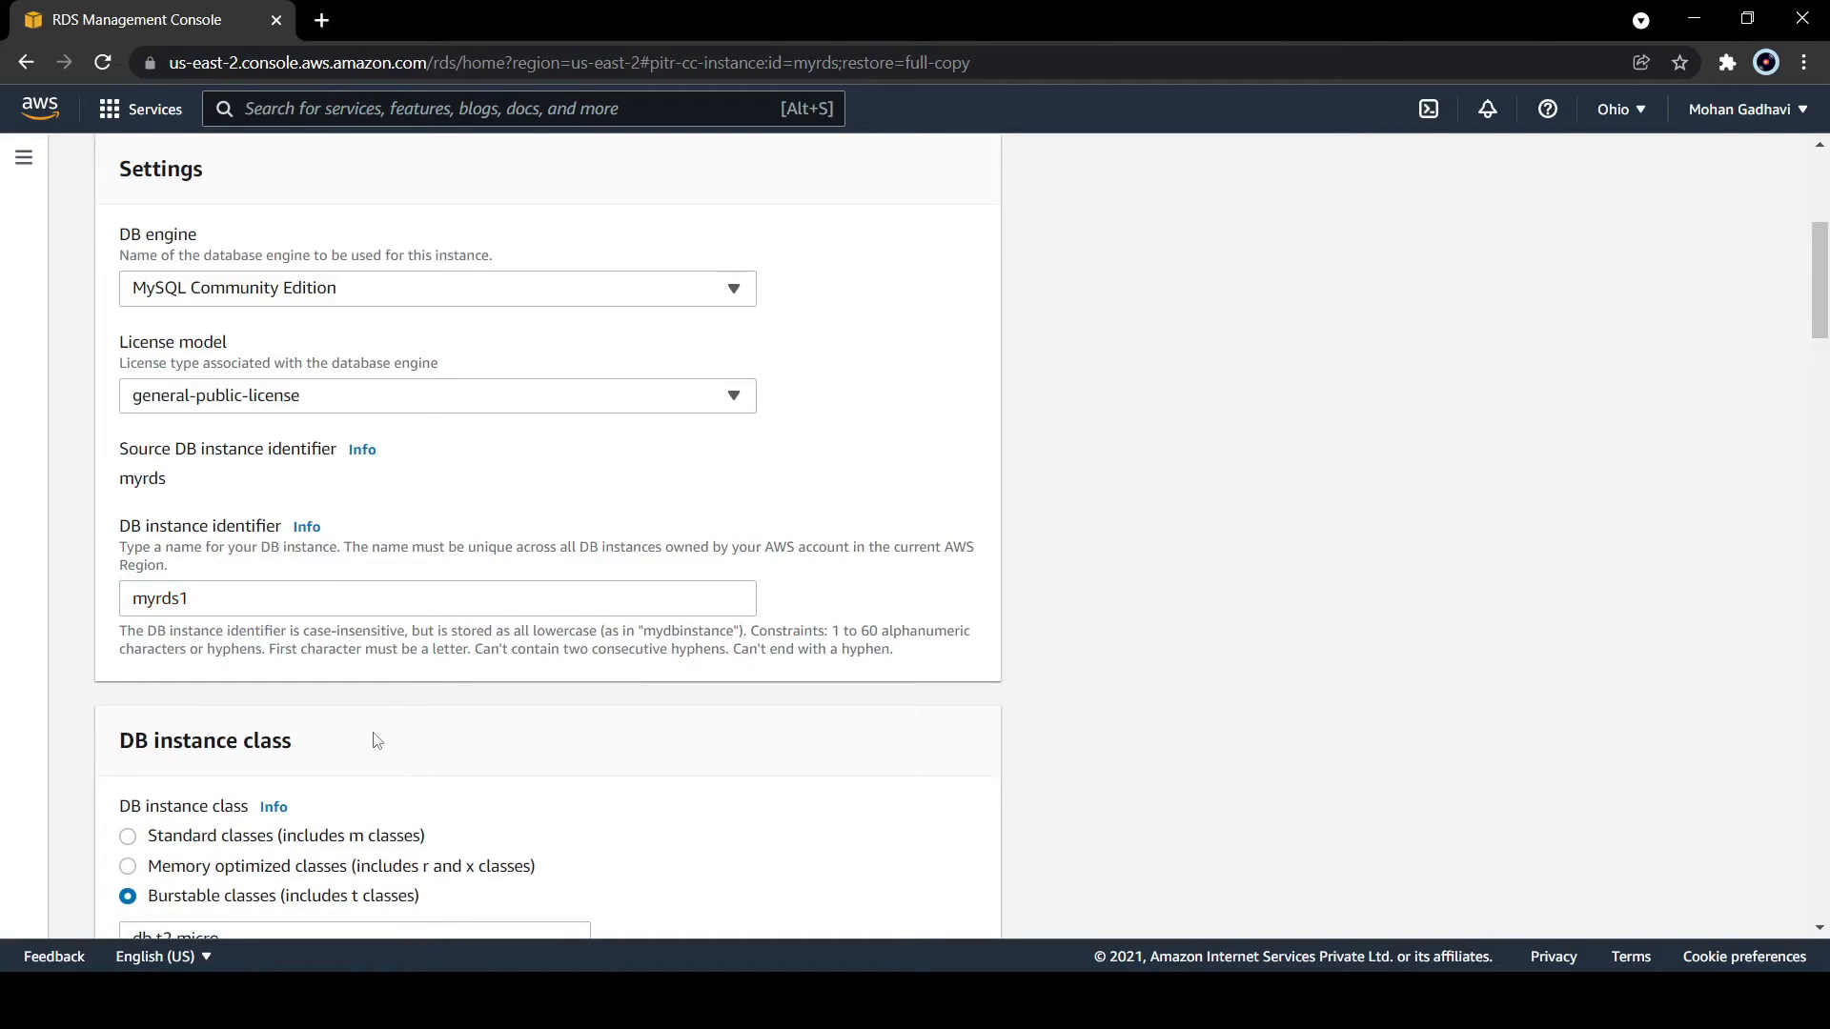
scroll("down", 3)
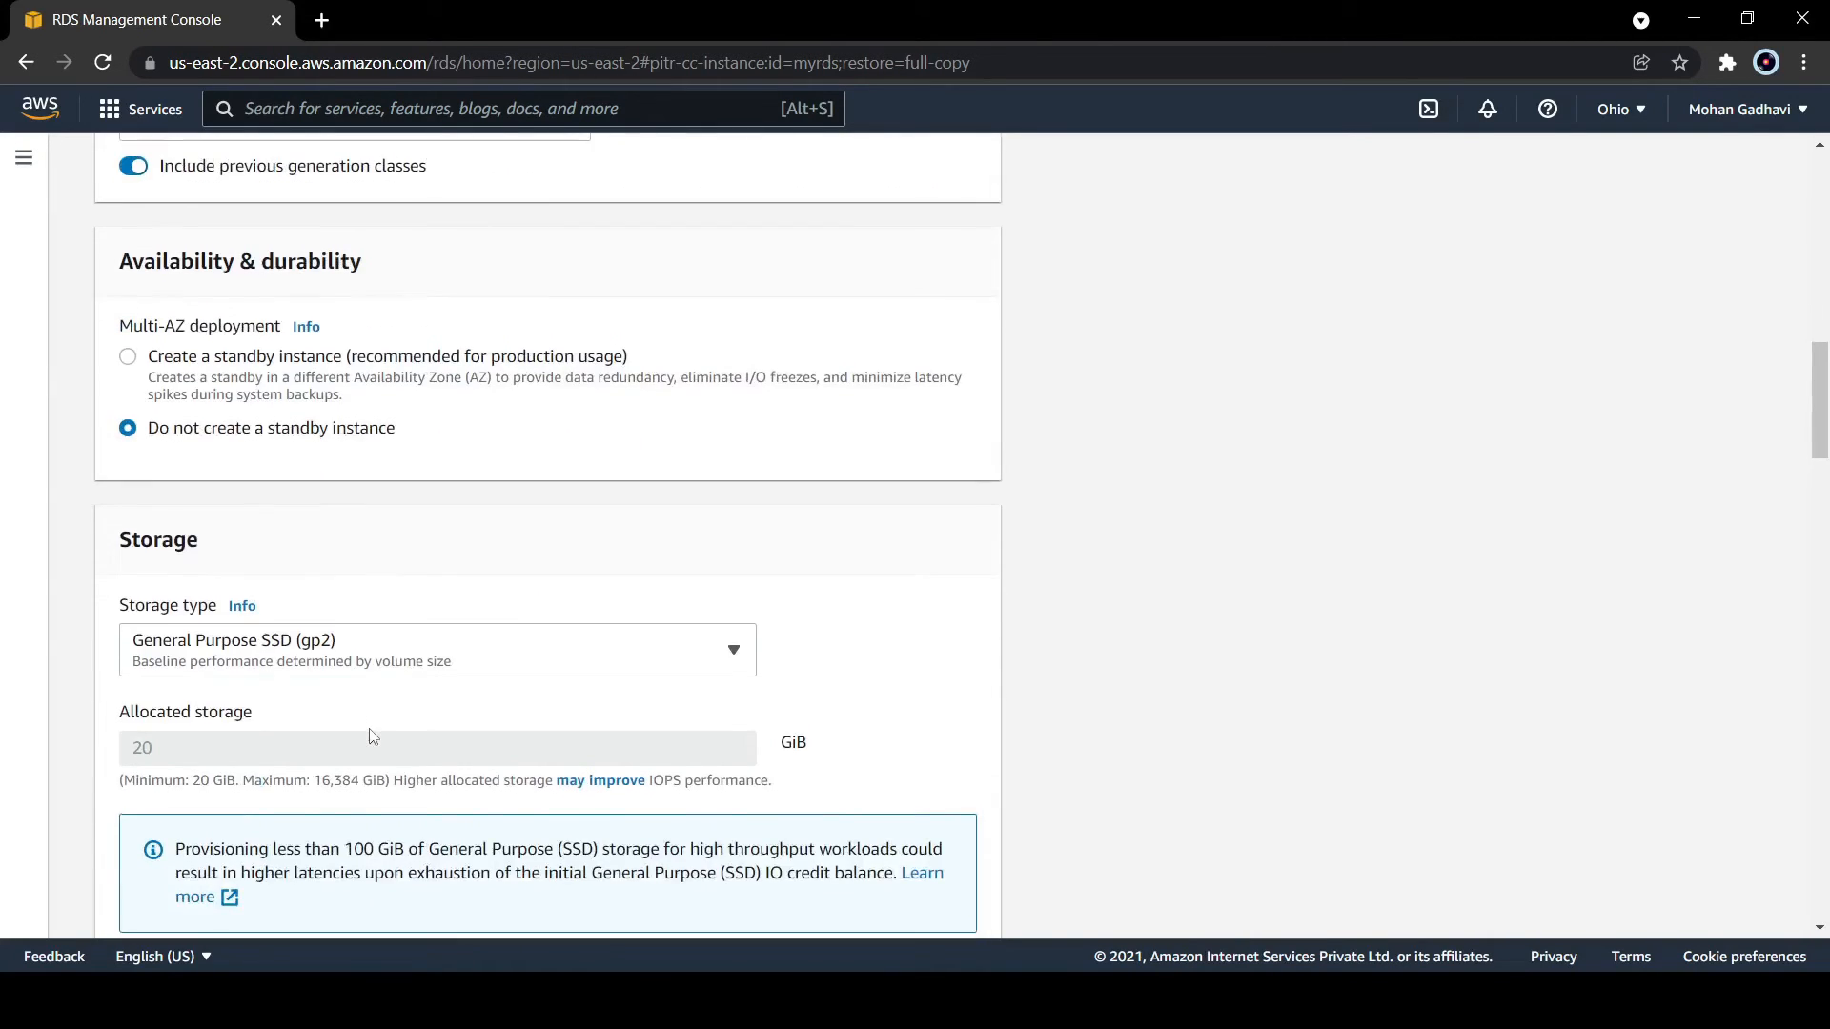
scroll("down", 3)
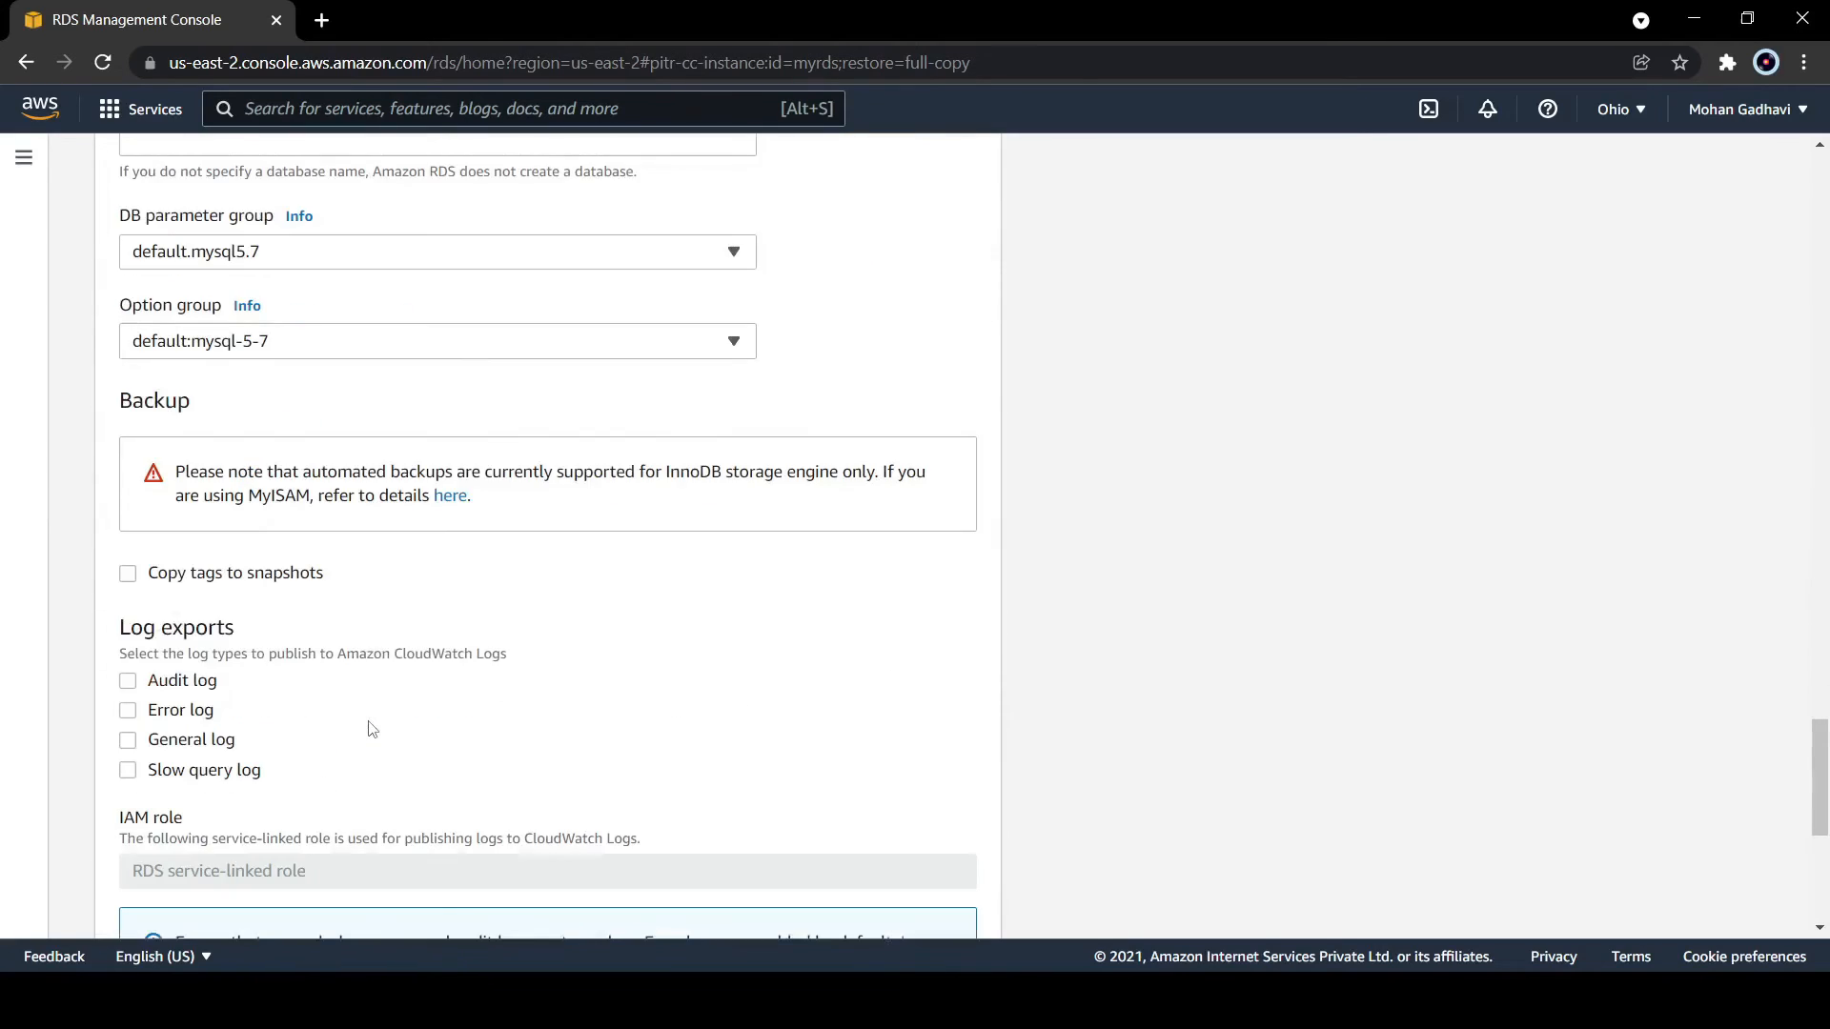
scroll("down", 3)
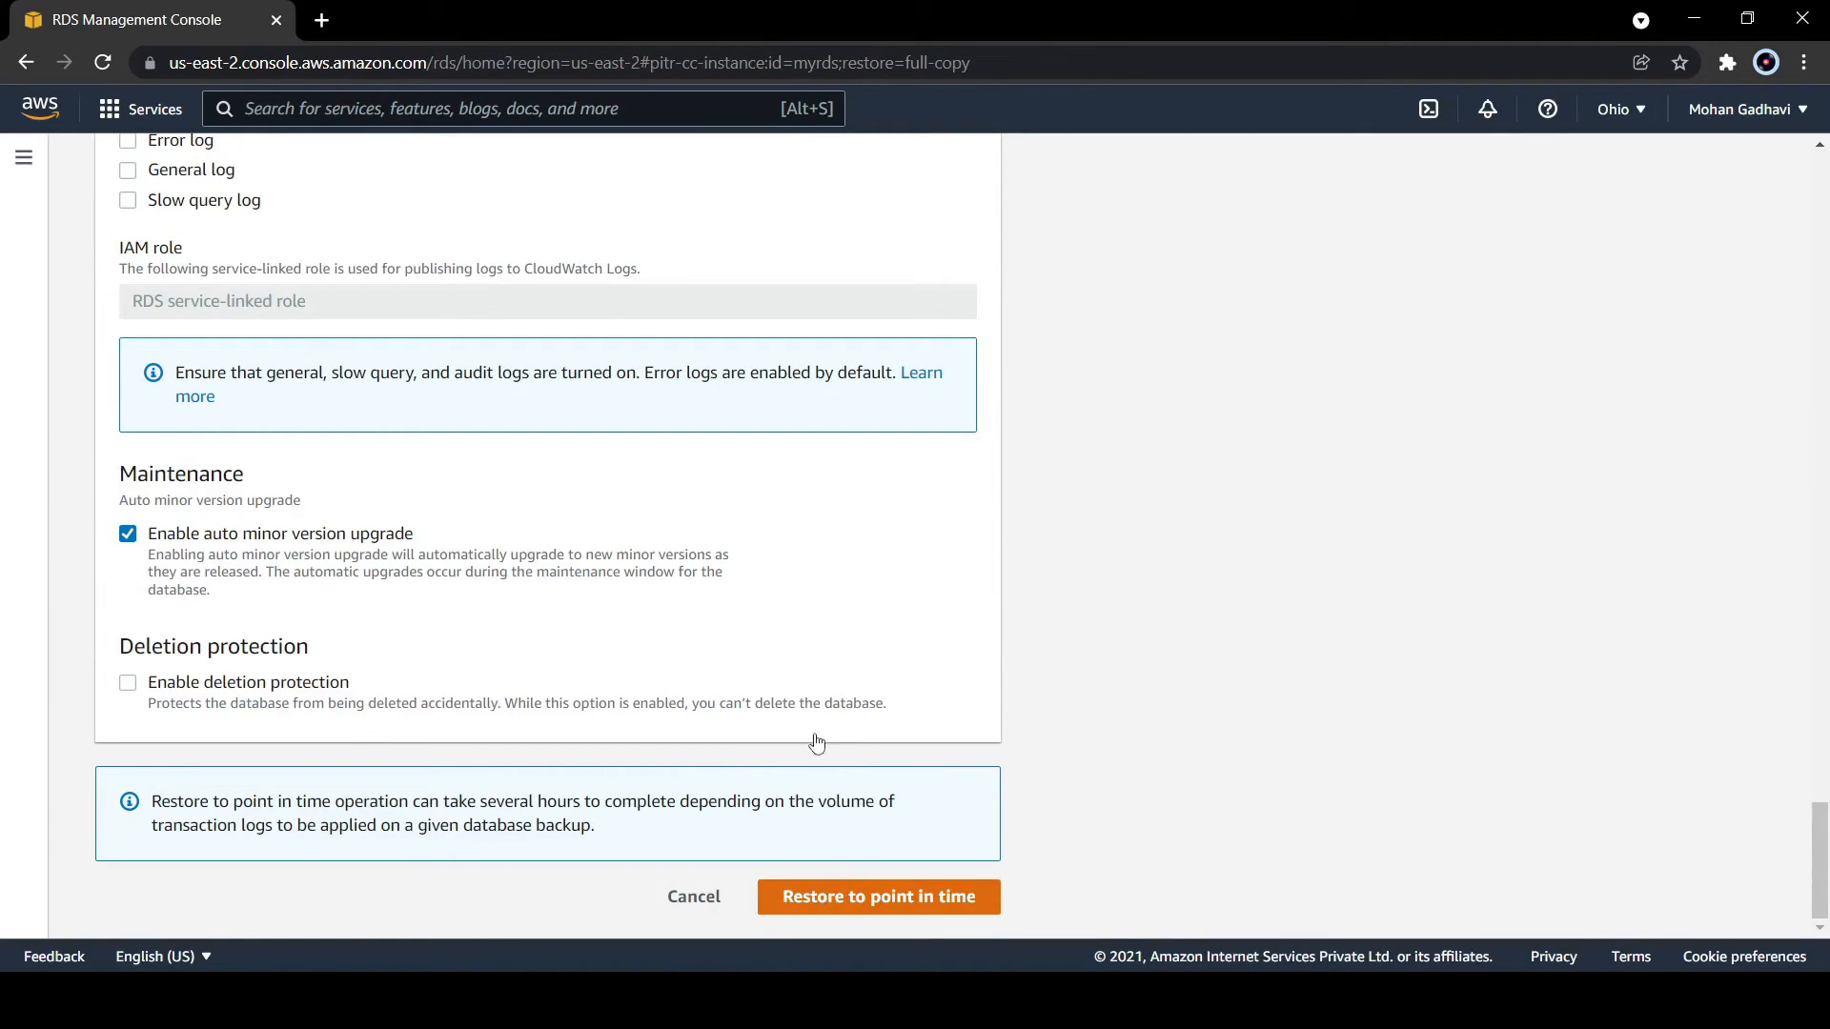
left_click(878, 896)
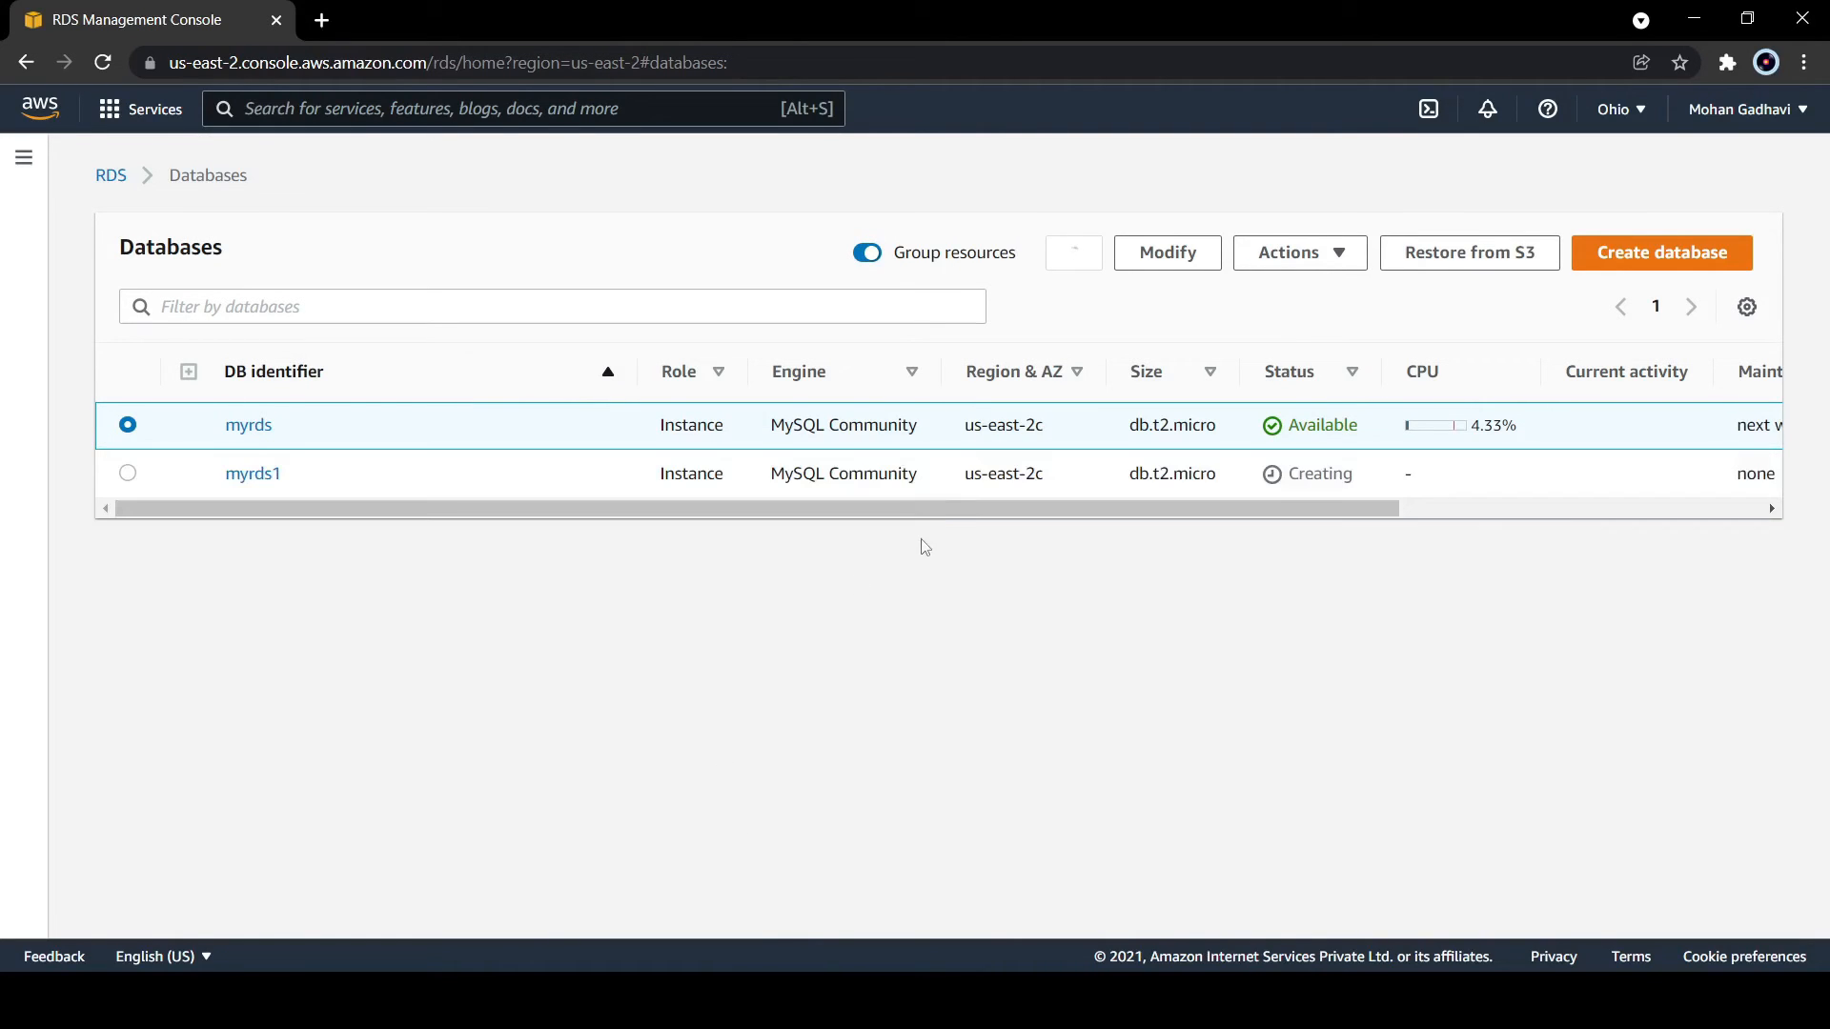
mouse_move(604, 551)
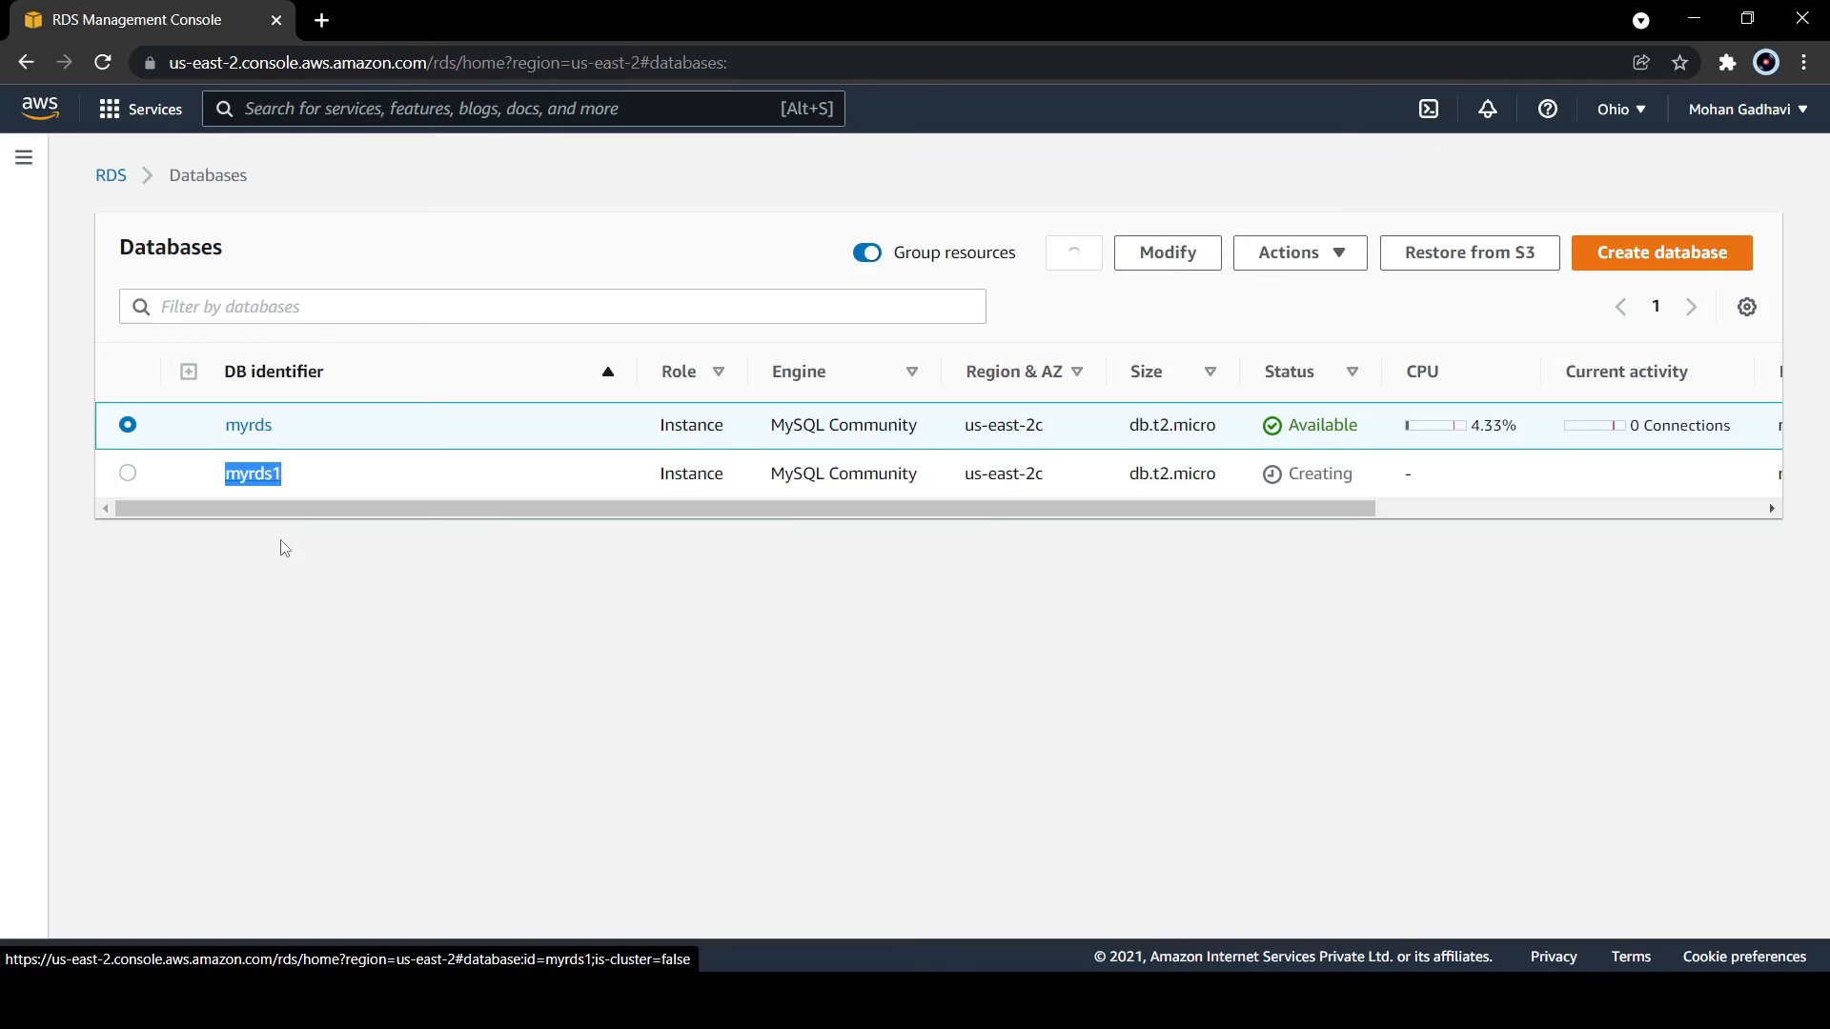
Step: Check the Databases list: myrds available with 0 connections, myrds1 still Creating
left_click(1071, 254)
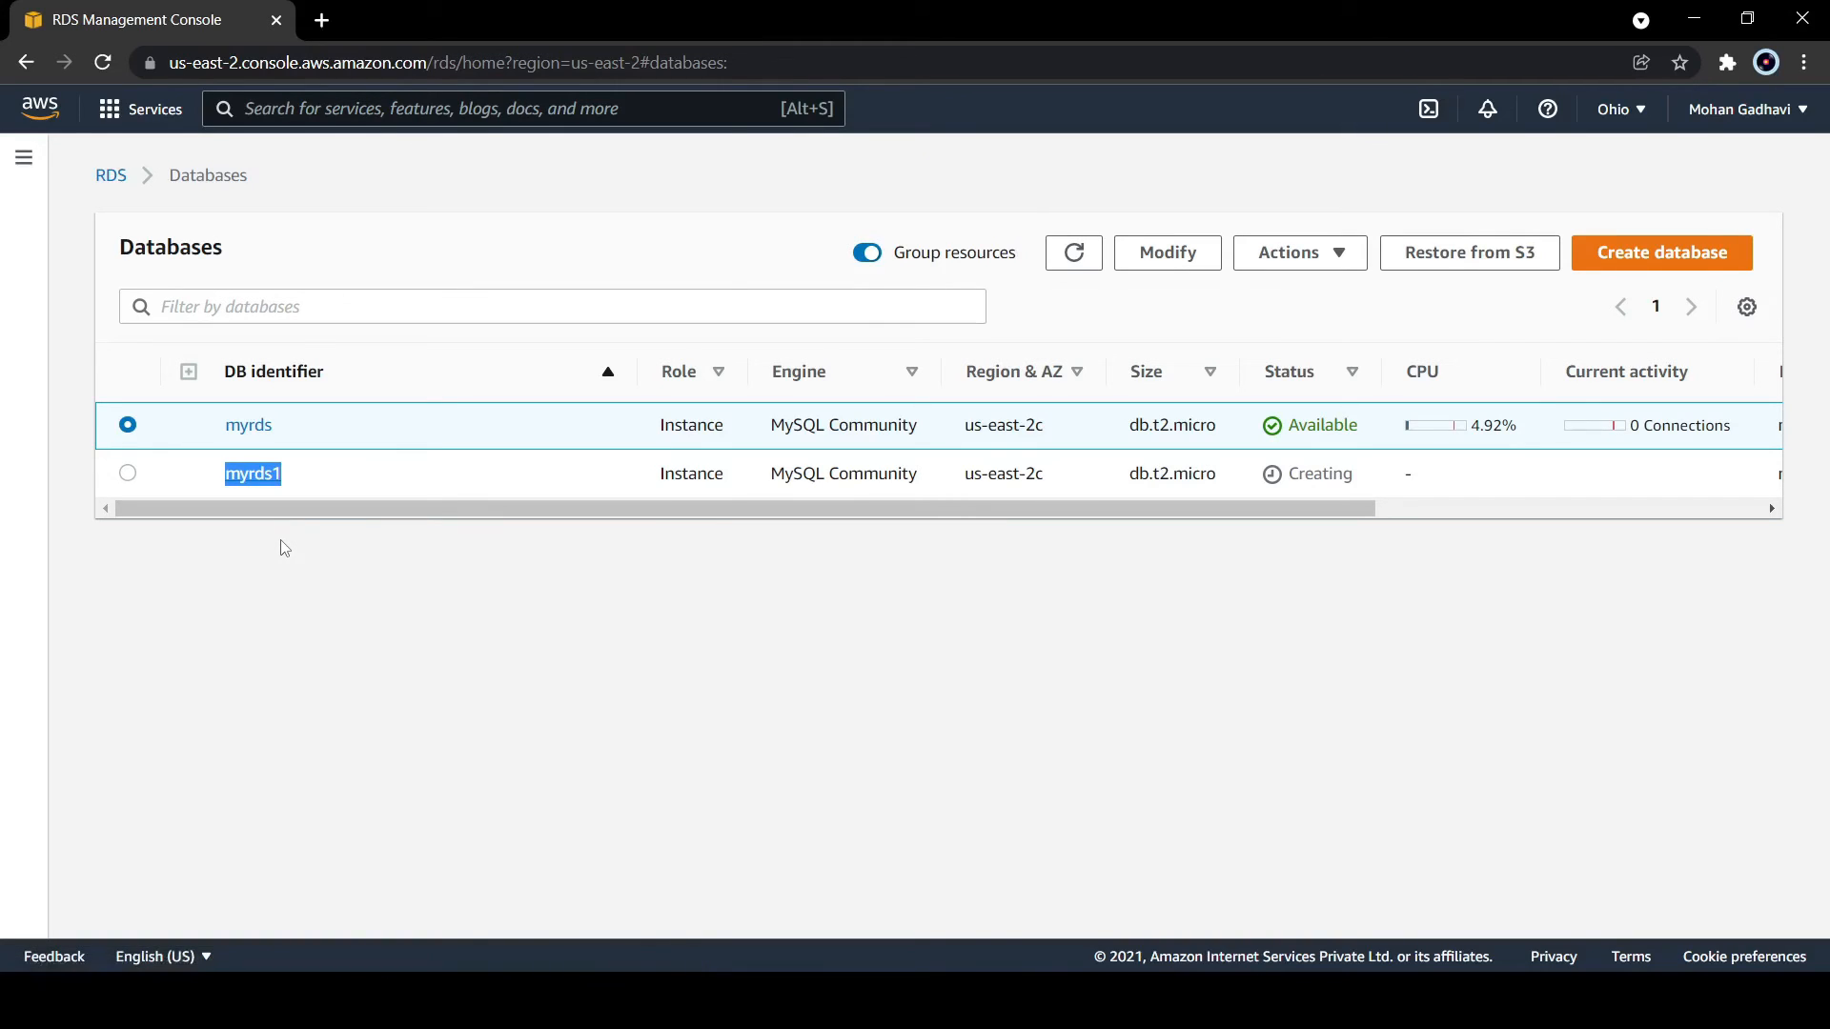